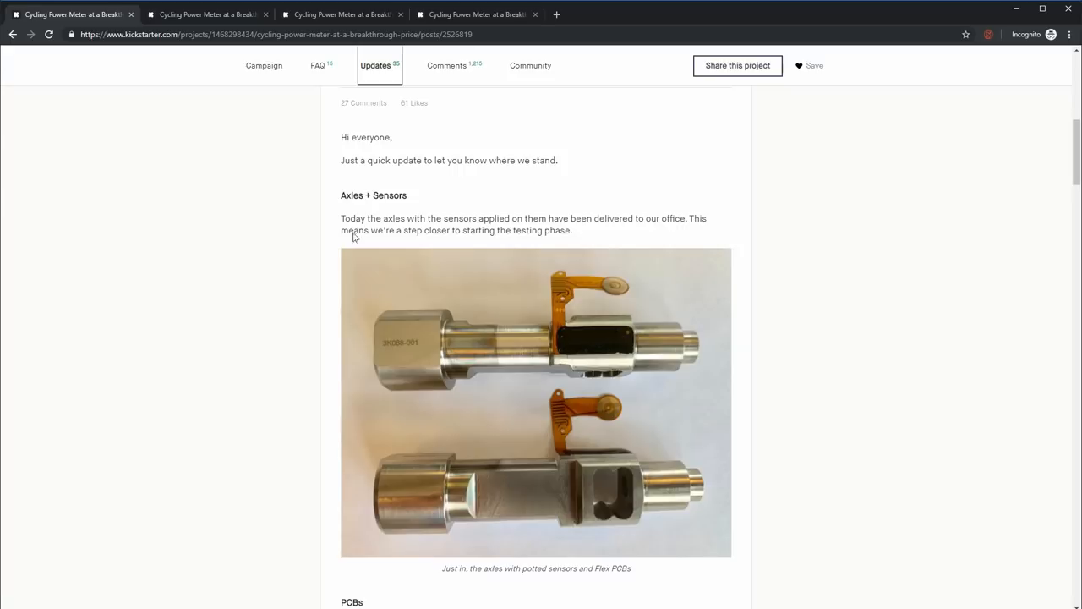
mouse_move(881, 286)
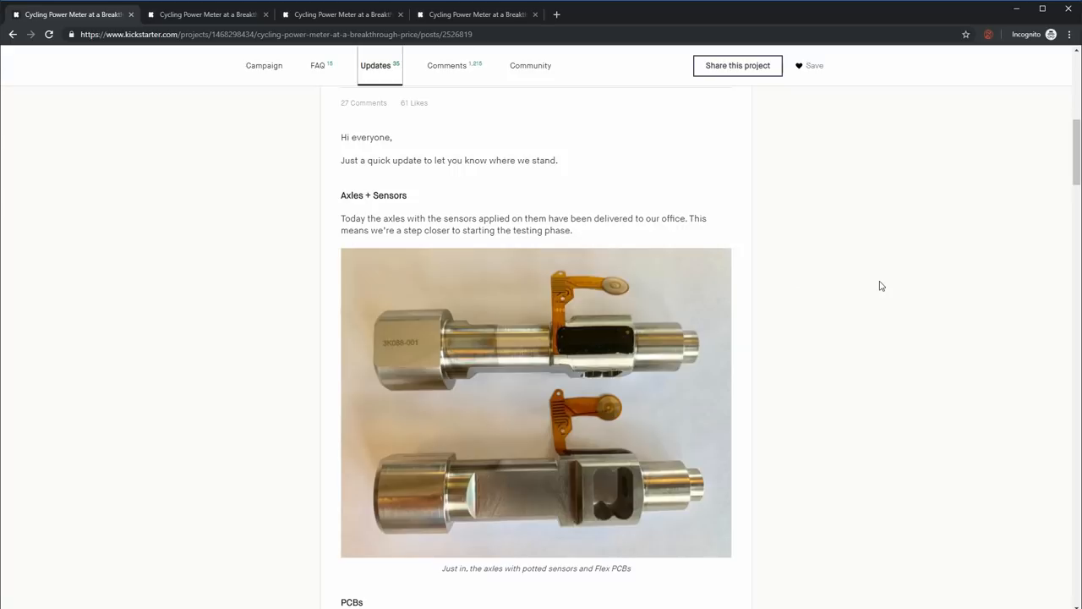
mouse_move(711, 499)
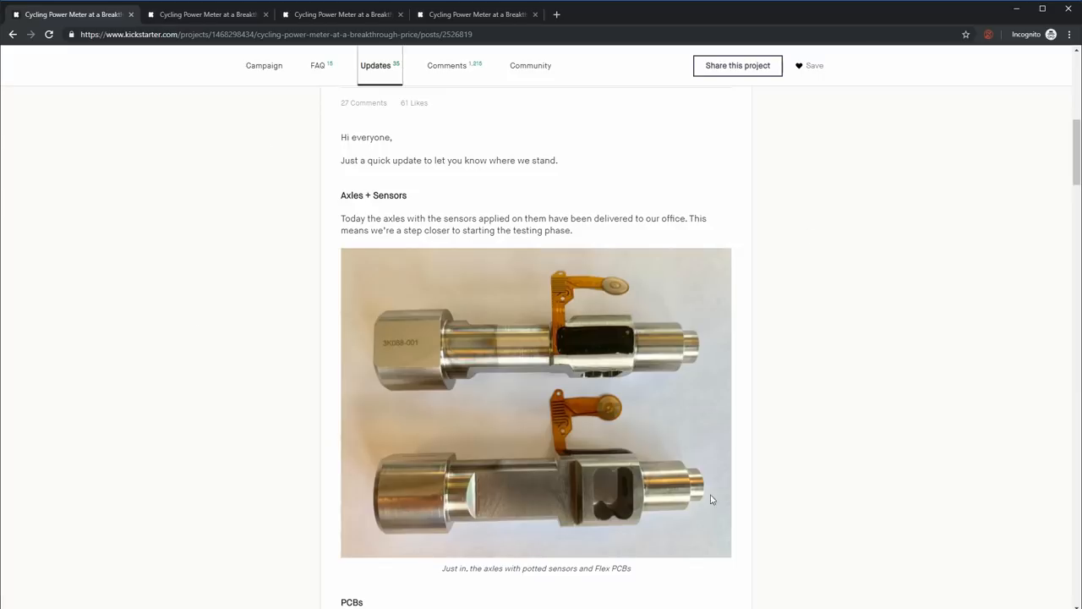
mouse_move(311, 318)
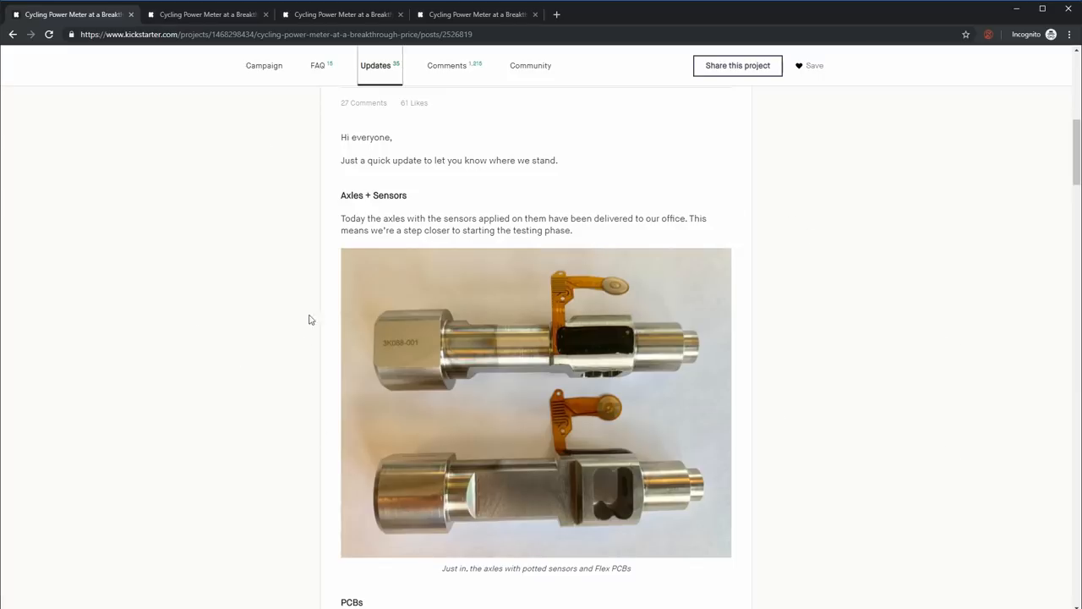
Step: Scroll the Axles + Sensors post, then briefly highlight and clear its axles-delivered paragraph
scroll("down", 3)
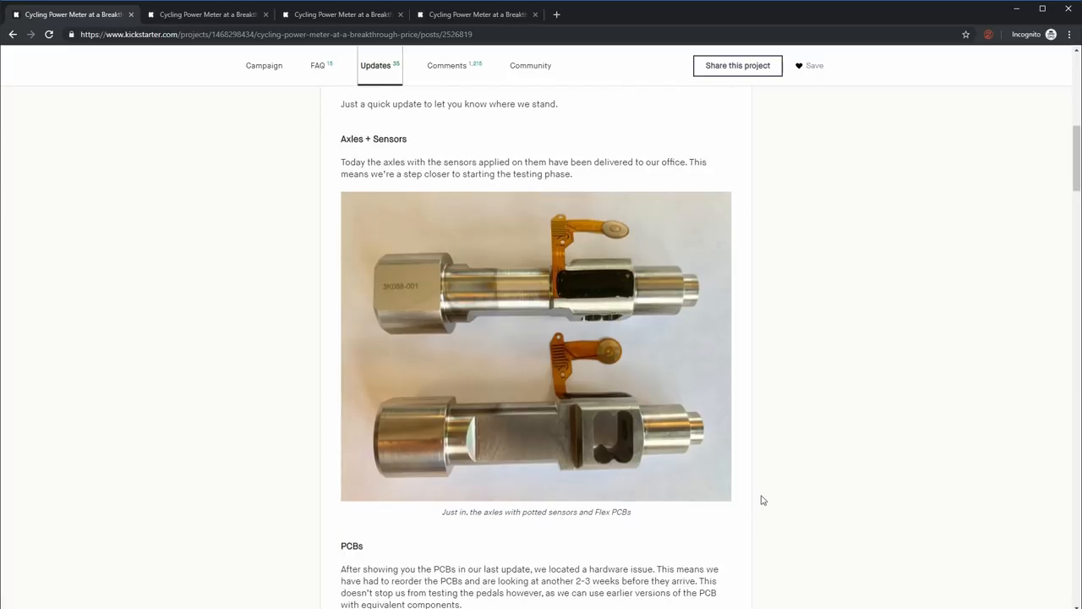
scroll("down", 3)
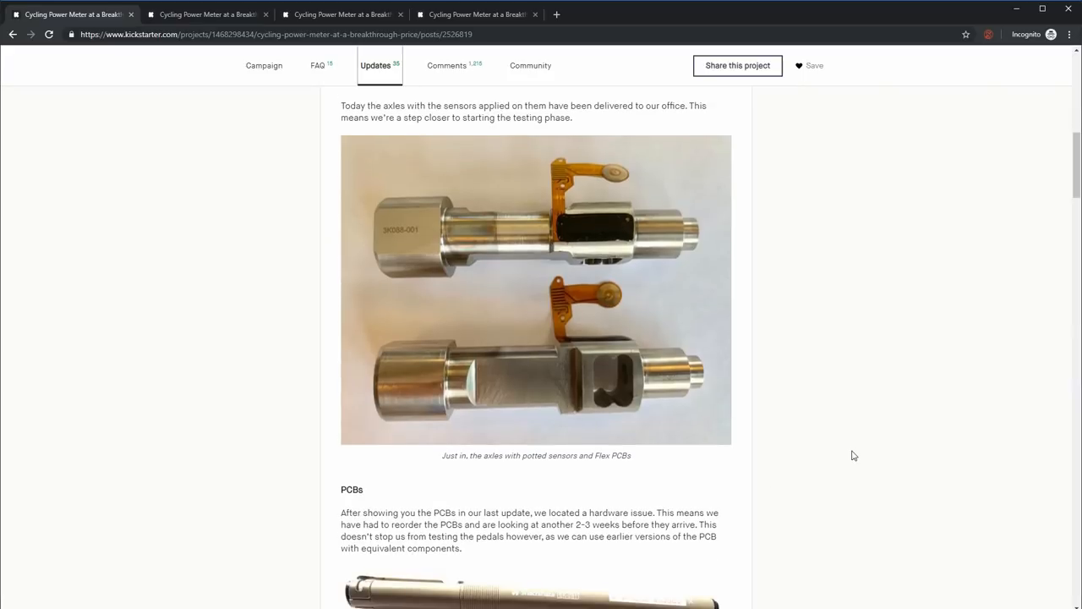
mouse_move(871, 354)
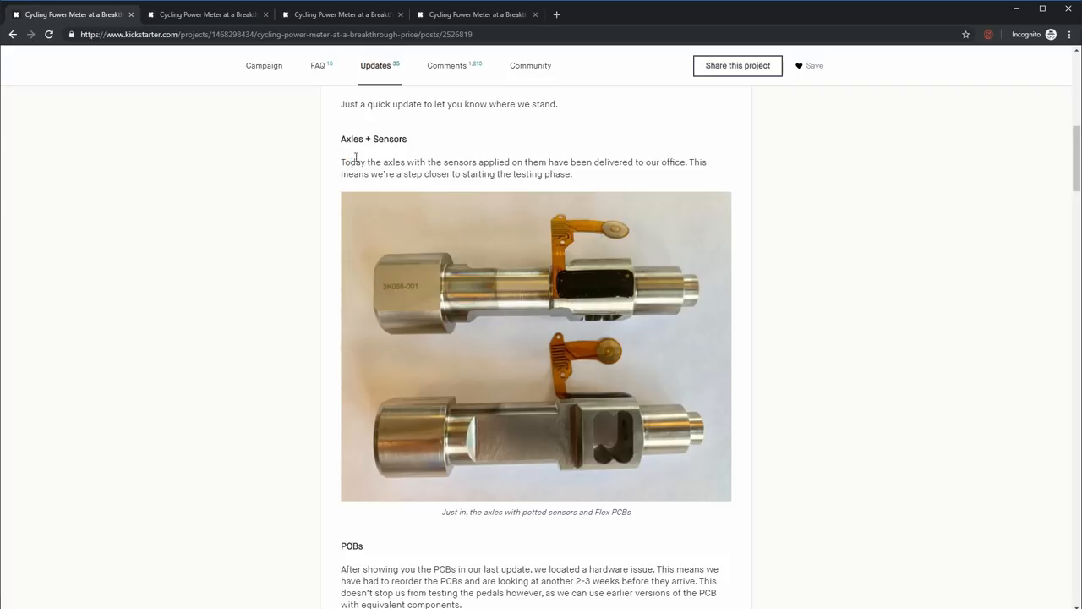
left_click_drag(353, 161, 513, 162)
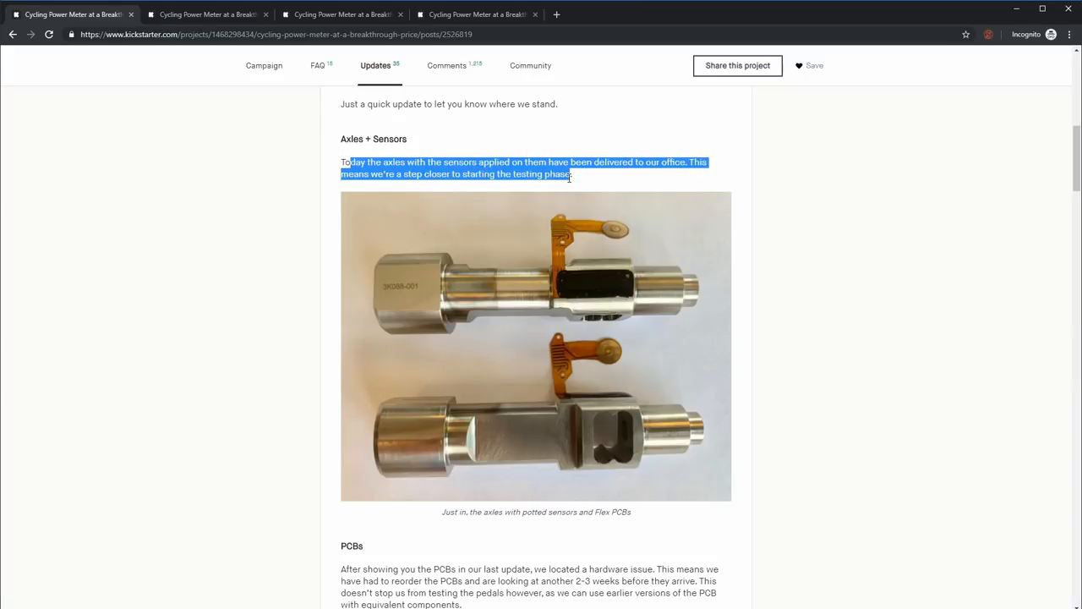
left_click(854, 320)
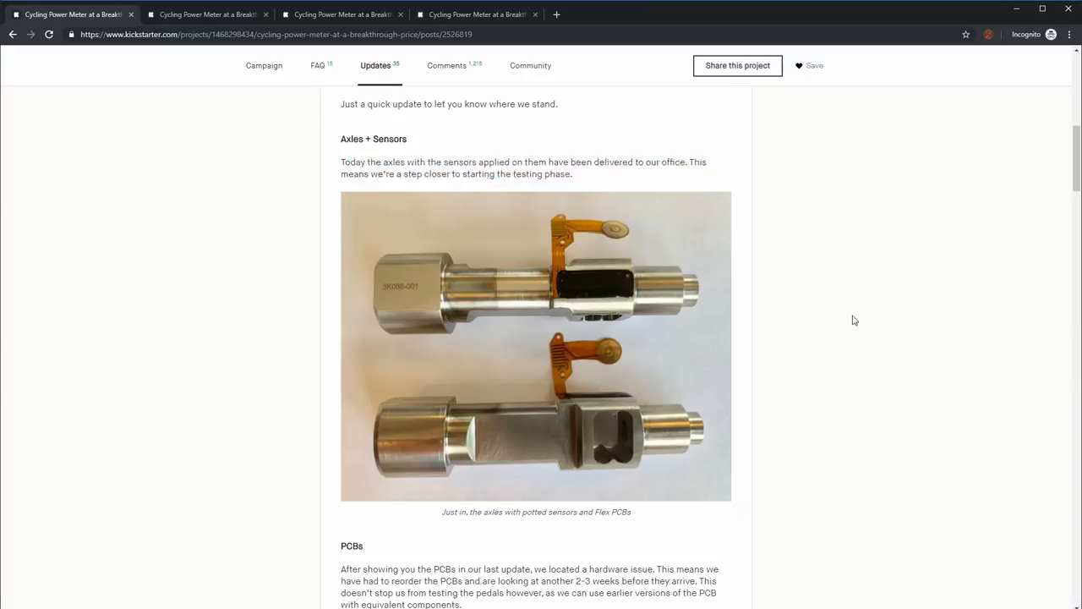
mouse_move(685, 275)
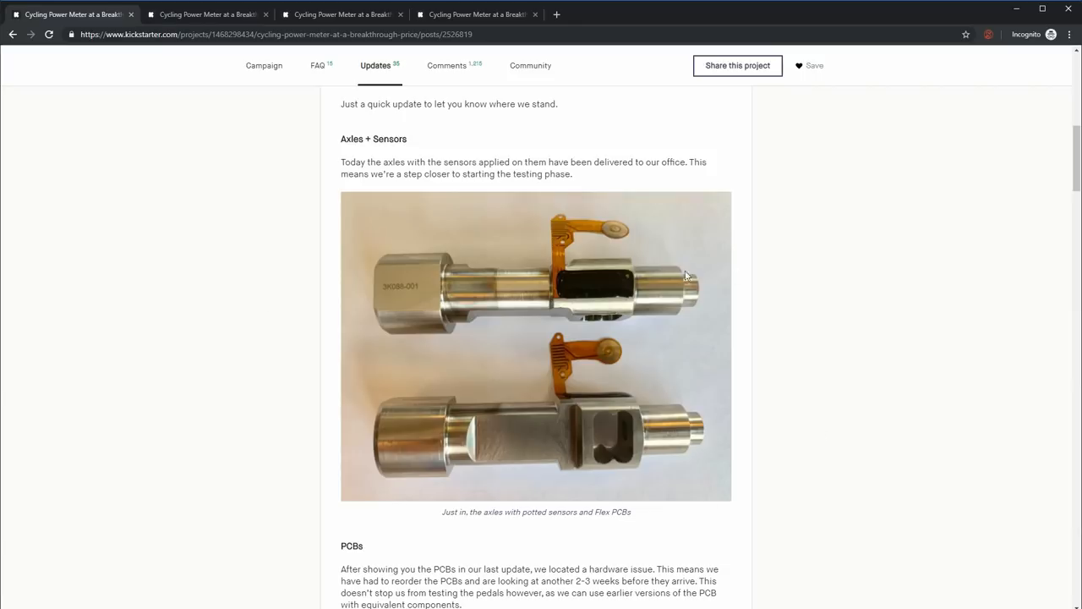
mouse_move(634, 471)
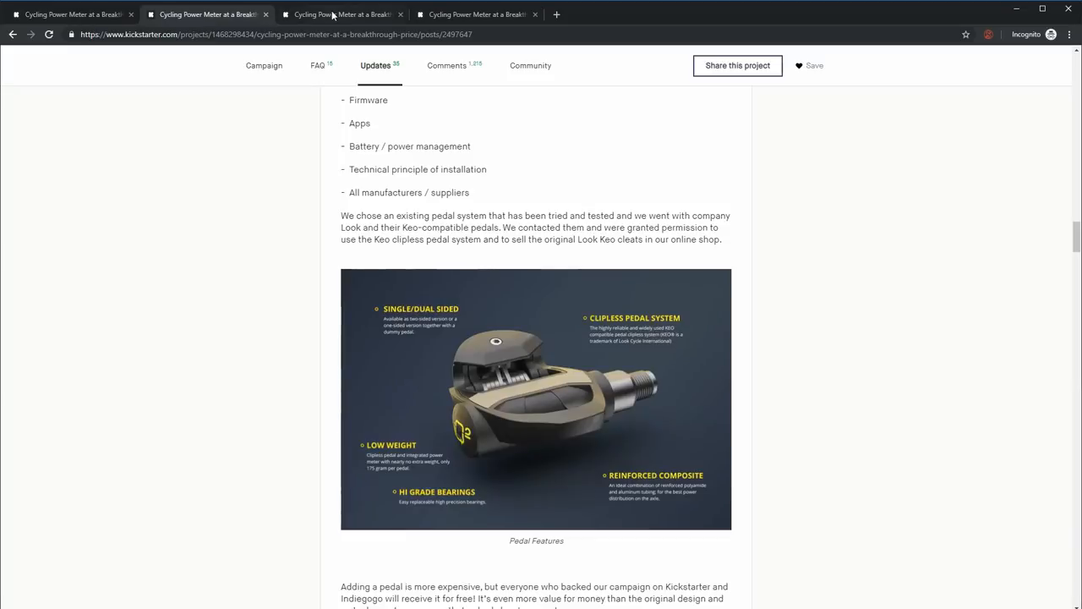
Step: Switch to the Weekend Update post and scroll through its titanium adapter photo
left_click(478, 14)
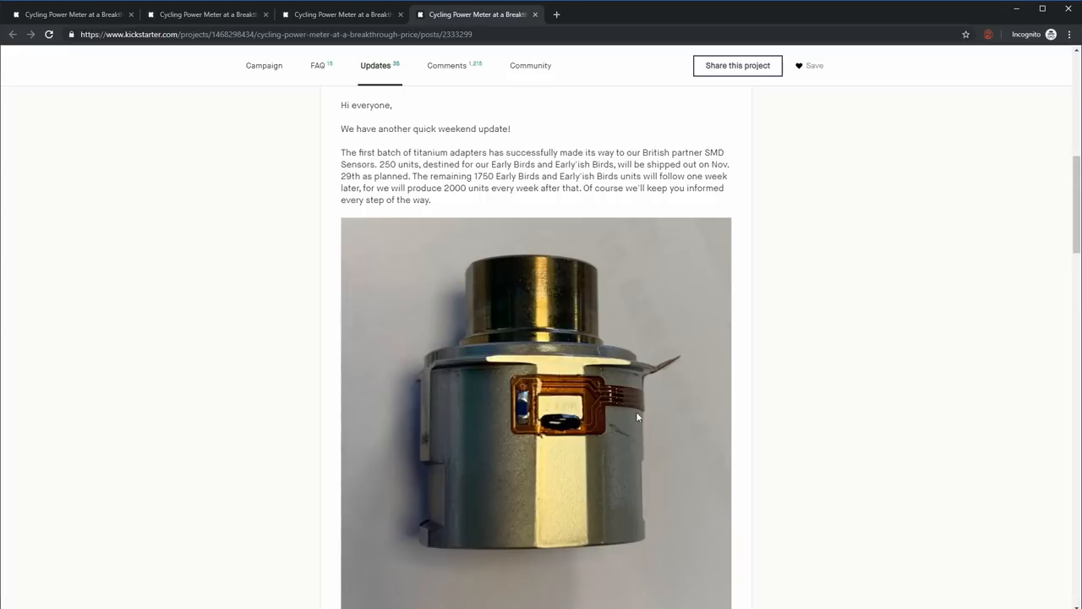
scroll("down", 3)
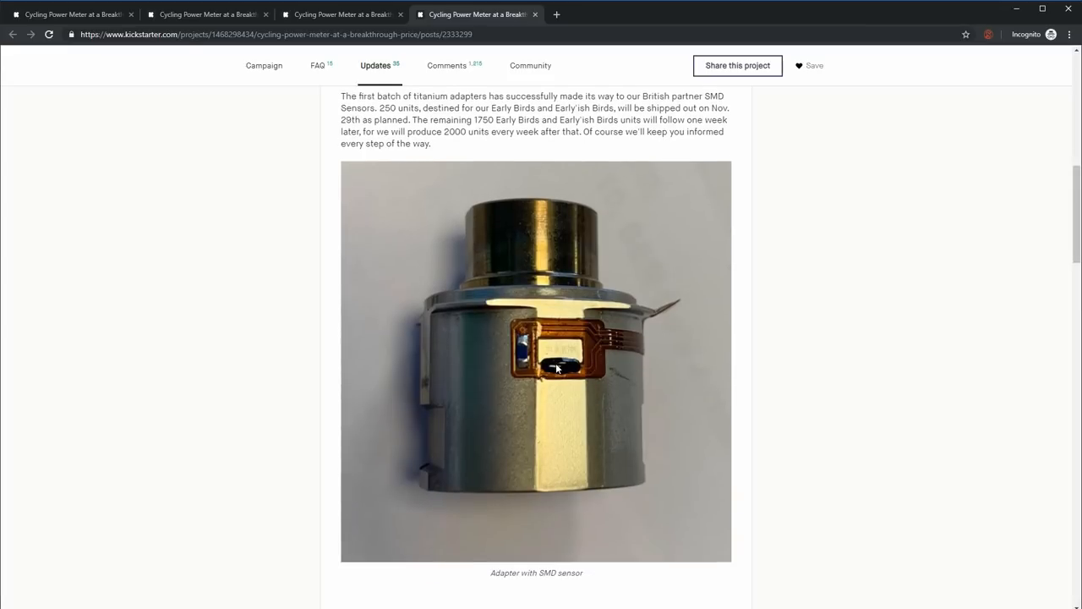
mouse_move(593, 346)
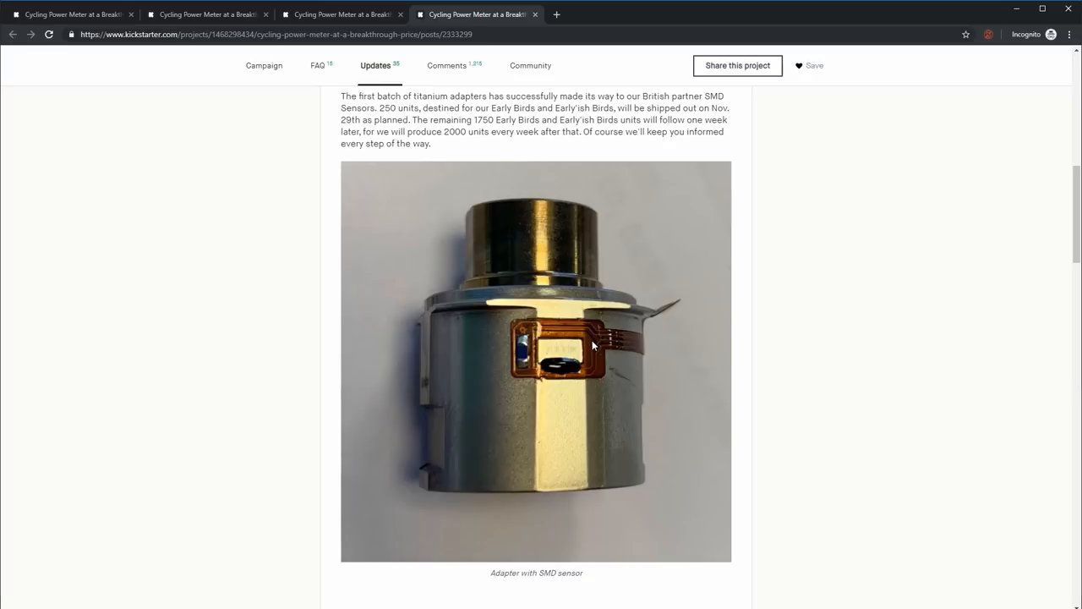
mouse_move(782, 380)
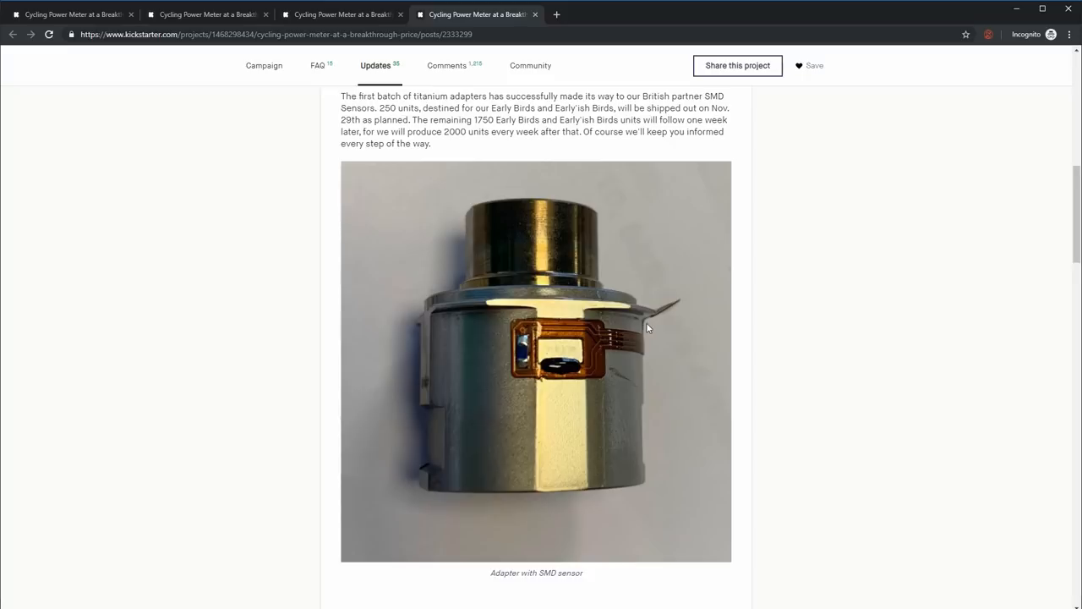
mouse_move(580, 367)
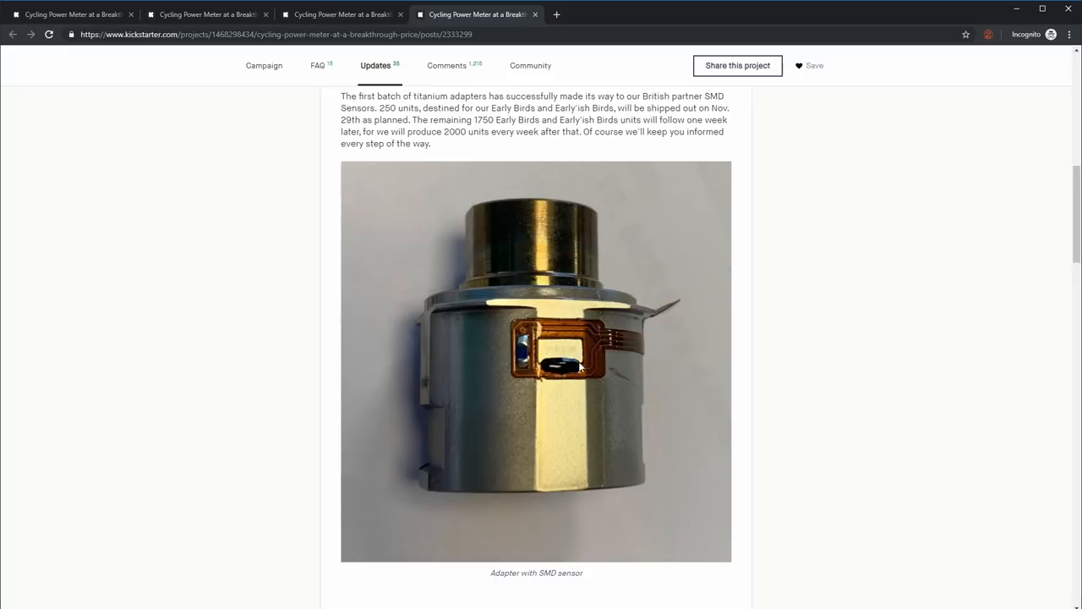
mouse_move(502, 374)
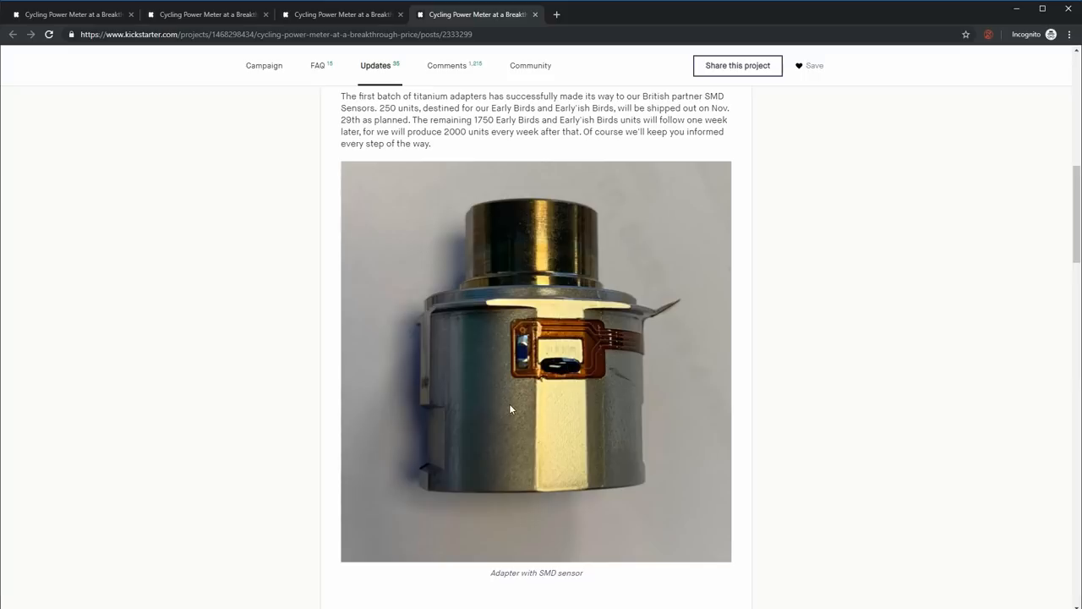
scroll("up", 3)
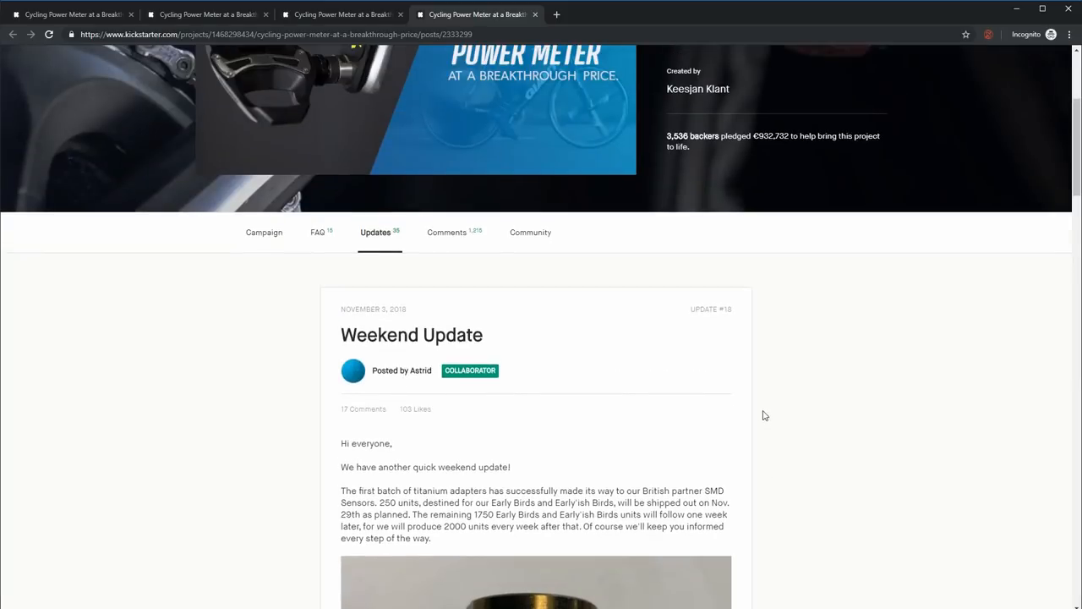
scroll("down", 3)
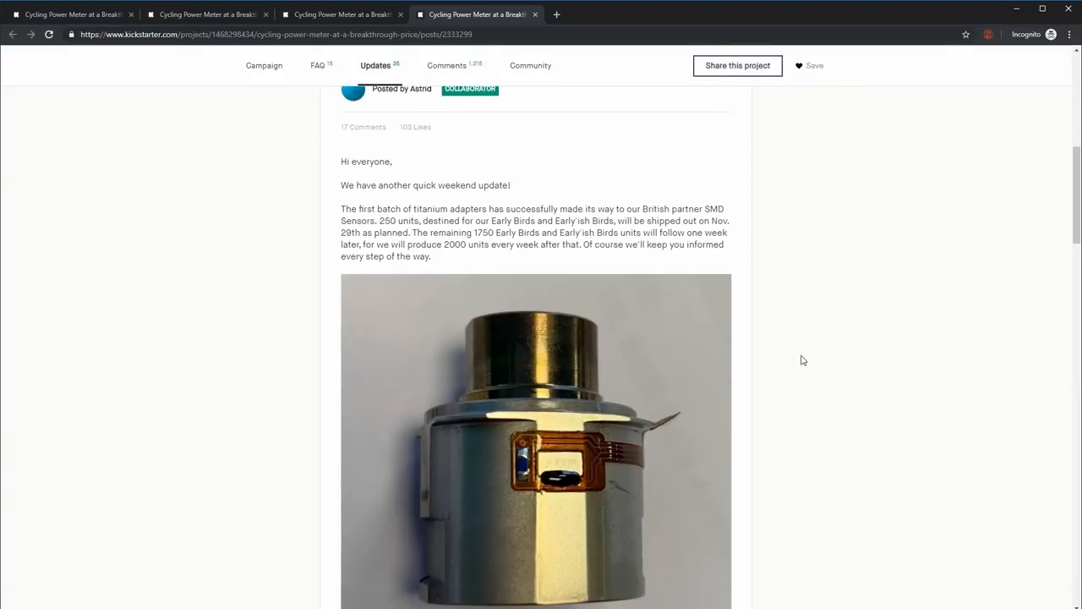
mouse_move(845, 359)
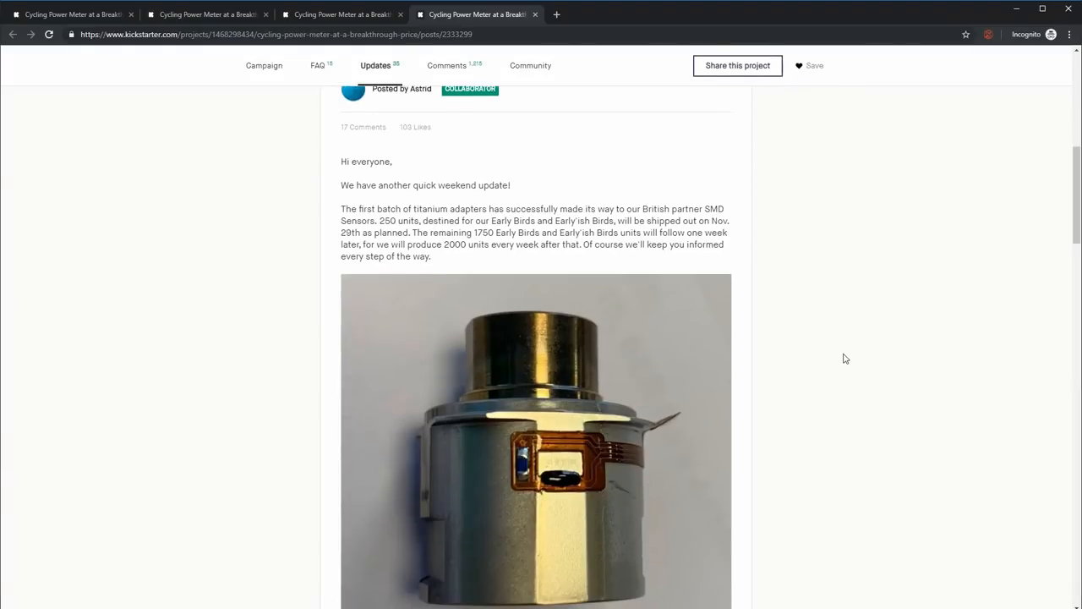
mouse_move(434, 172)
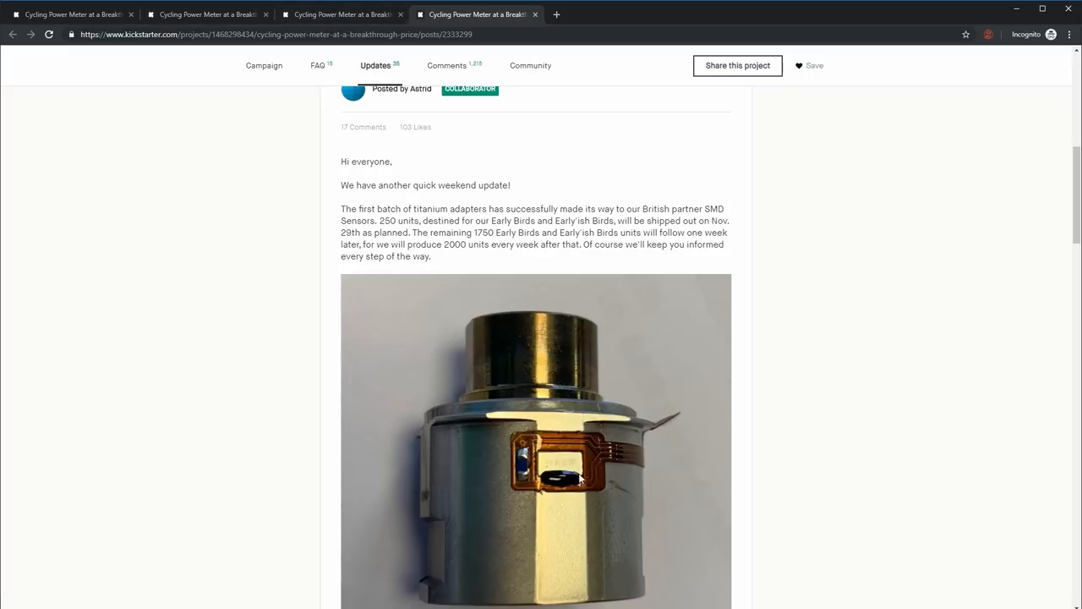
mouse_move(654, 479)
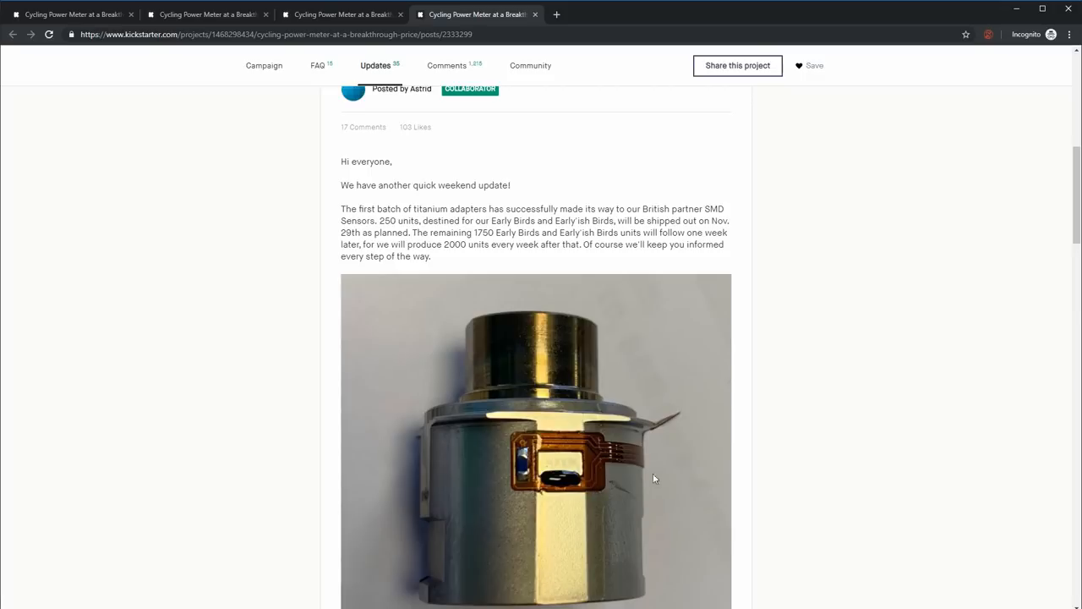
scroll("down", 3)
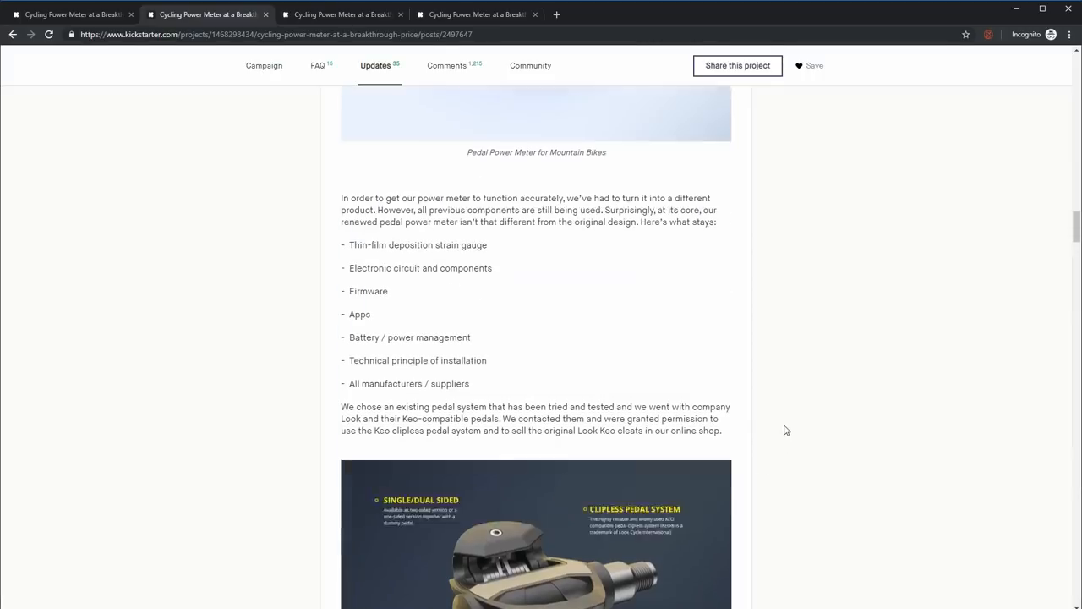
scroll("down", 3)
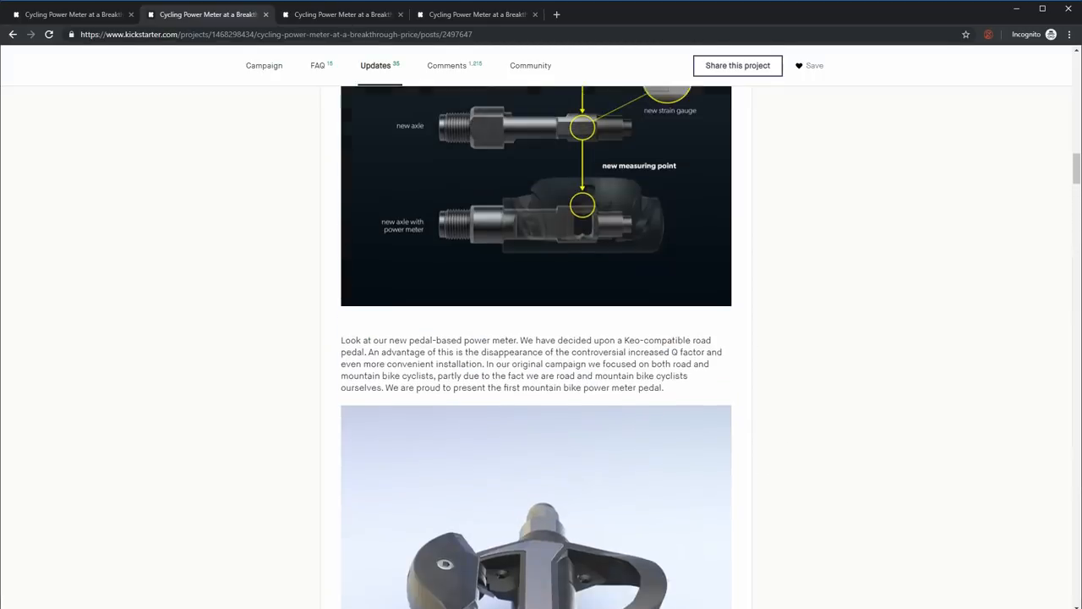
scroll("up", 3)
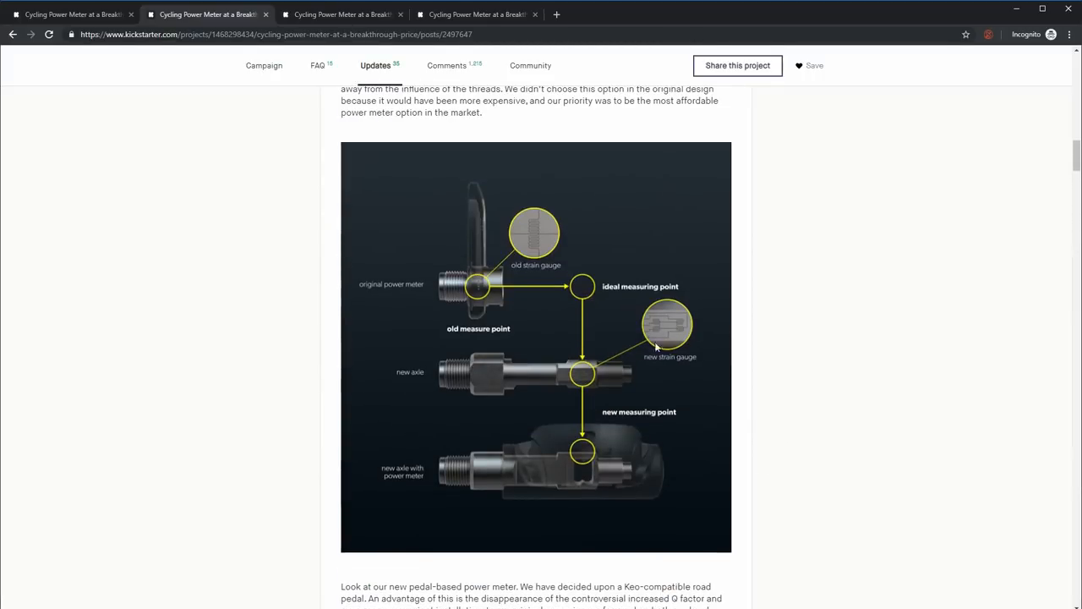
mouse_move(664, 343)
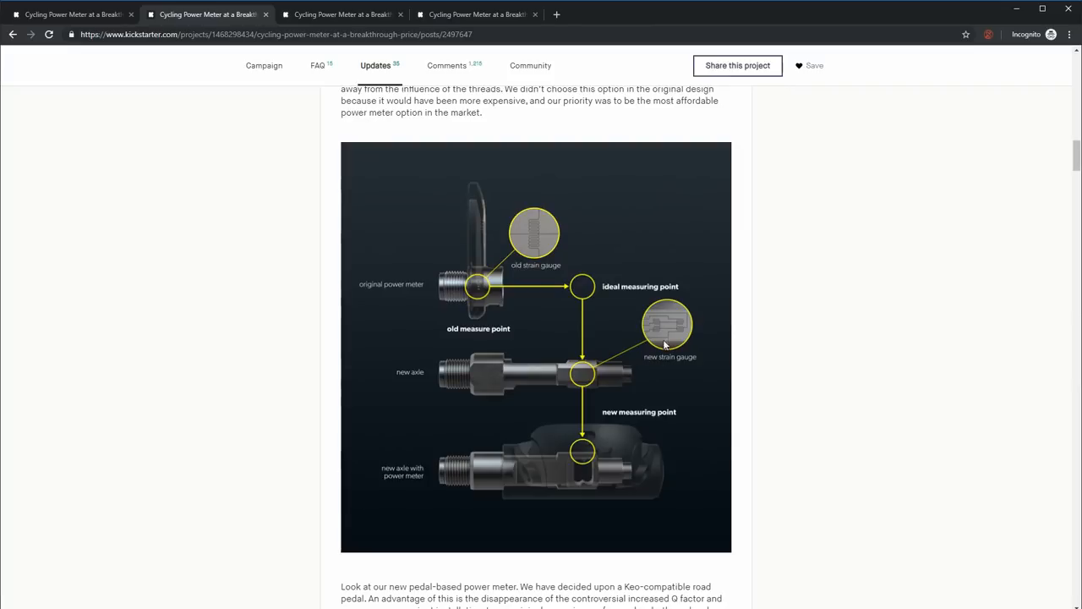
mouse_move(662, 328)
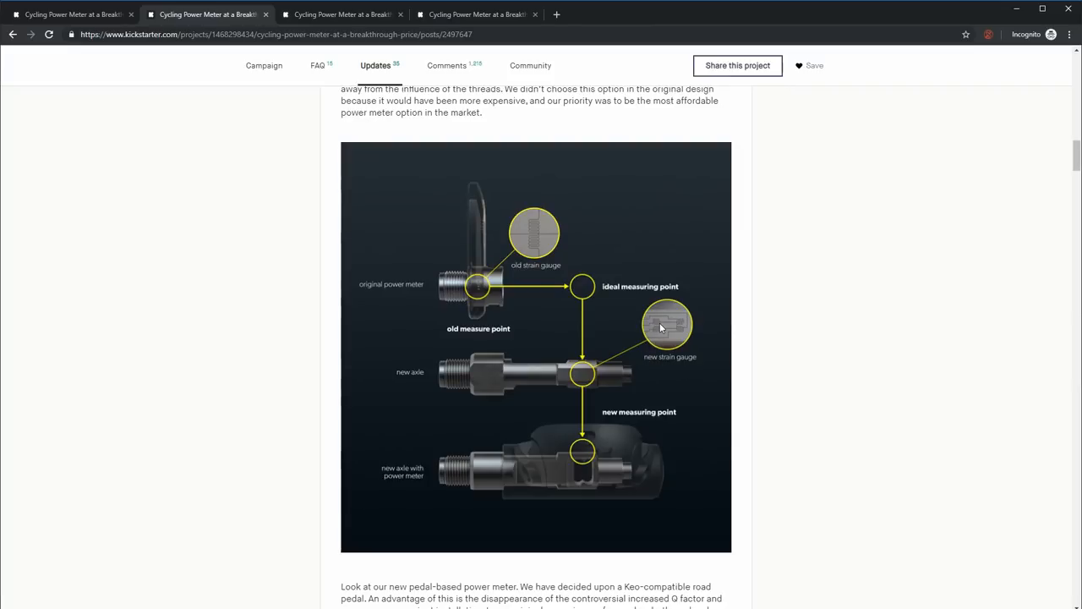
mouse_move(665, 340)
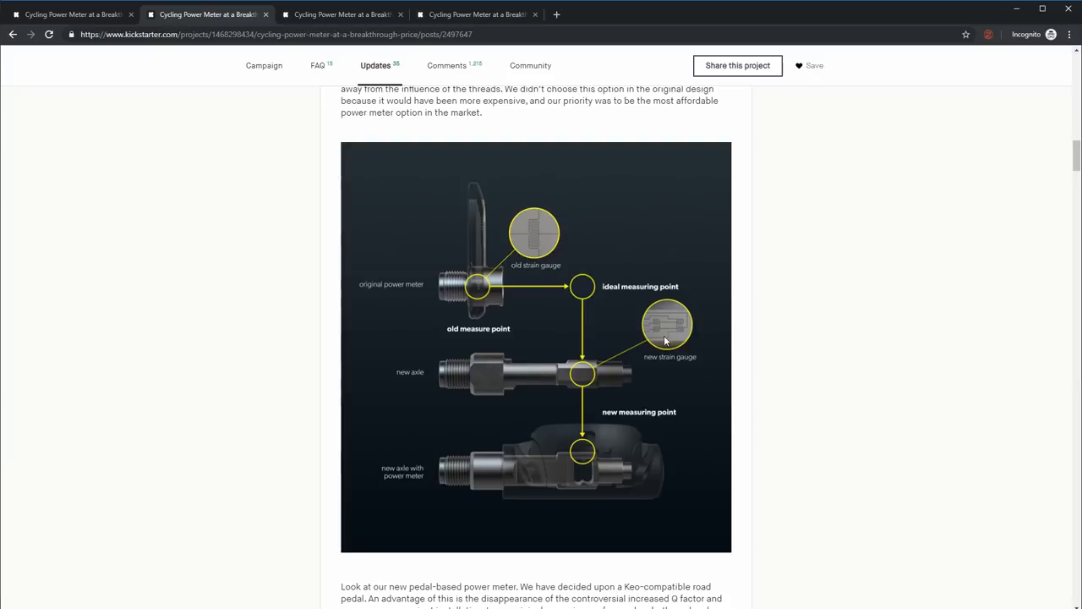
mouse_move(654, 333)
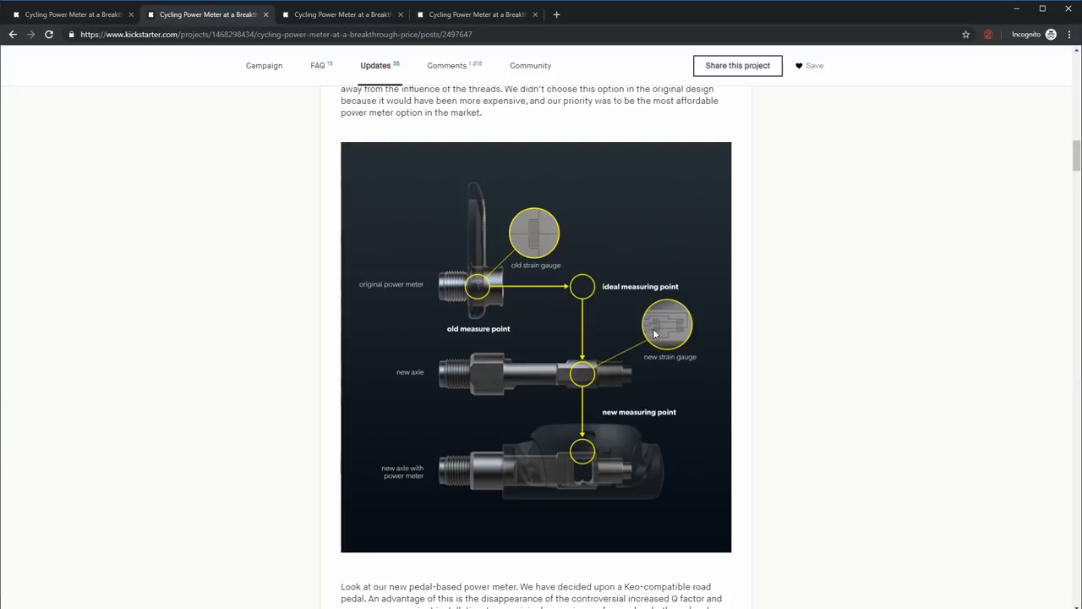
mouse_move(570, 451)
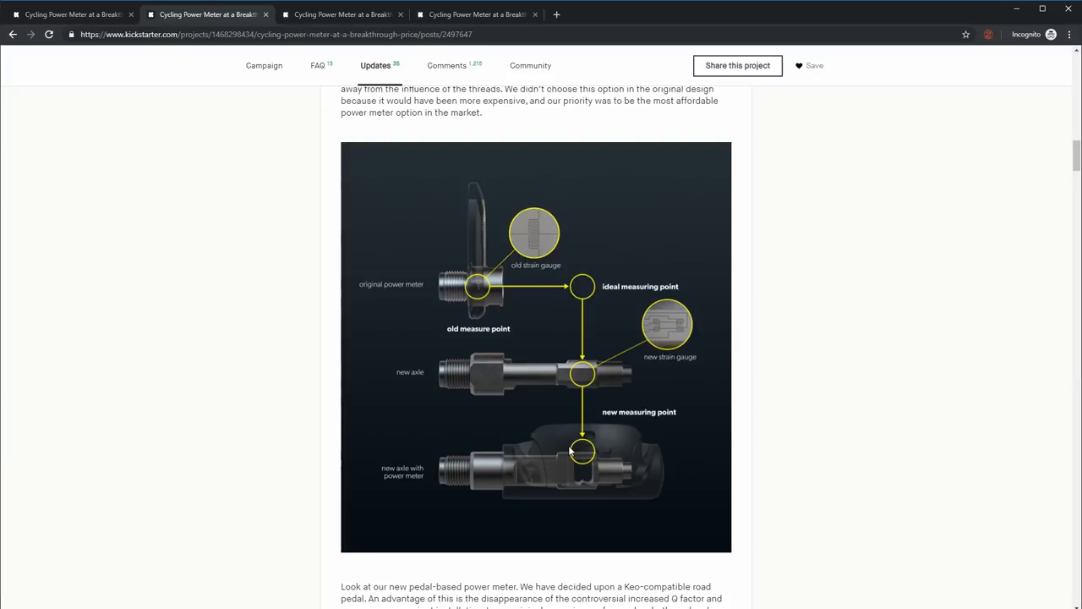
mouse_move(664, 484)
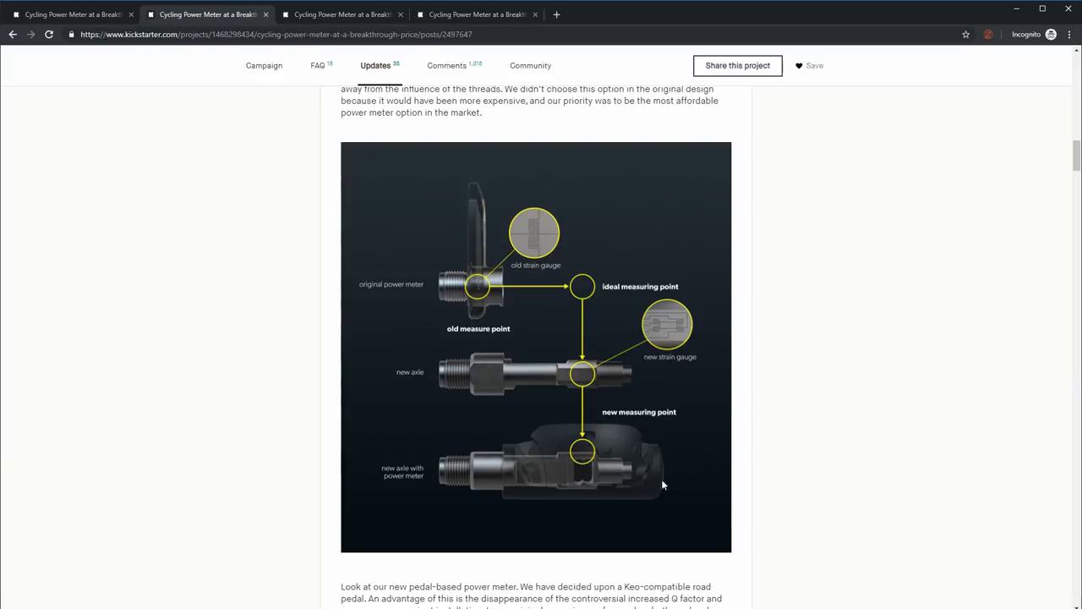
mouse_move(615, 478)
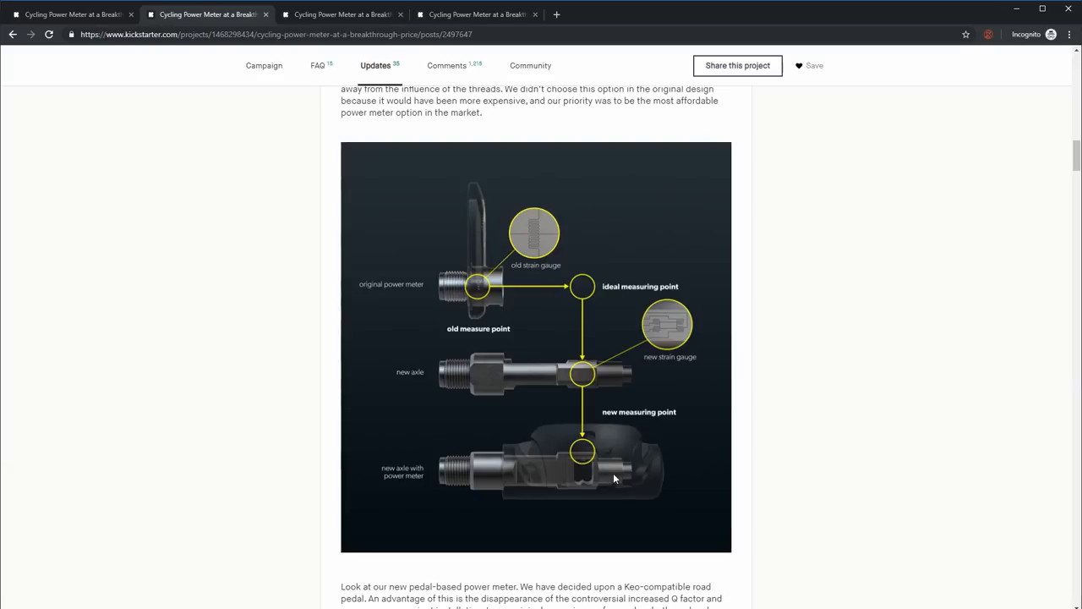
mouse_move(616, 499)
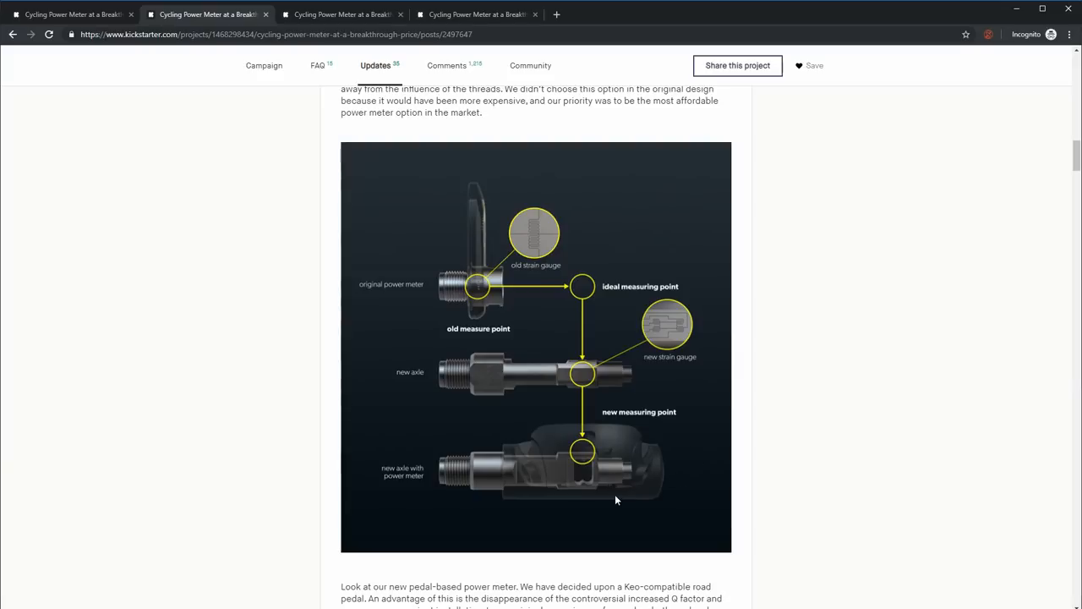
mouse_move(588, 416)
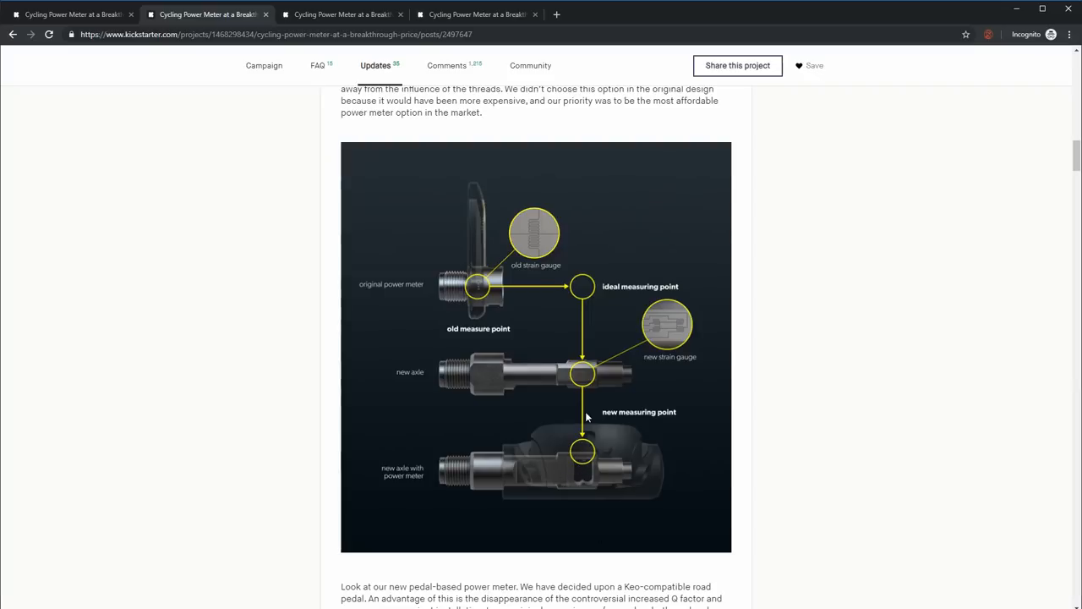
mouse_move(715, 449)
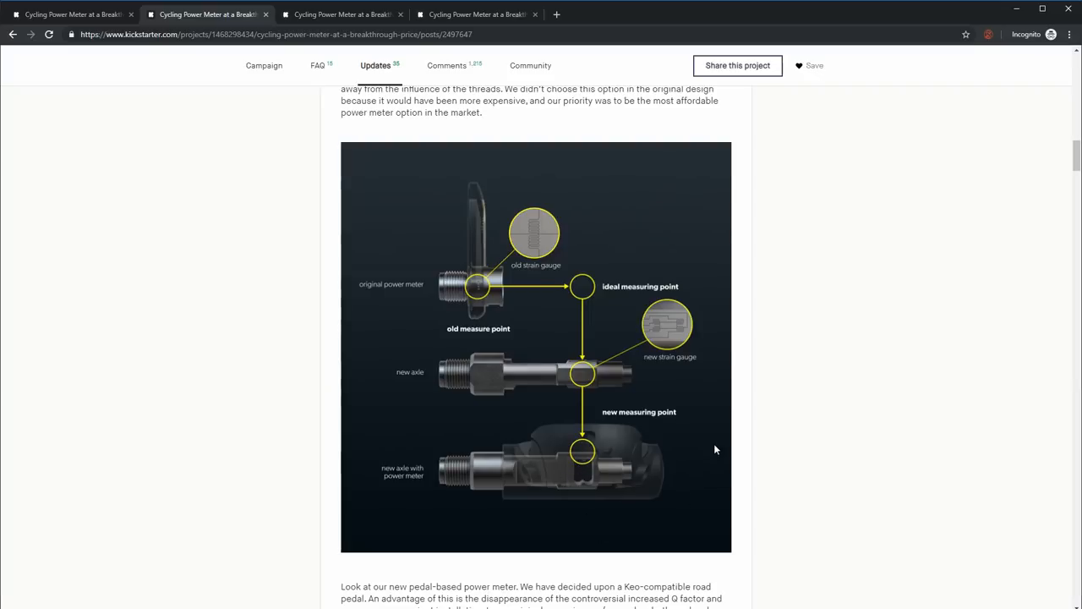
mouse_move(708, 440)
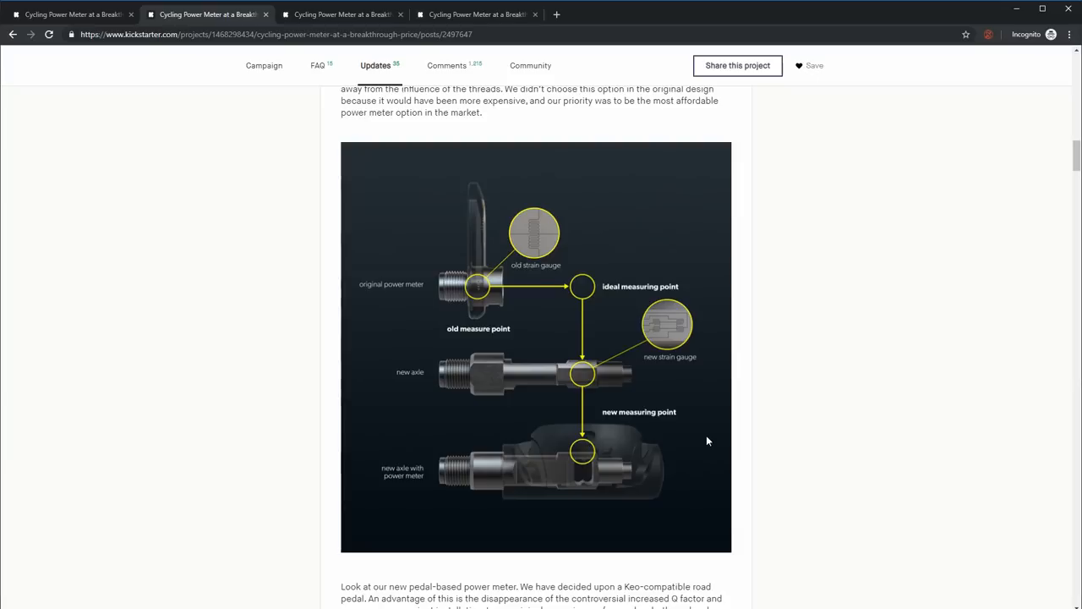
mouse_move(605, 472)
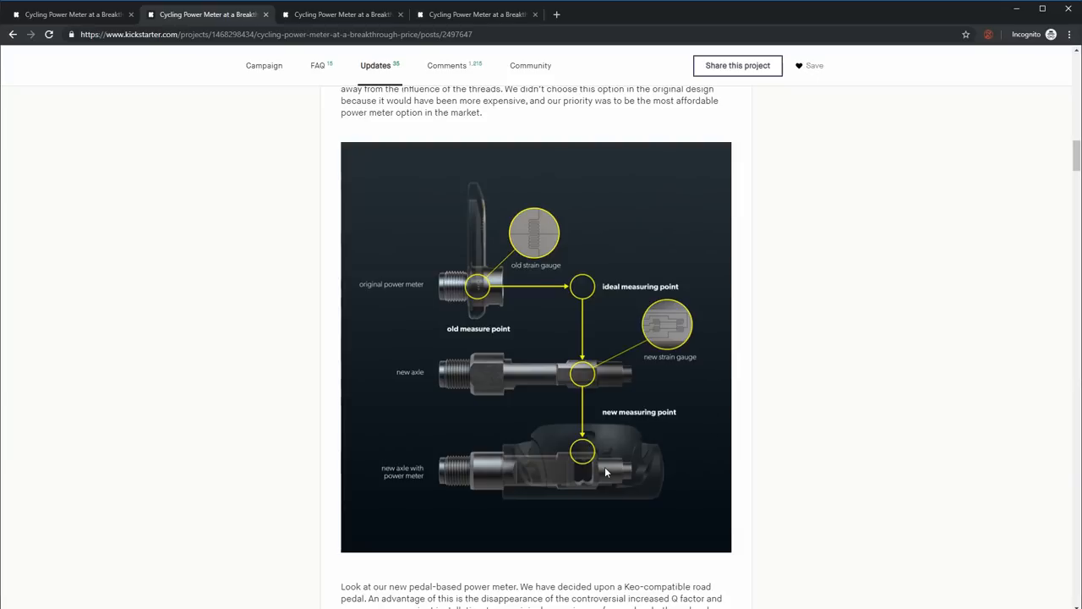
mouse_move(510, 370)
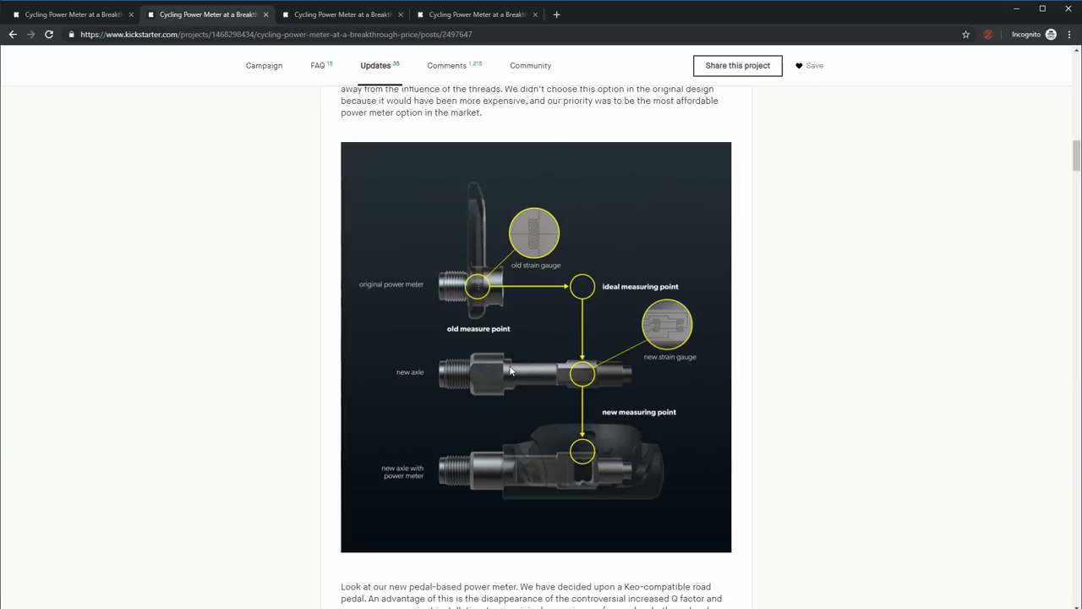
mouse_move(515, 498)
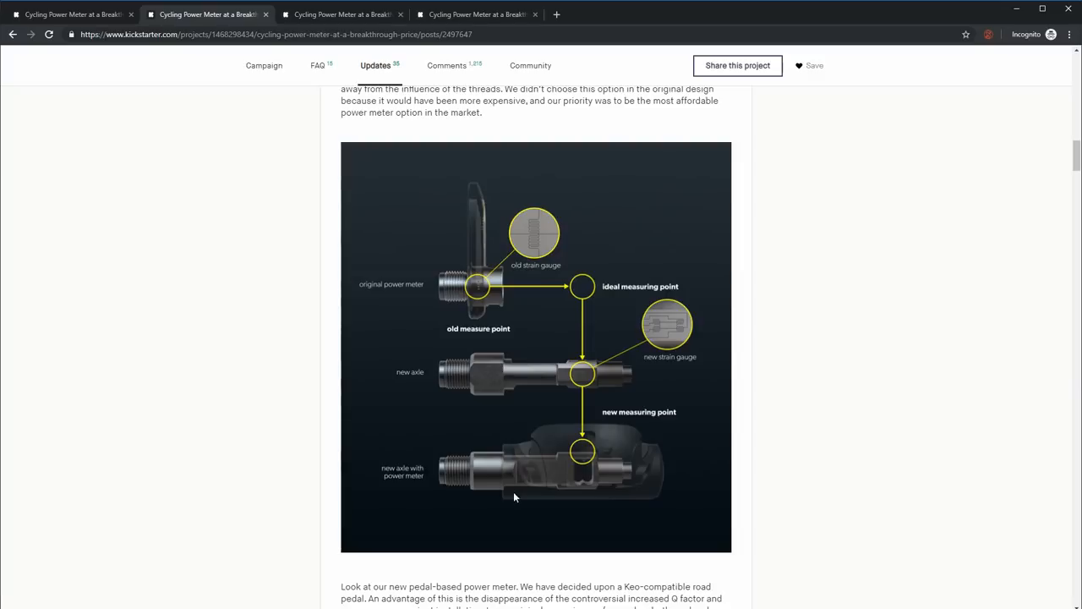
mouse_move(835, 489)
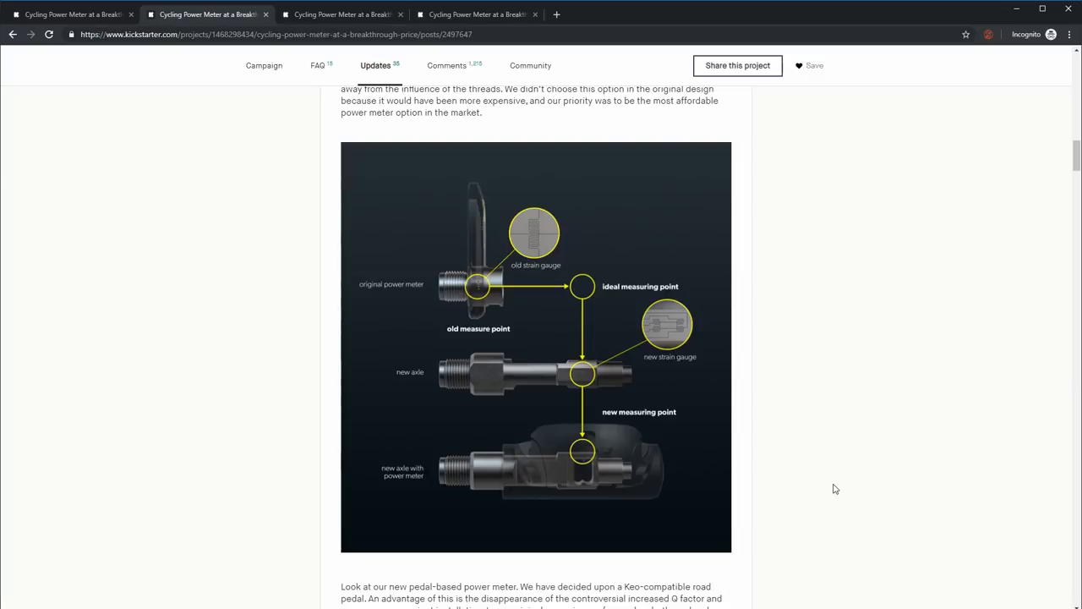
mouse_move(873, 472)
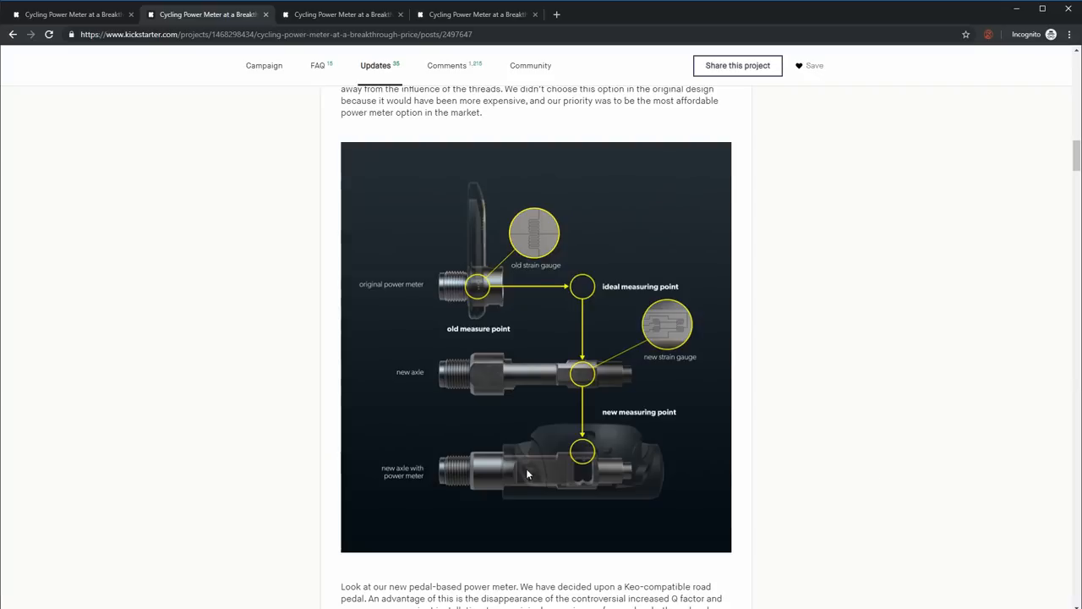
mouse_move(566, 463)
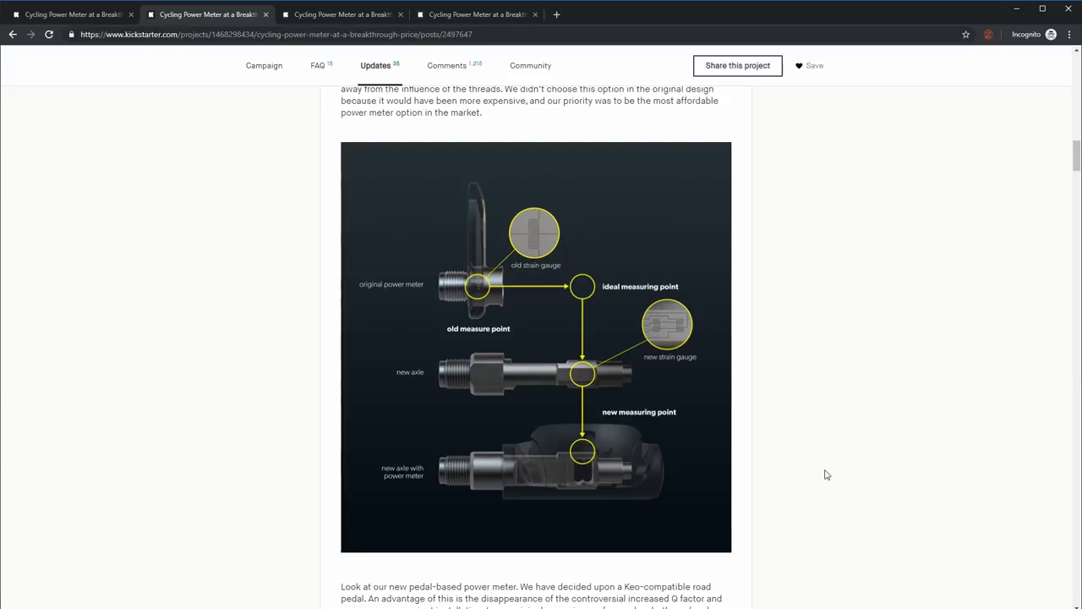
mouse_move(708, 357)
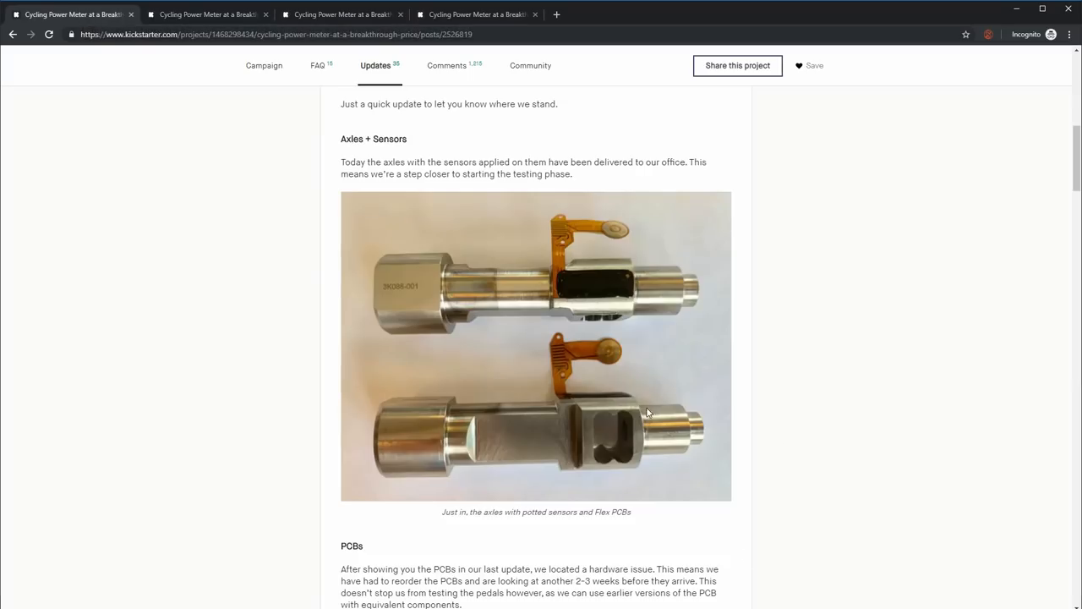
mouse_move(671, 450)
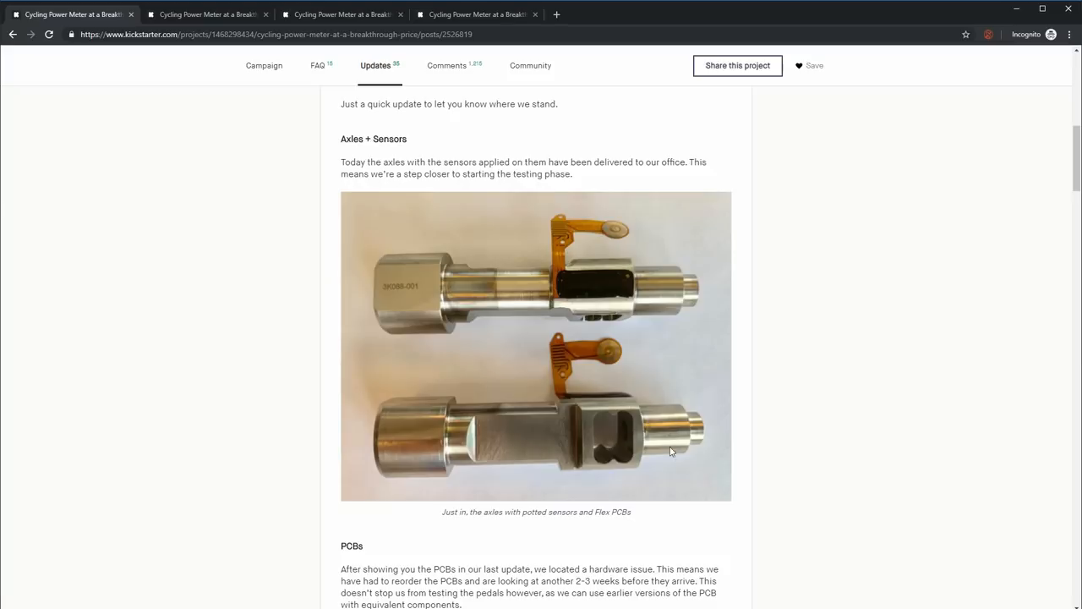
mouse_move(697, 522)
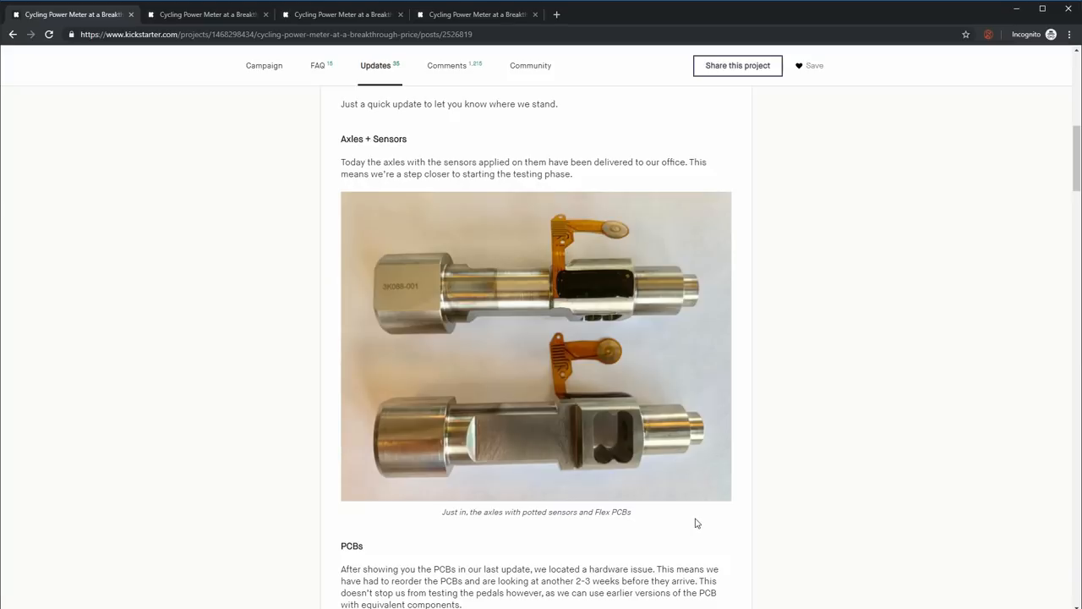
mouse_move(665, 428)
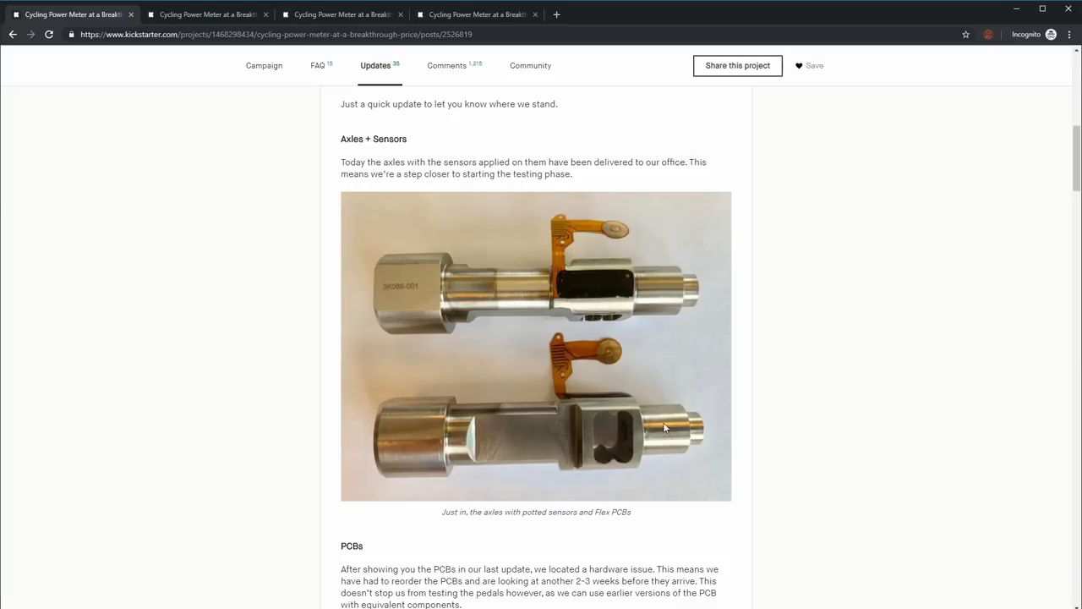
mouse_move(760, 417)
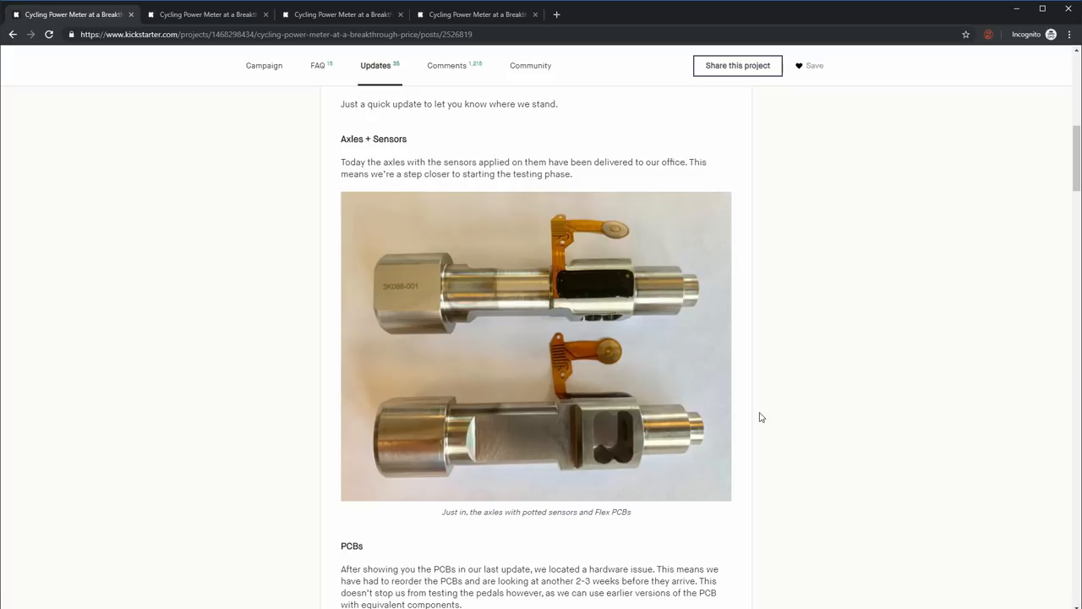
mouse_move(548, 265)
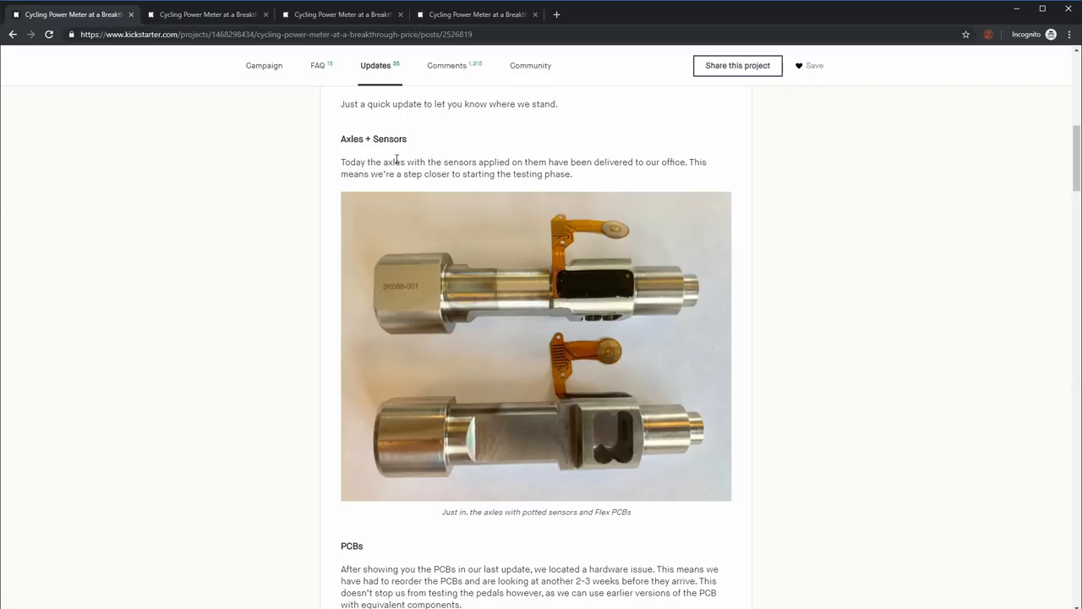
Step: Highlight, then clear, the sentence about the sensor-fitted axles being delivered
left_click_drag(392, 161, 572, 174)
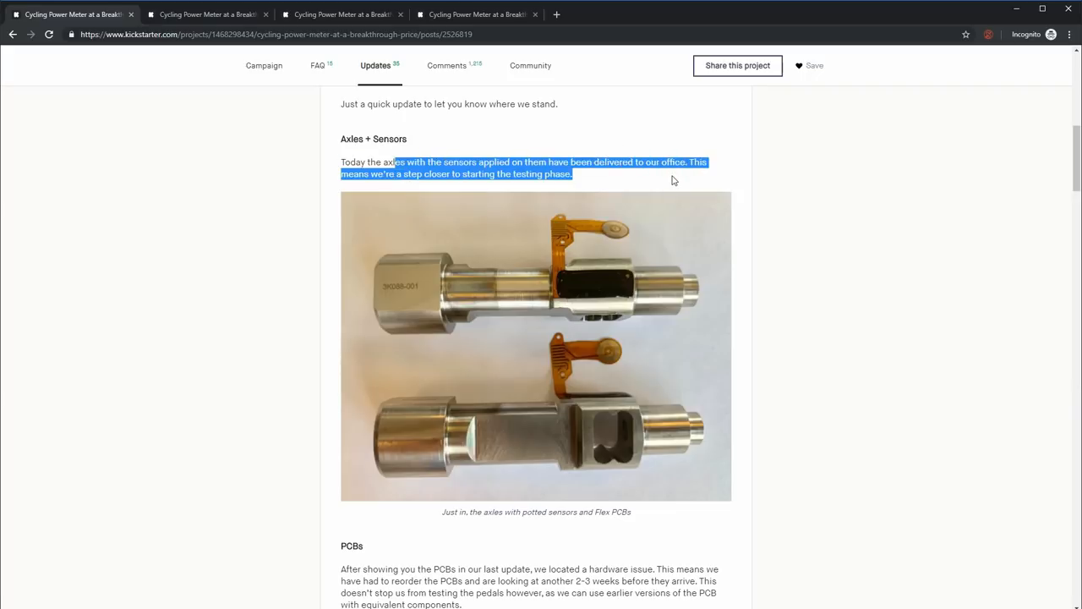
left_click(661, 195)
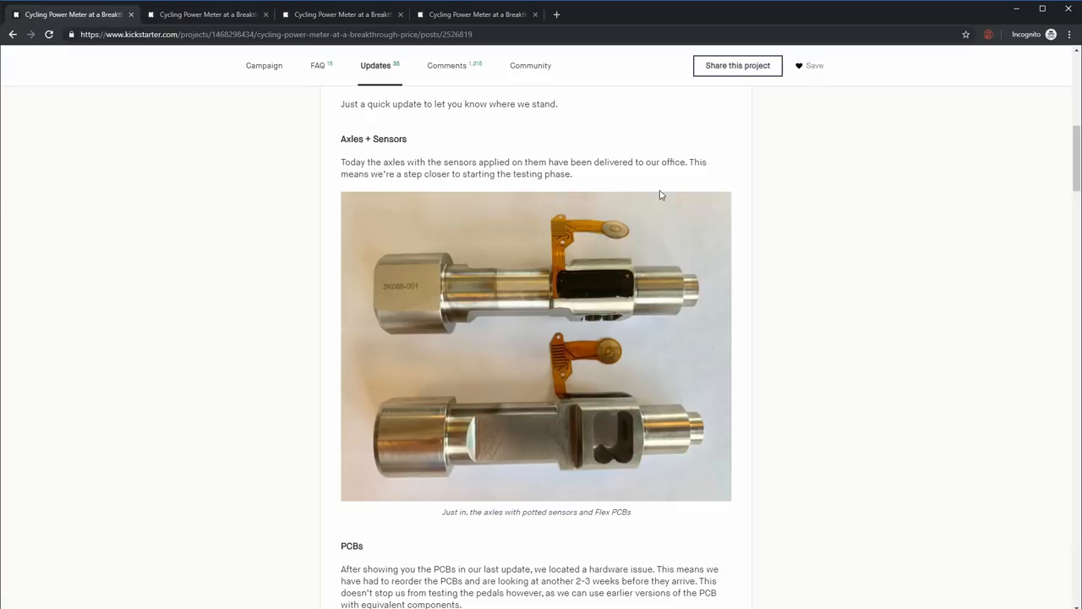
mouse_move(824, 324)
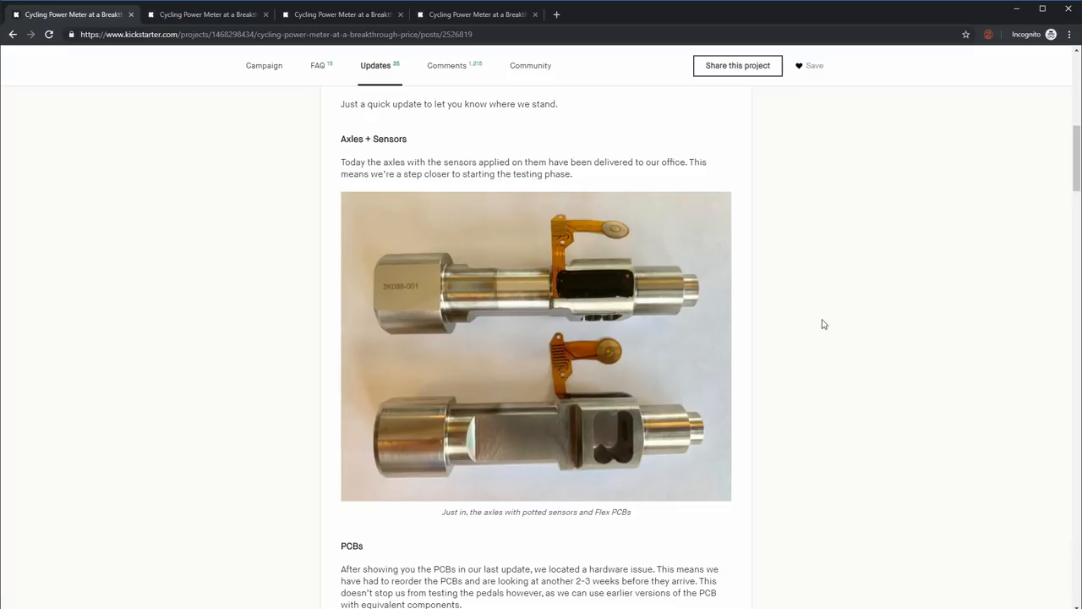
mouse_move(843, 319)
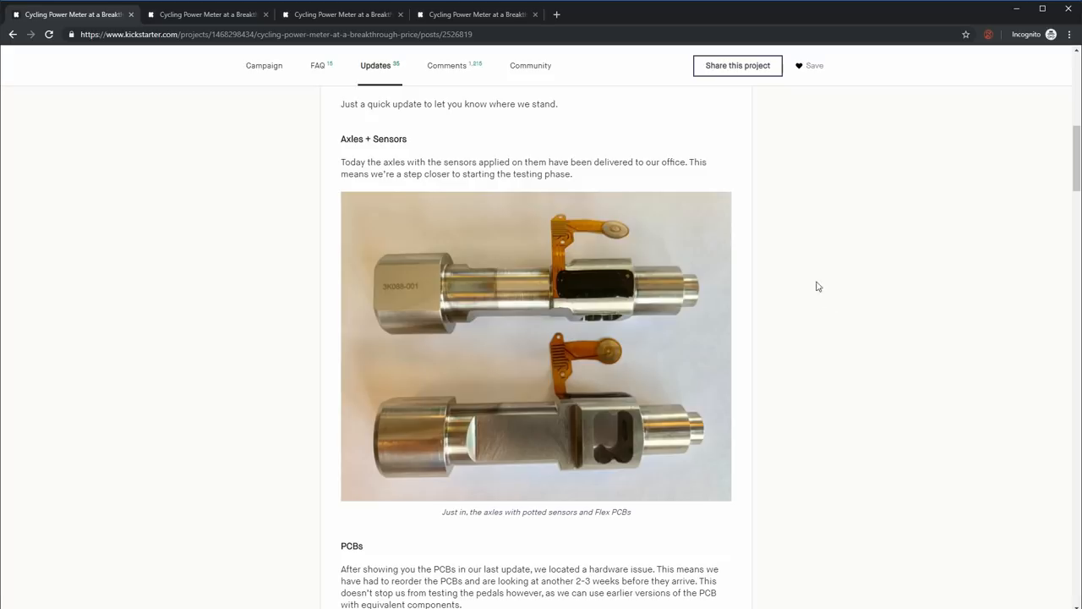
mouse_move(808, 271)
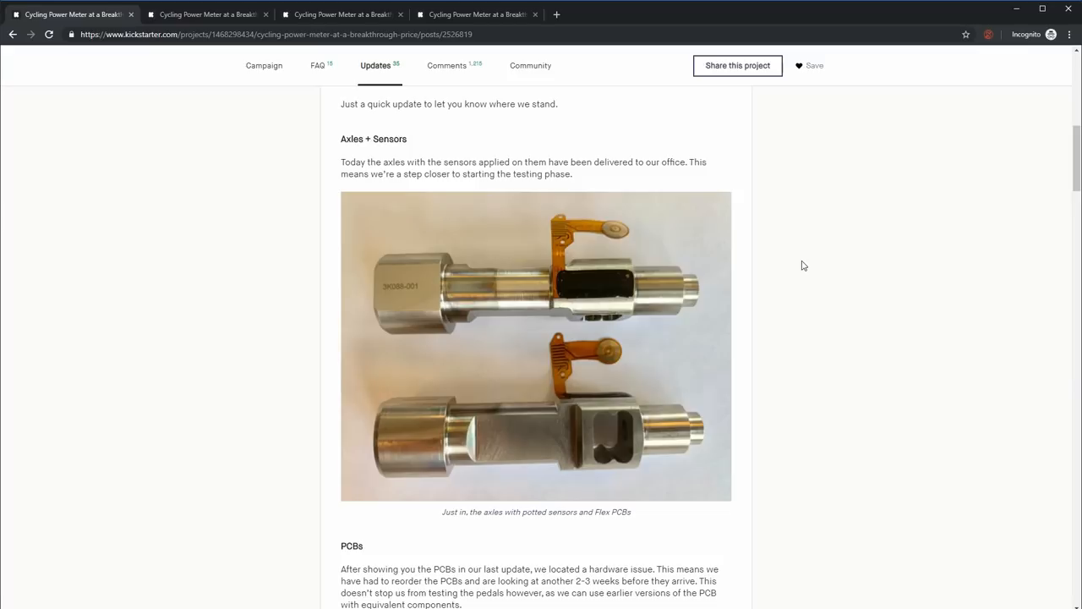
mouse_move(920, 263)
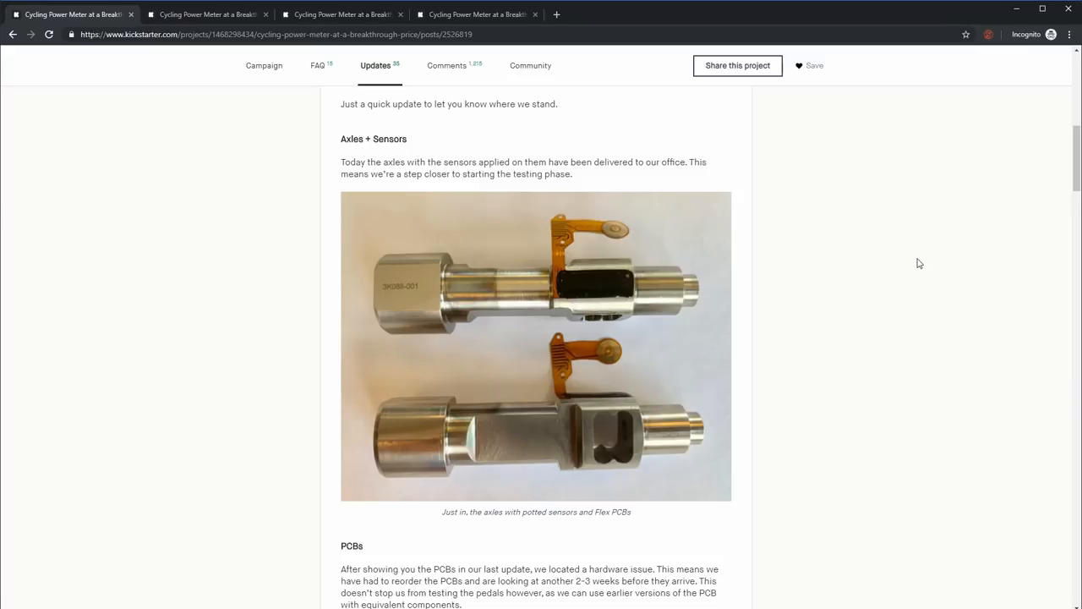
mouse_move(917, 269)
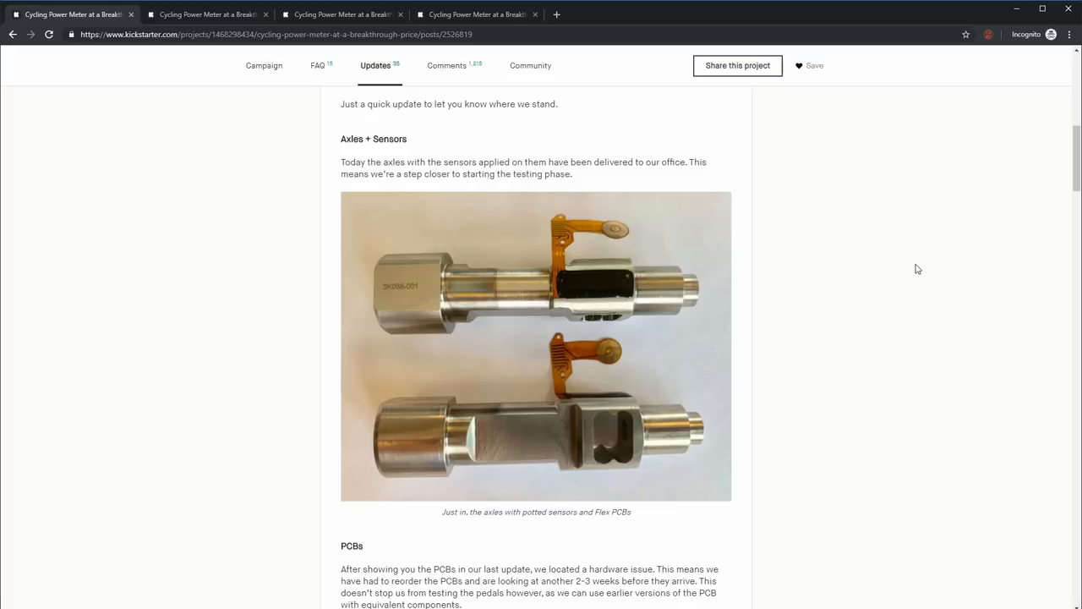
mouse_move(936, 427)
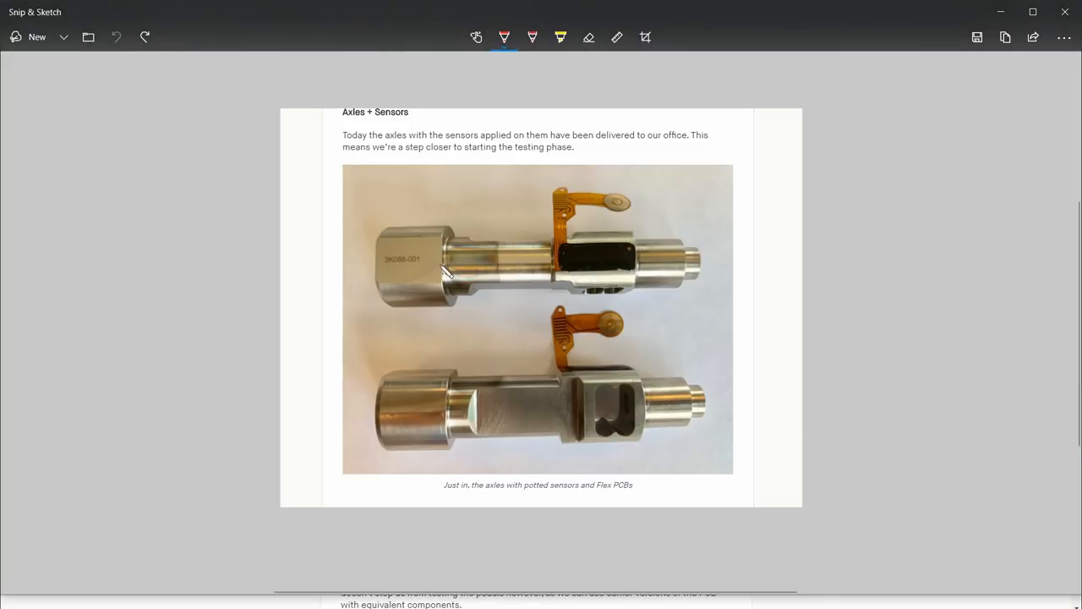
mouse_move(479, 282)
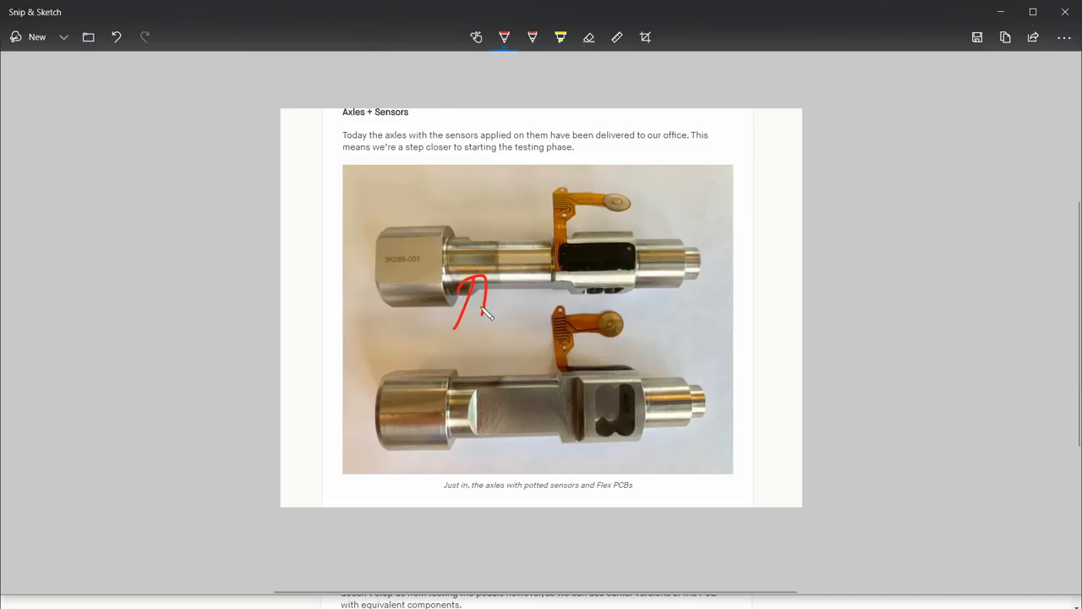
mouse_move(599, 337)
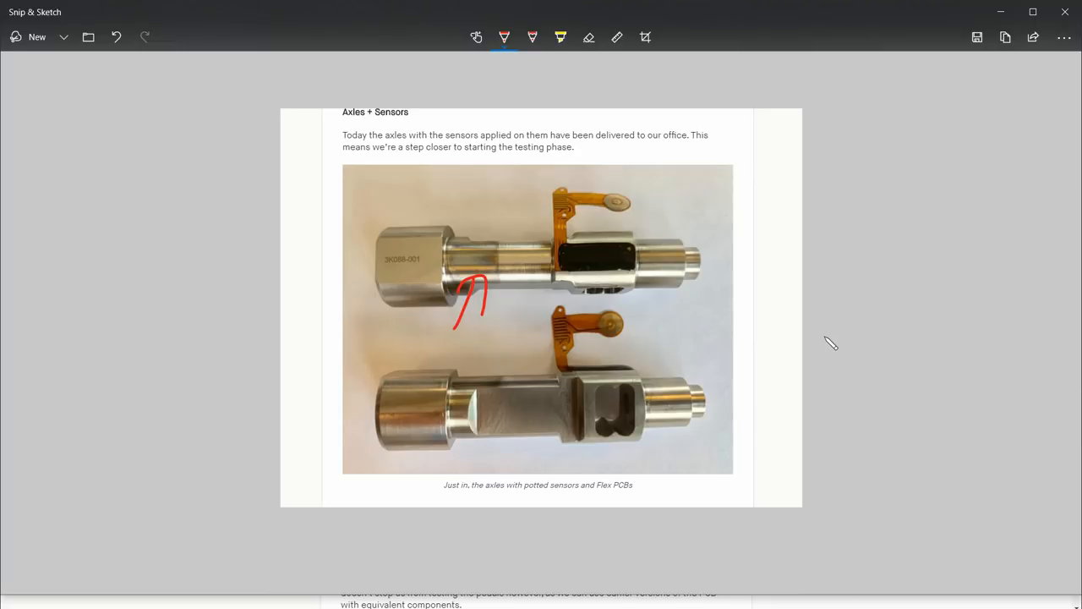
left_click(115, 37)
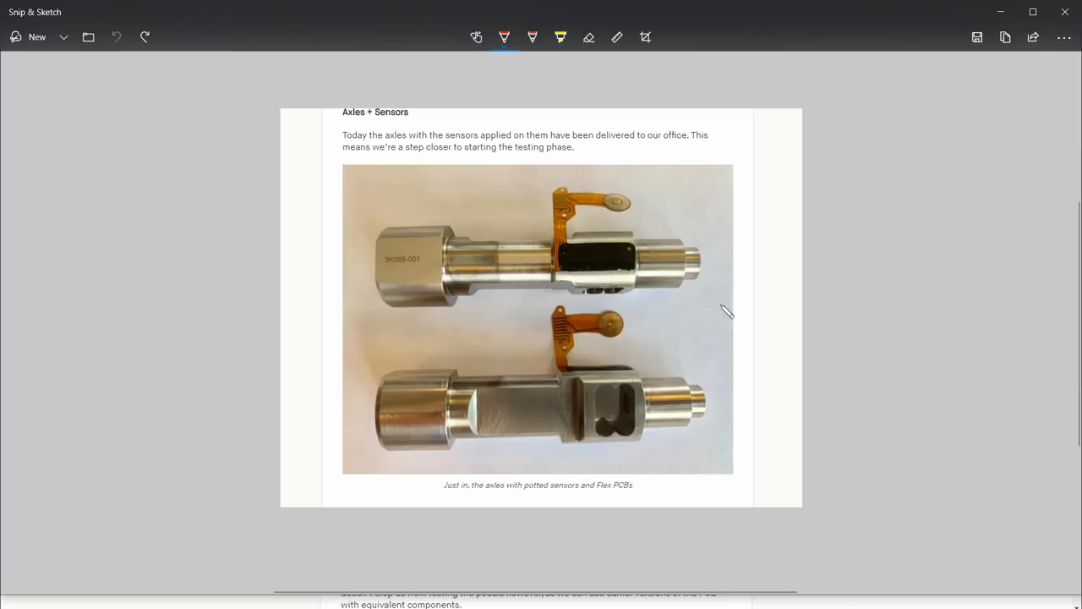
mouse_move(810, 264)
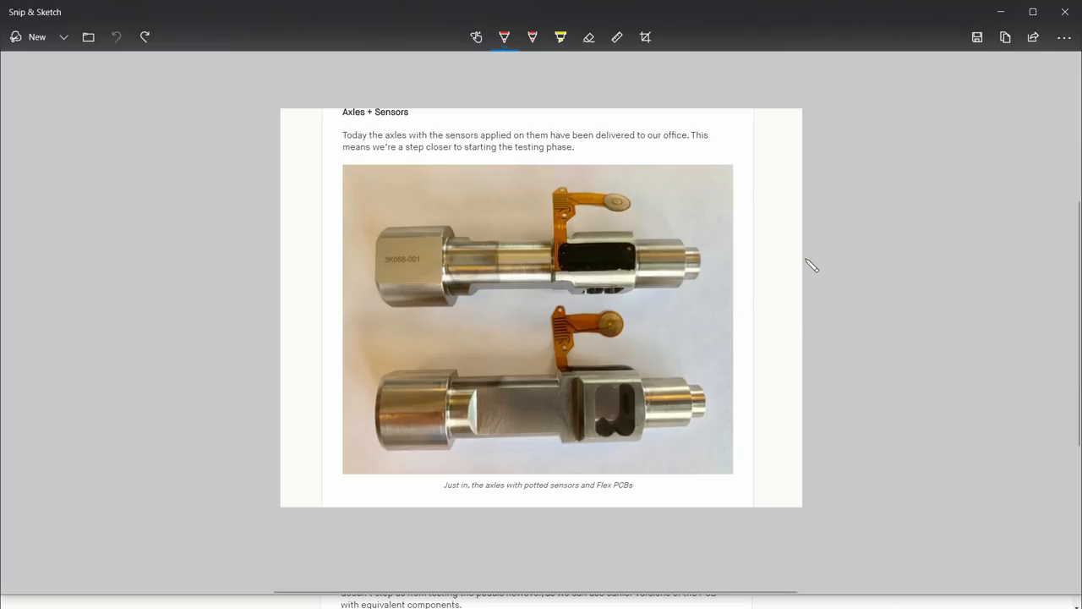
mouse_move(807, 265)
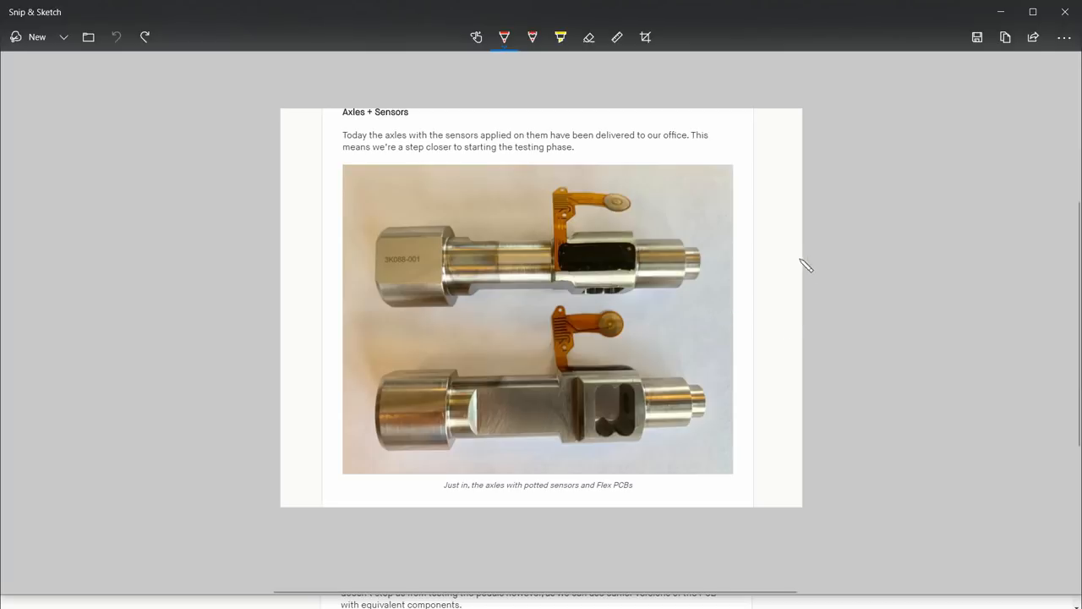
mouse_move(764, 290)
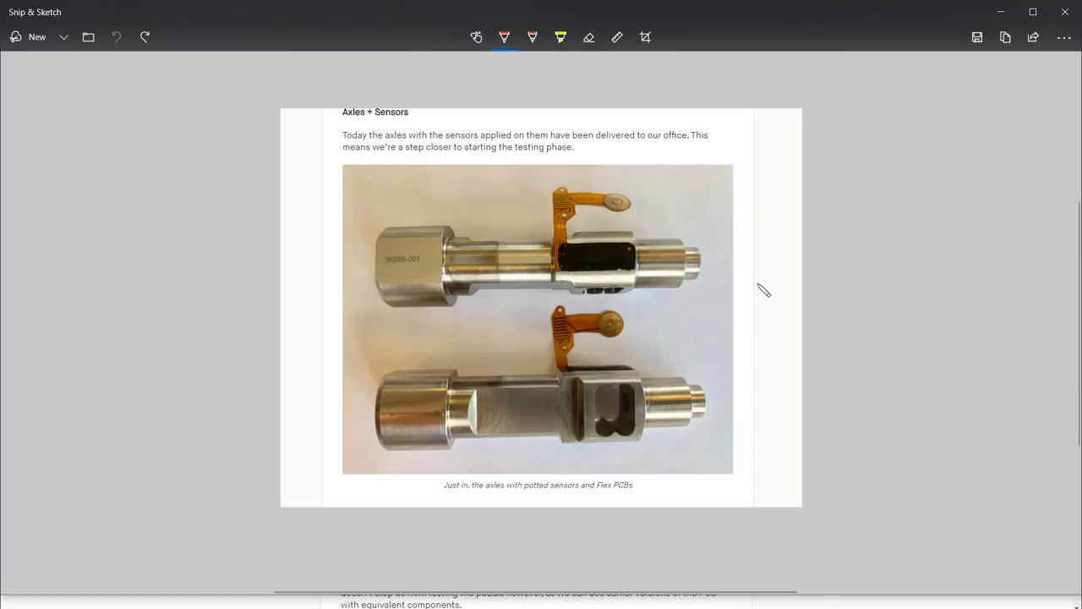
mouse_move(757, 294)
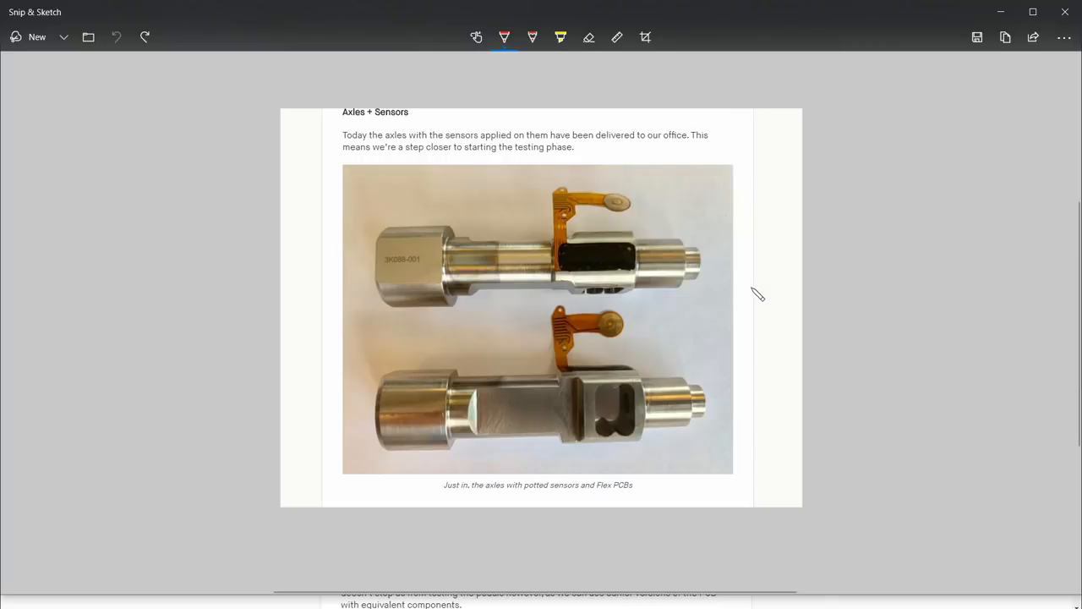
mouse_move(733, 297)
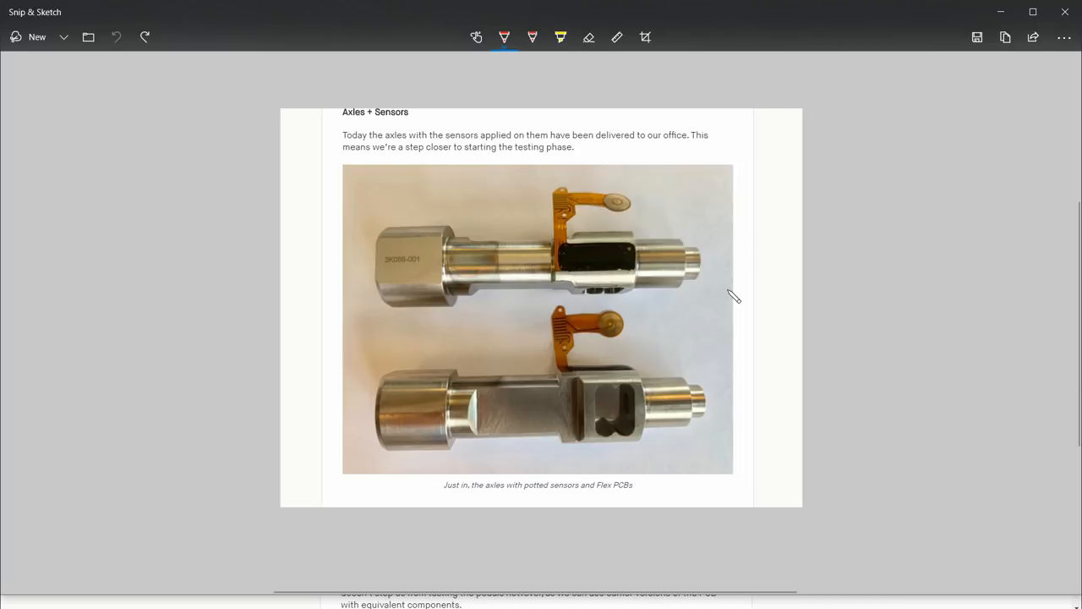
mouse_move(725, 291)
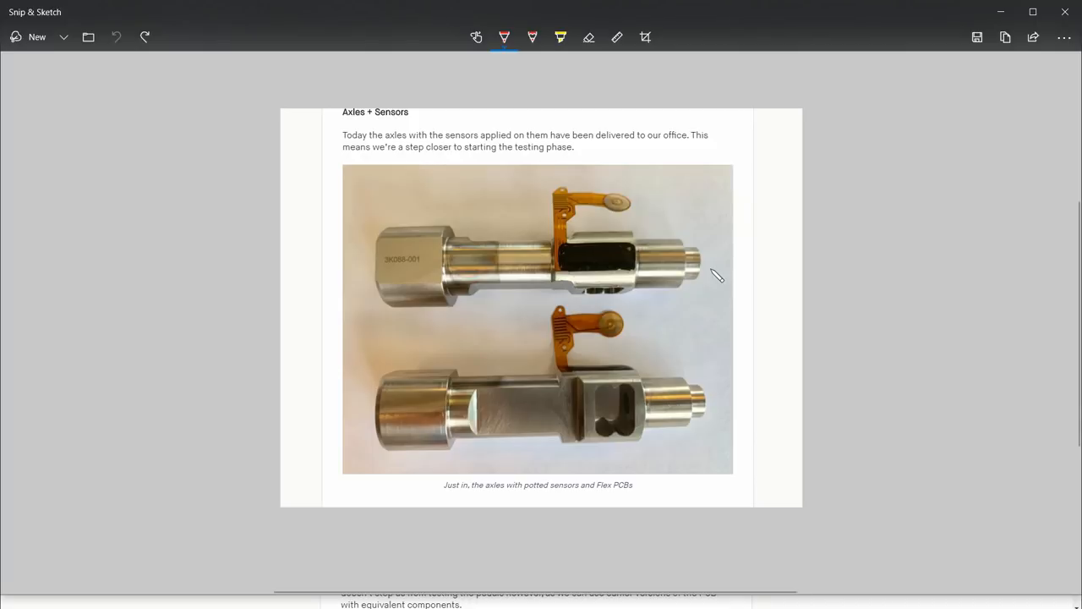
mouse_move(719, 290)
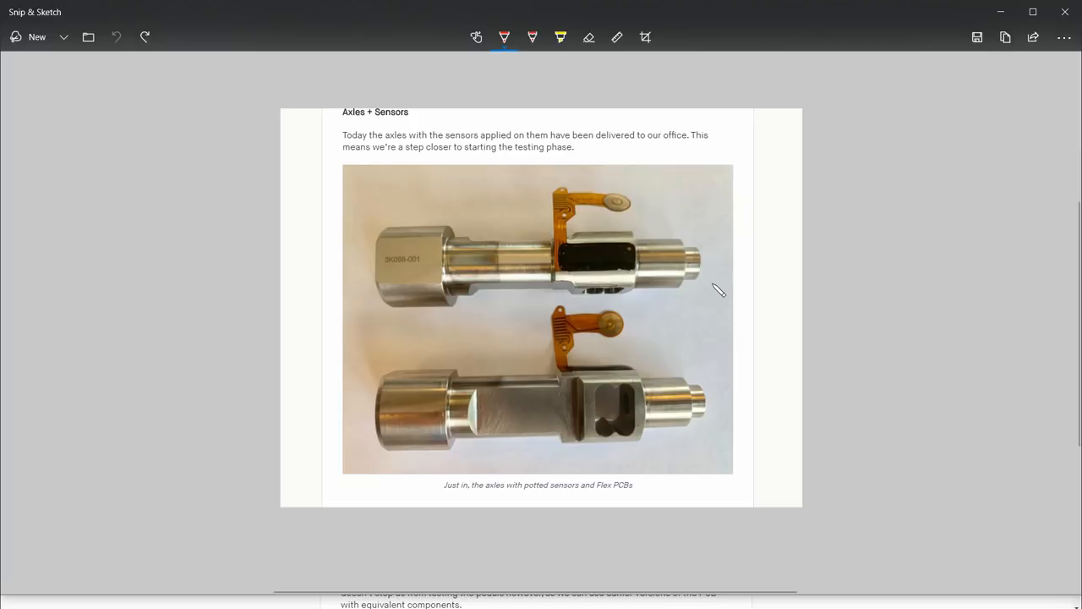
mouse_move(793, 322)
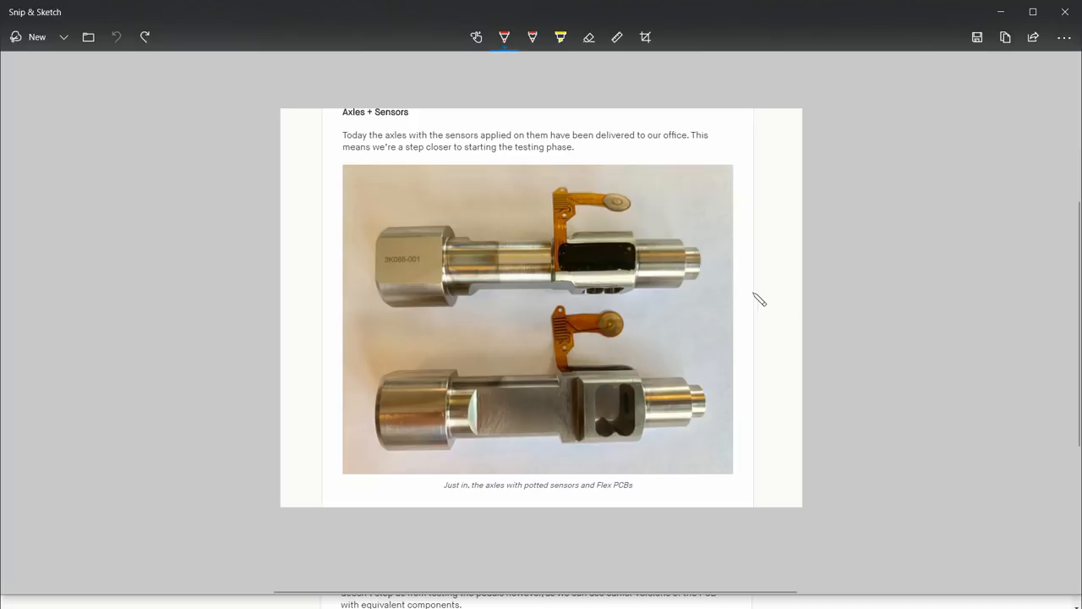
mouse_move(757, 286)
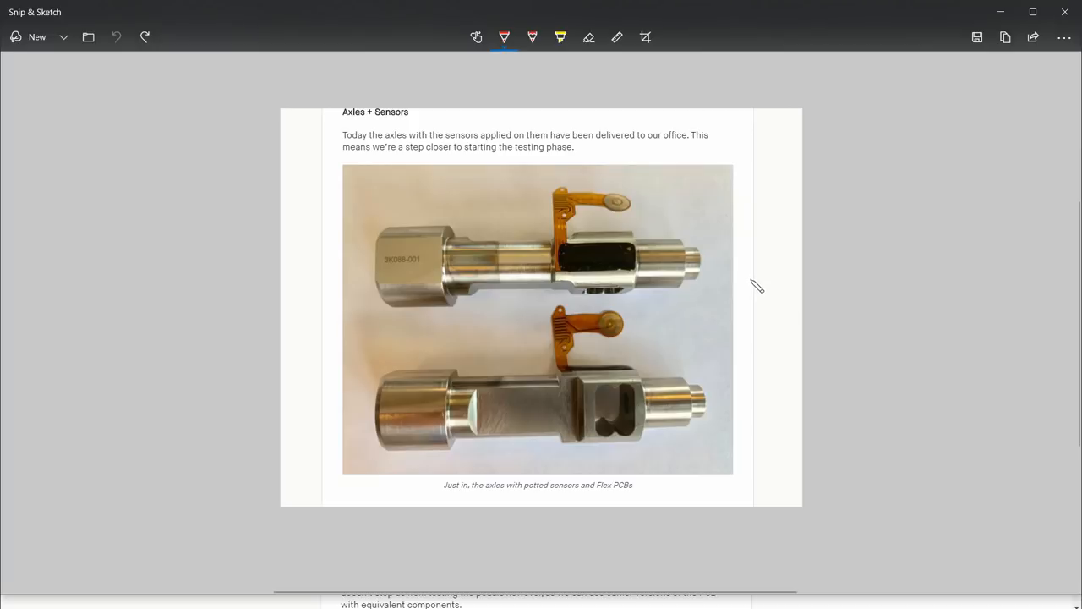
mouse_move(843, 289)
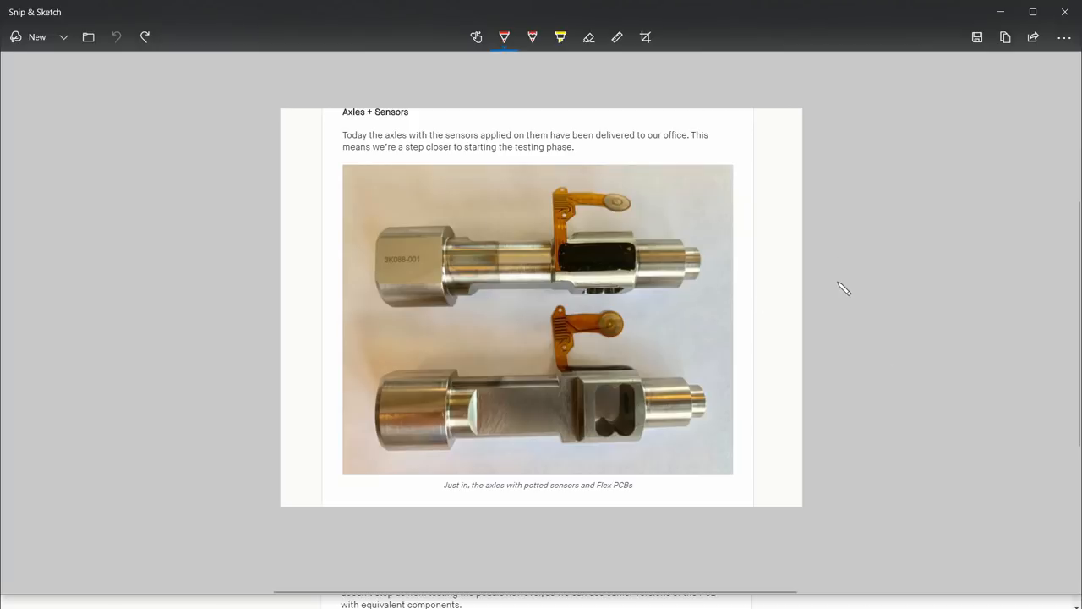
mouse_move(397, 281)
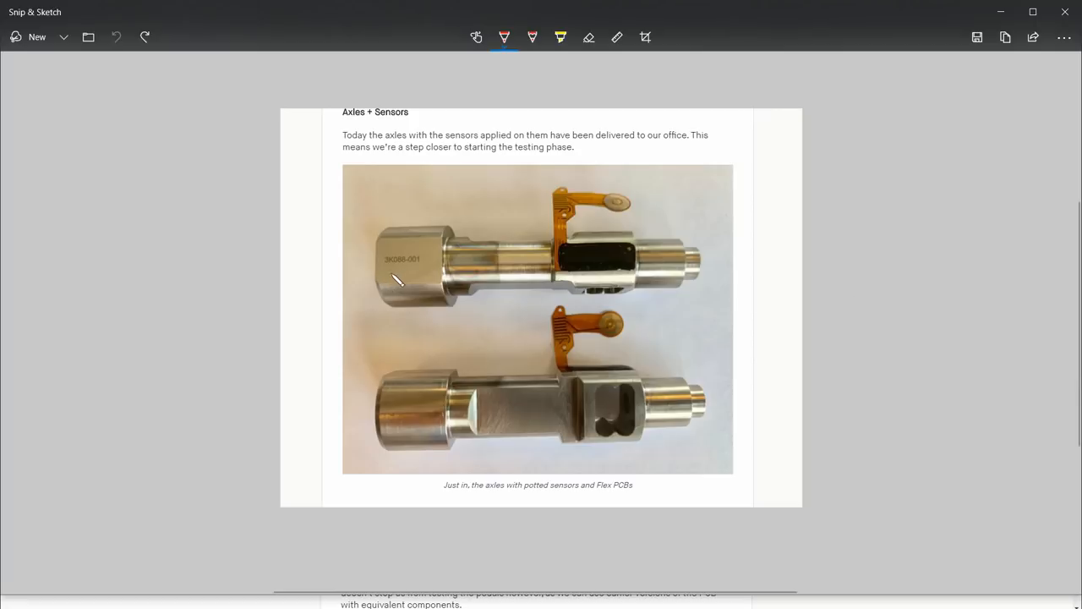
mouse_move(743, 299)
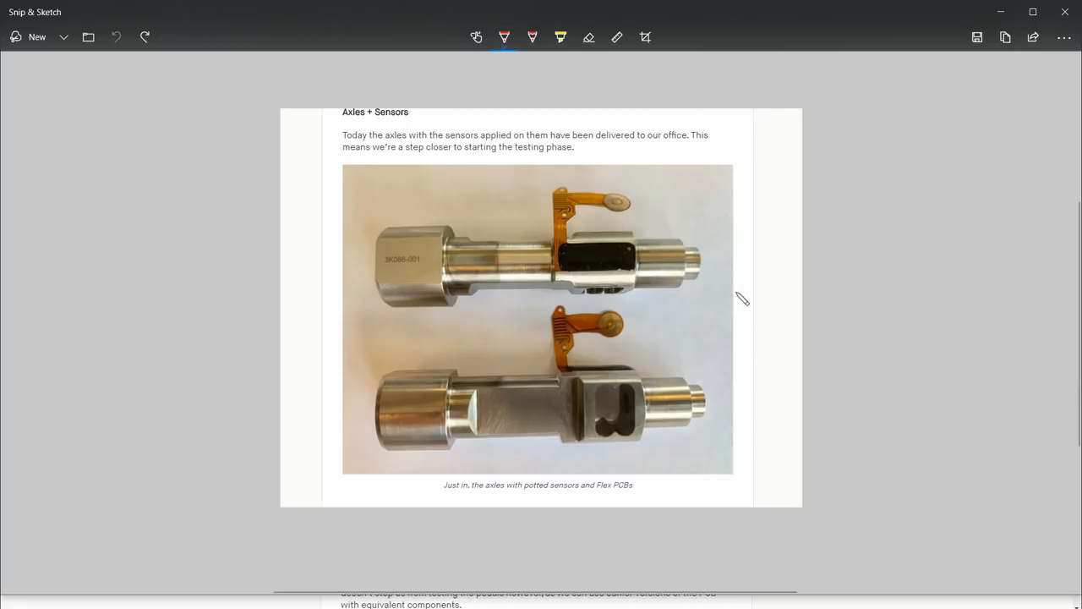
mouse_move(731, 334)
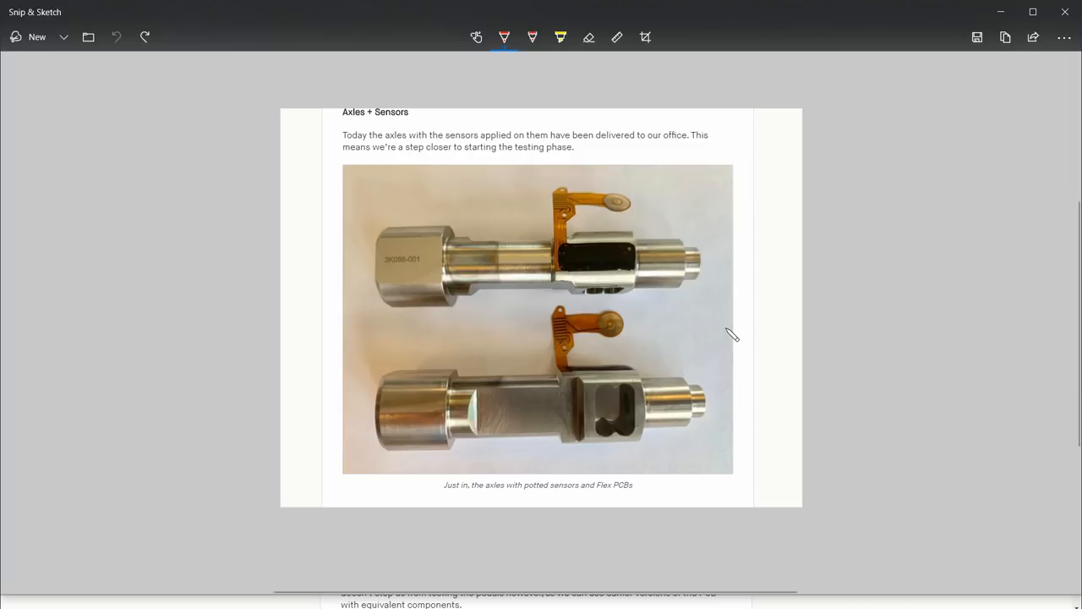
mouse_move(716, 306)
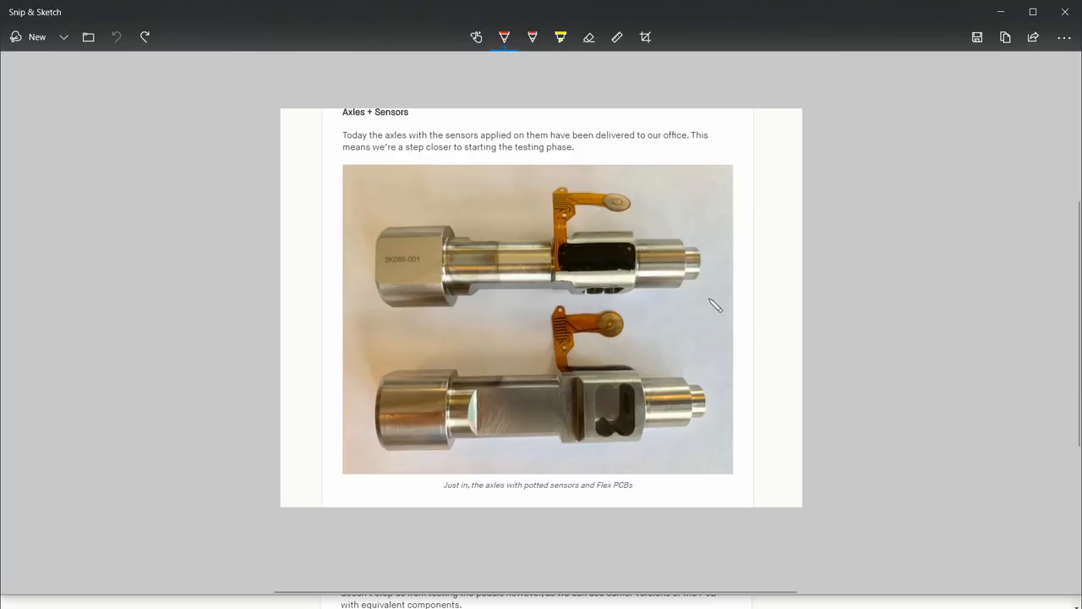
mouse_move(461, 276)
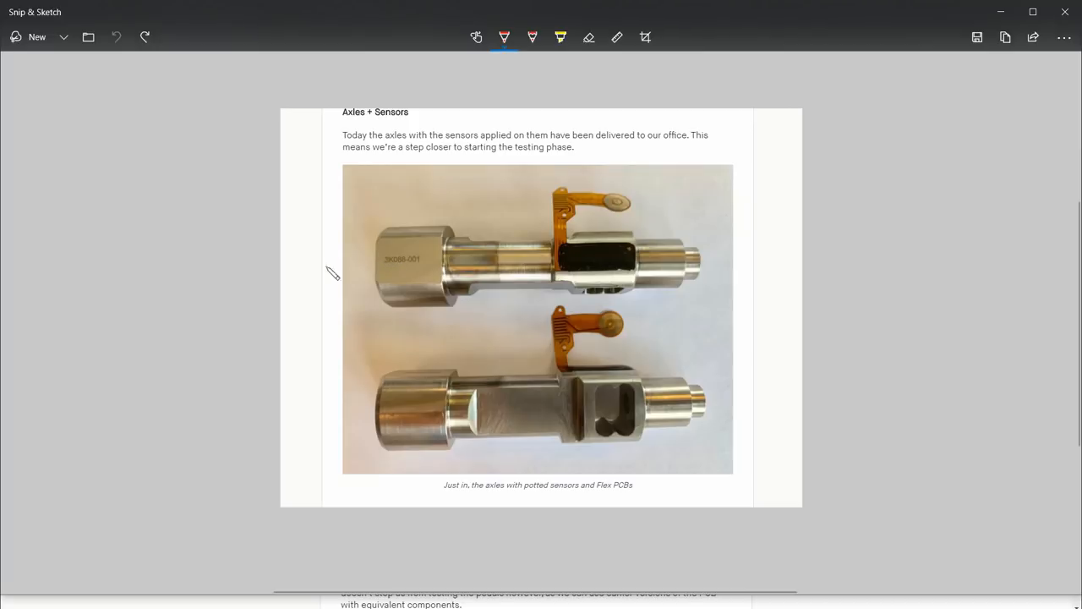
Step: Draw a red freehand scribble beside the upper axle's engraved part number
left_click_drag(339, 292, 349, 283)
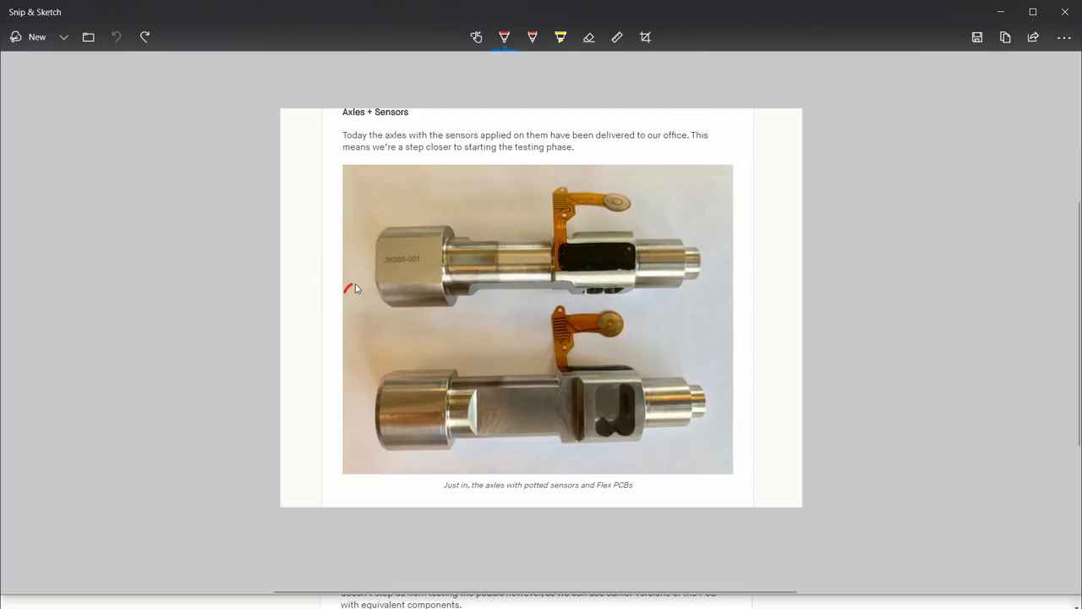
left_click_drag(346, 292, 380, 284)
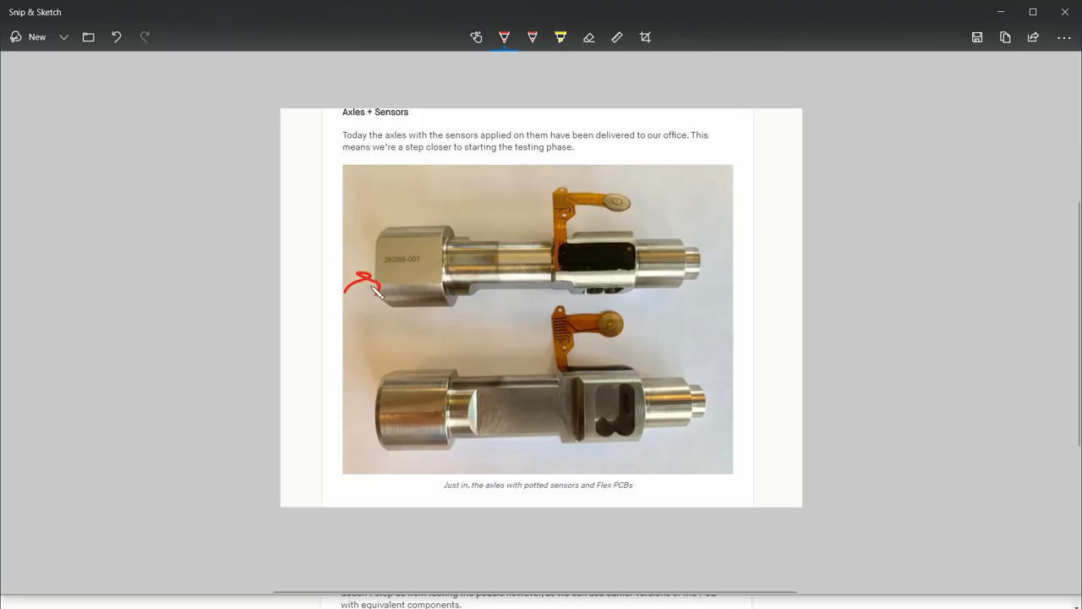
left_click_drag(376, 291, 364, 275)
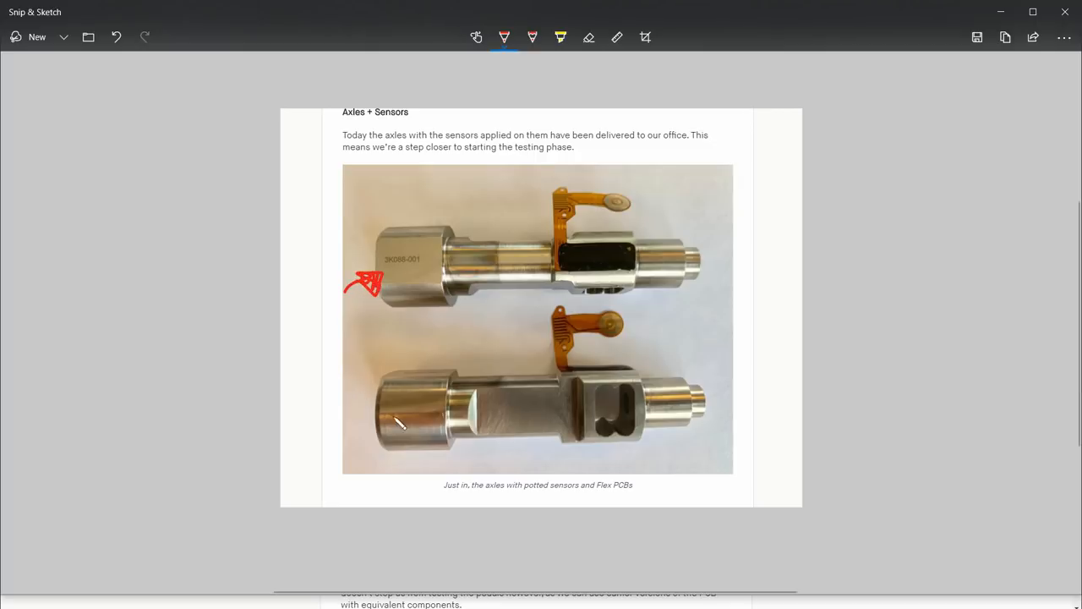
mouse_move(895, 382)
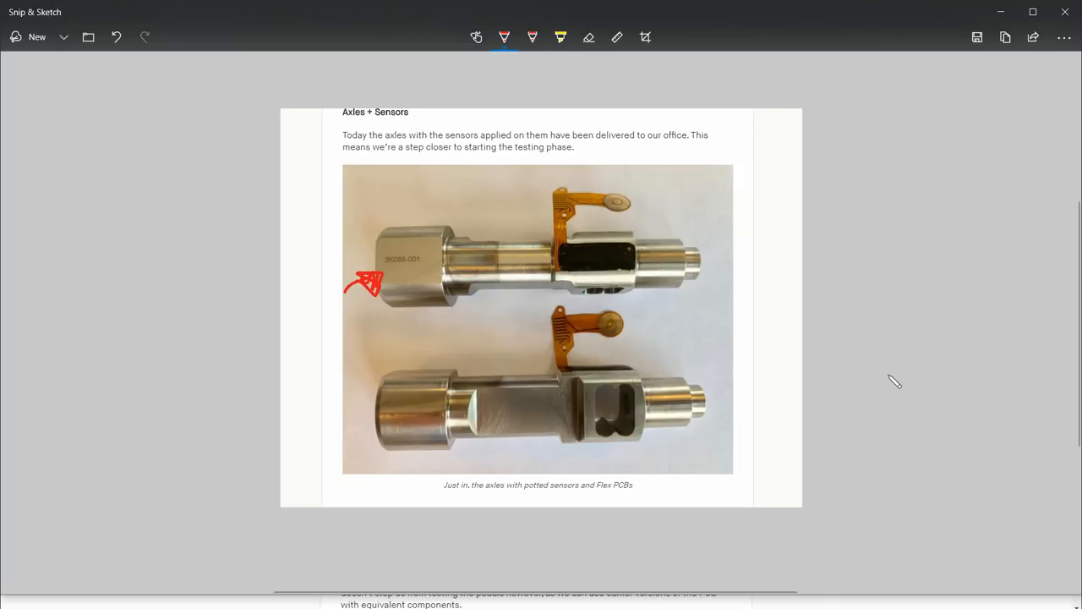
mouse_move(721, 341)
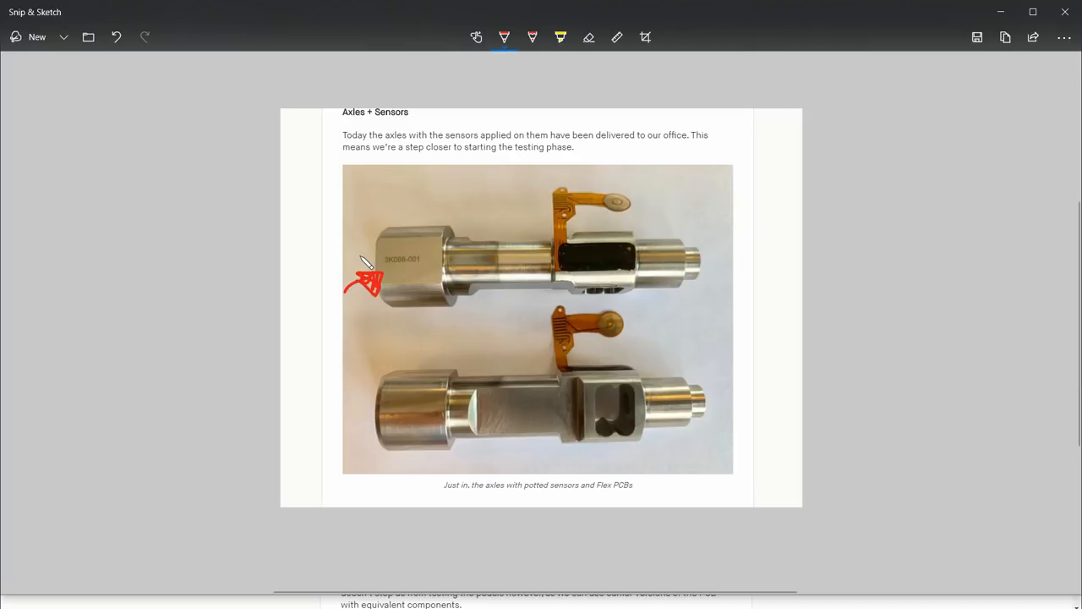
mouse_move(627, 359)
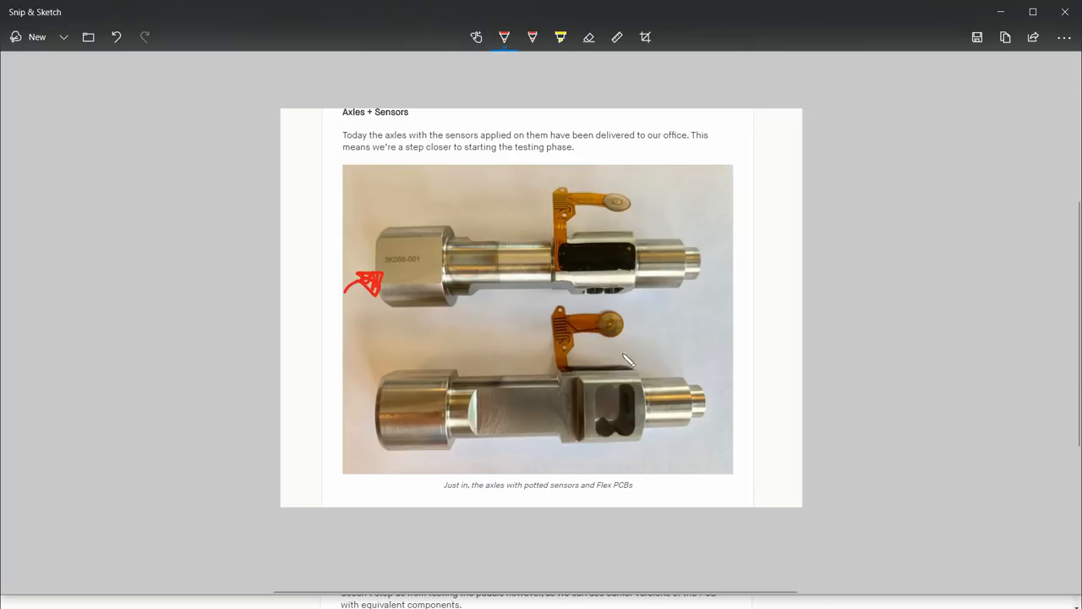
mouse_move(604, 376)
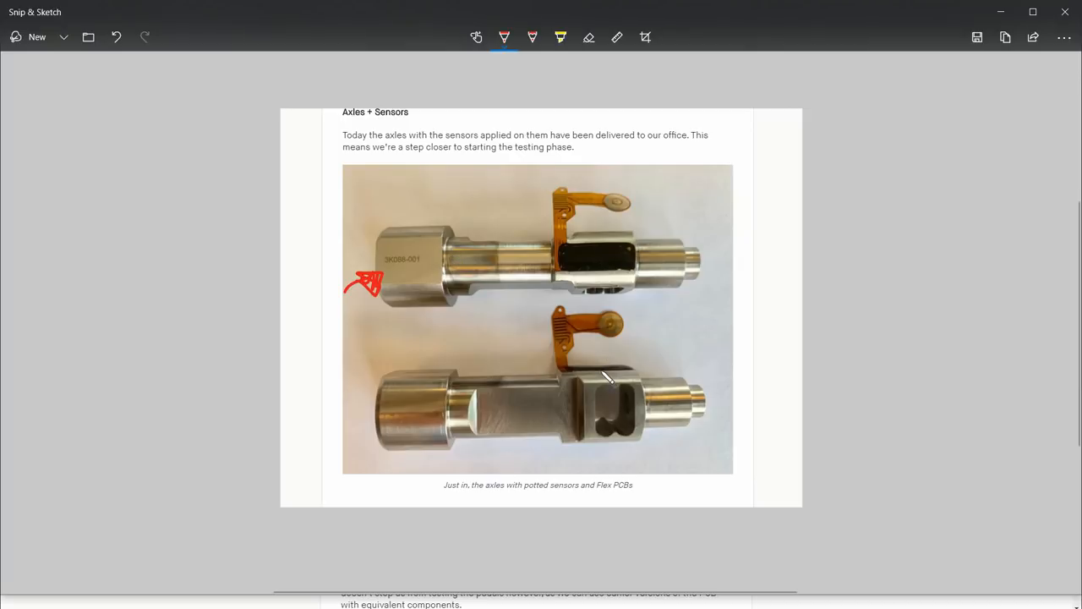
mouse_move(732, 370)
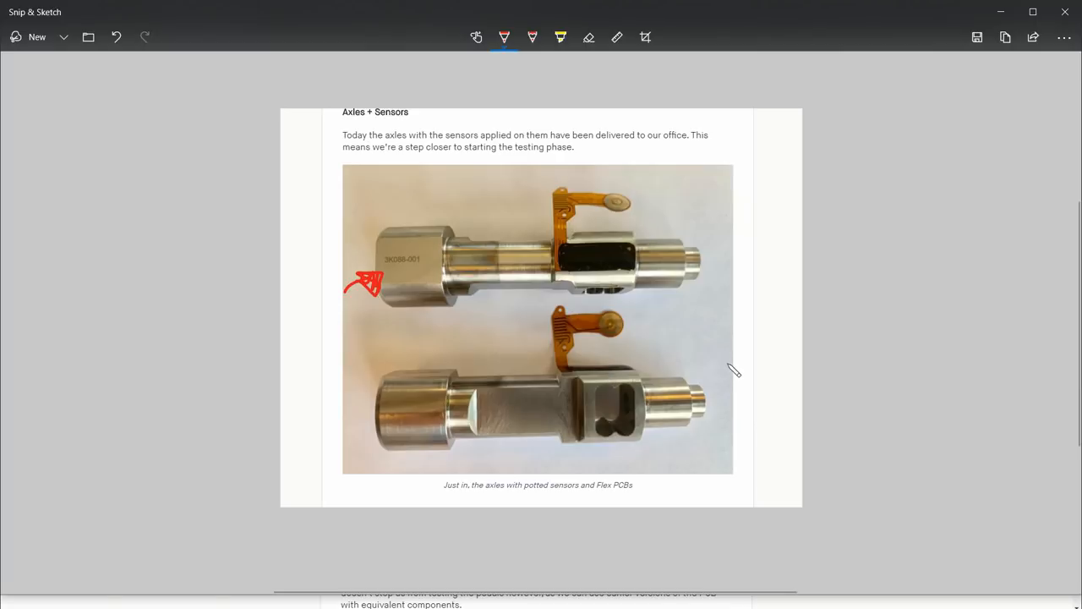
mouse_move(743, 325)
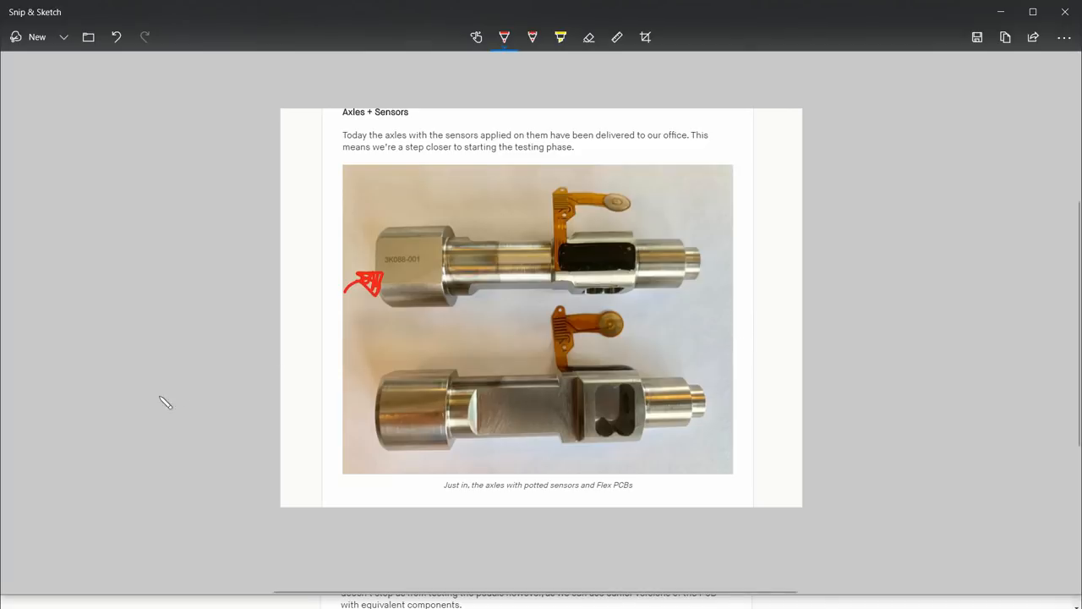
mouse_move(397, 304)
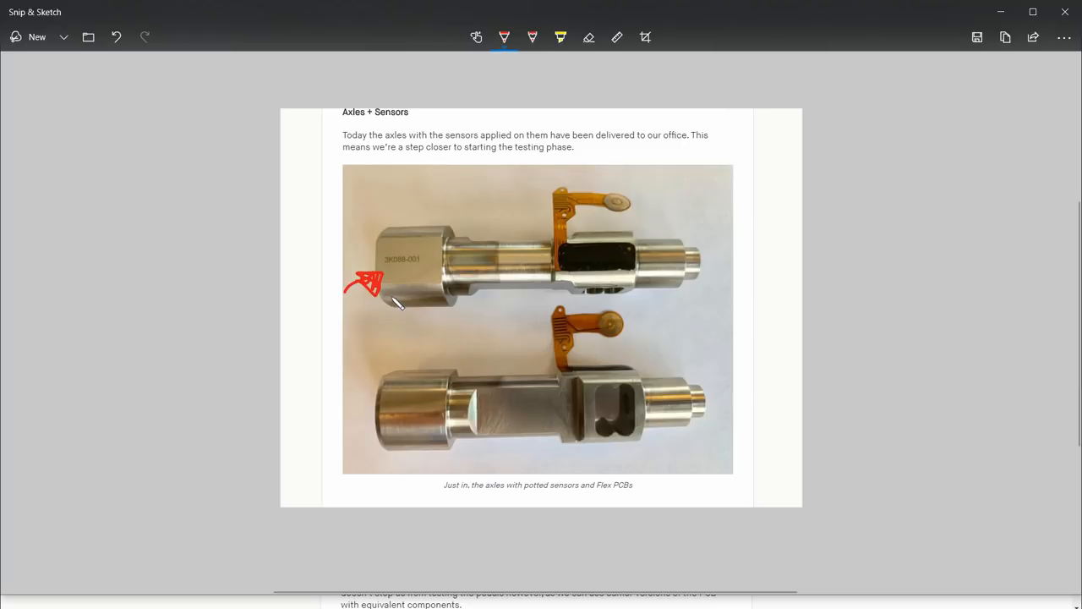
mouse_move(397, 279)
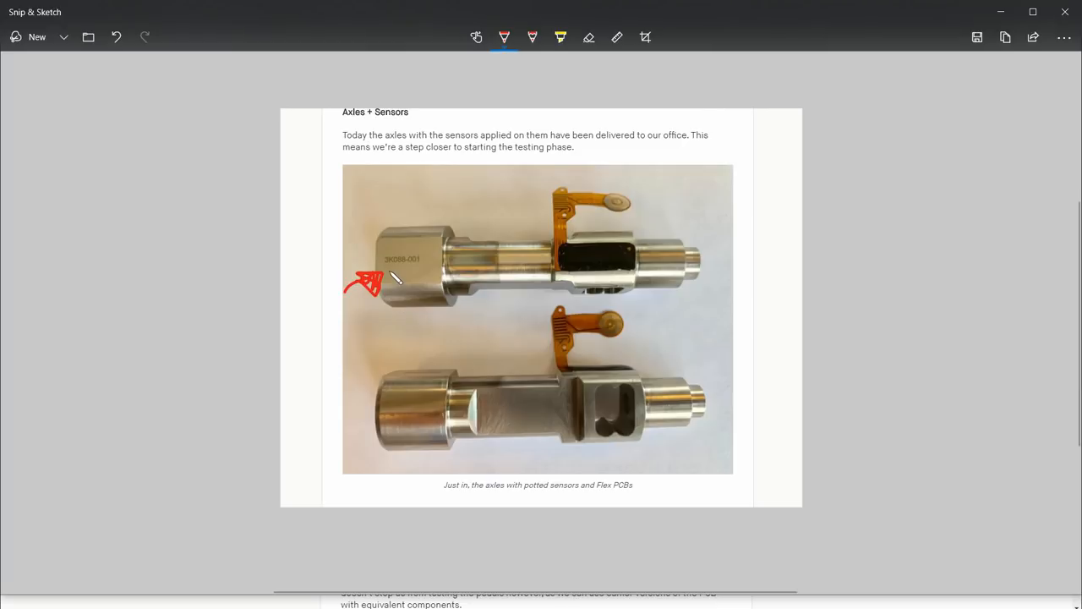
mouse_move(398, 269)
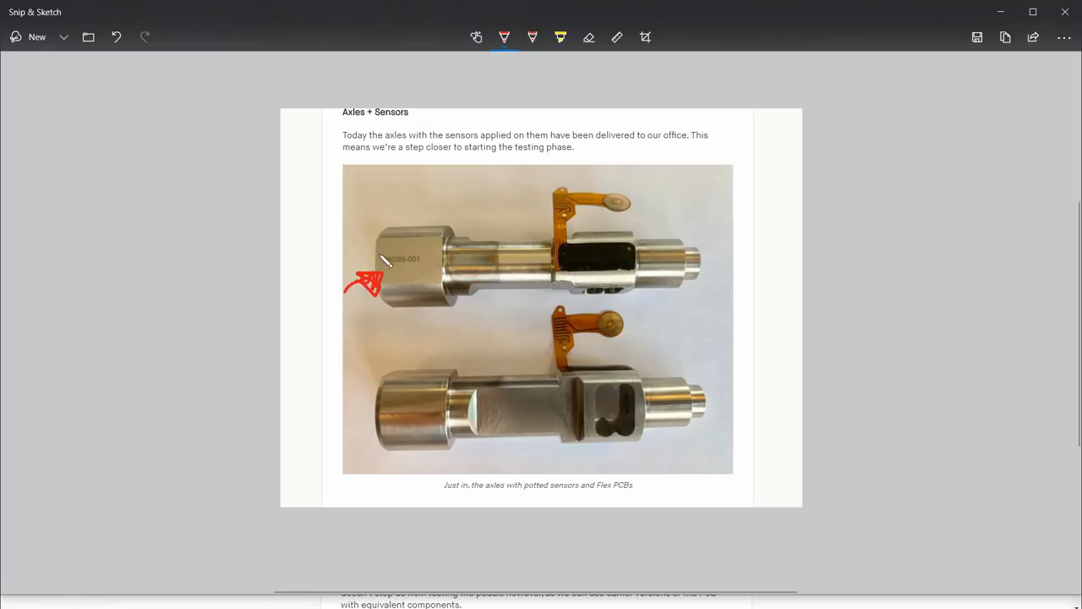
mouse_move(267, 254)
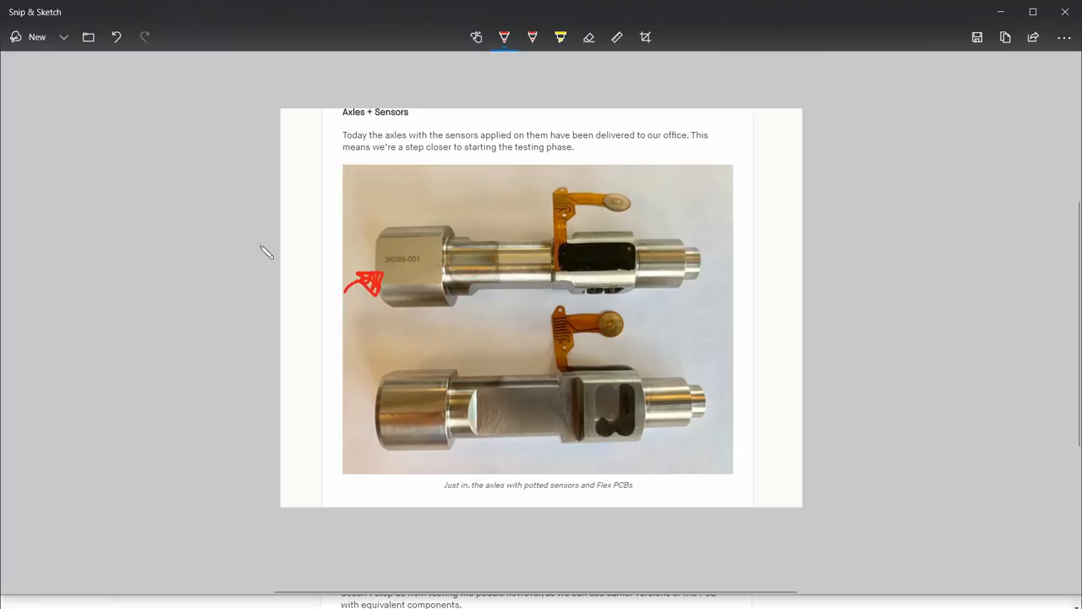
mouse_move(387, 261)
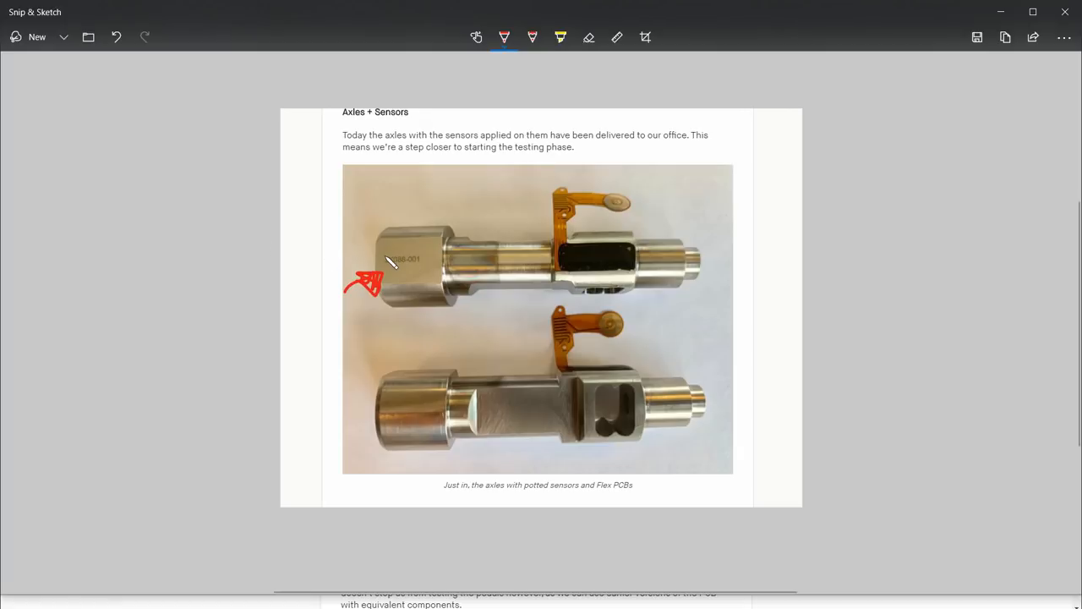
mouse_move(401, 269)
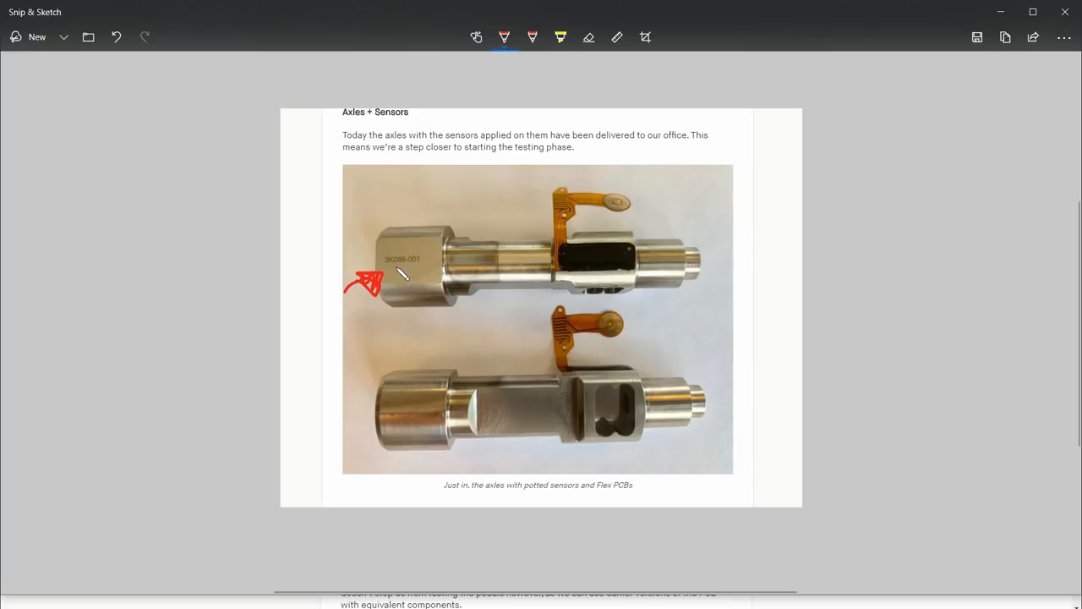
mouse_move(406, 282)
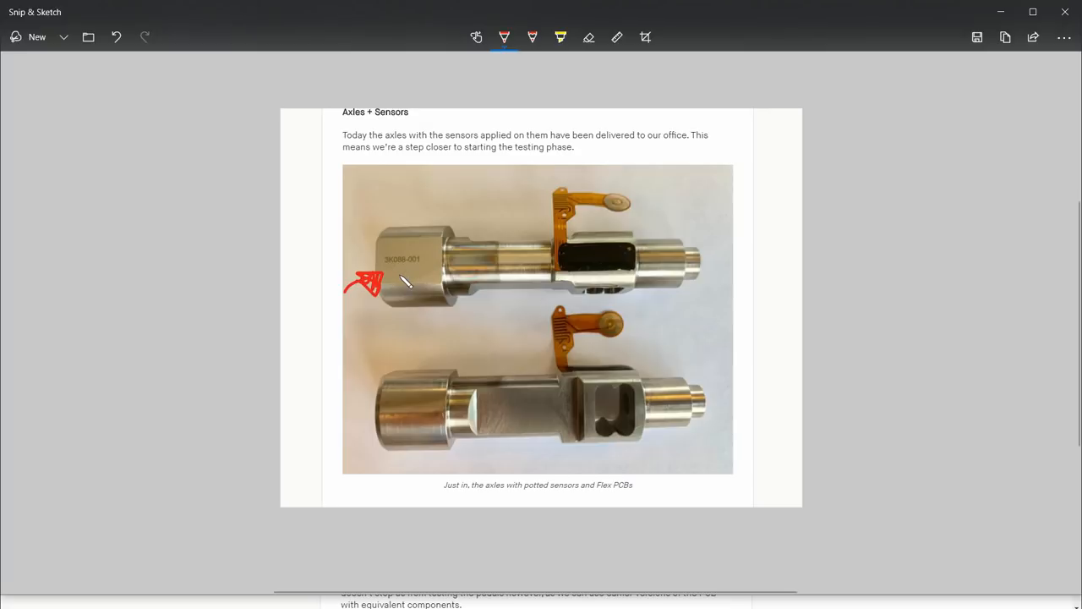
mouse_move(801, 298)
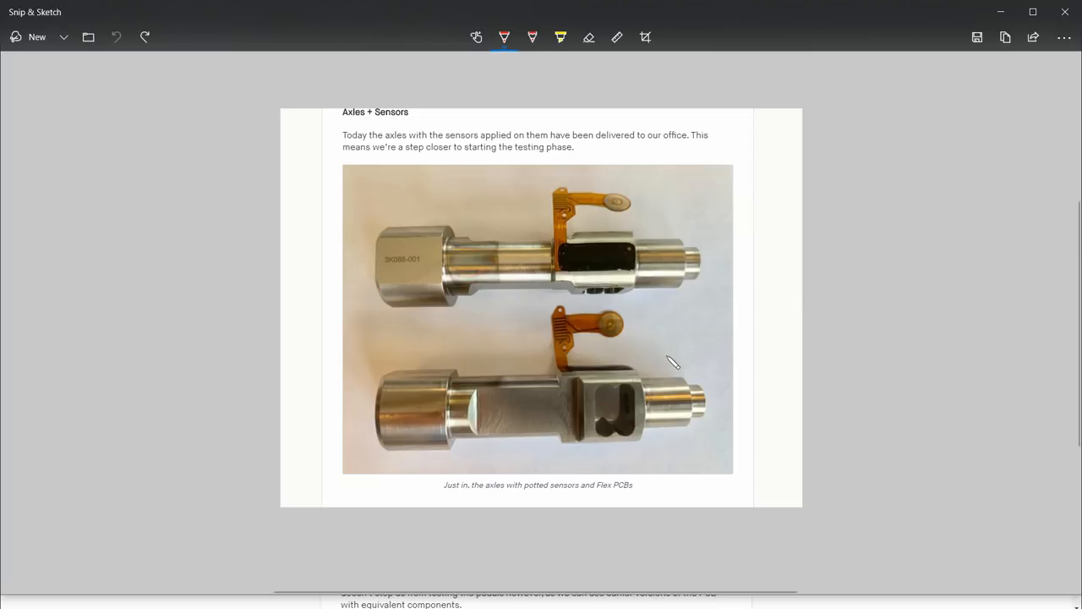
mouse_move(630, 327)
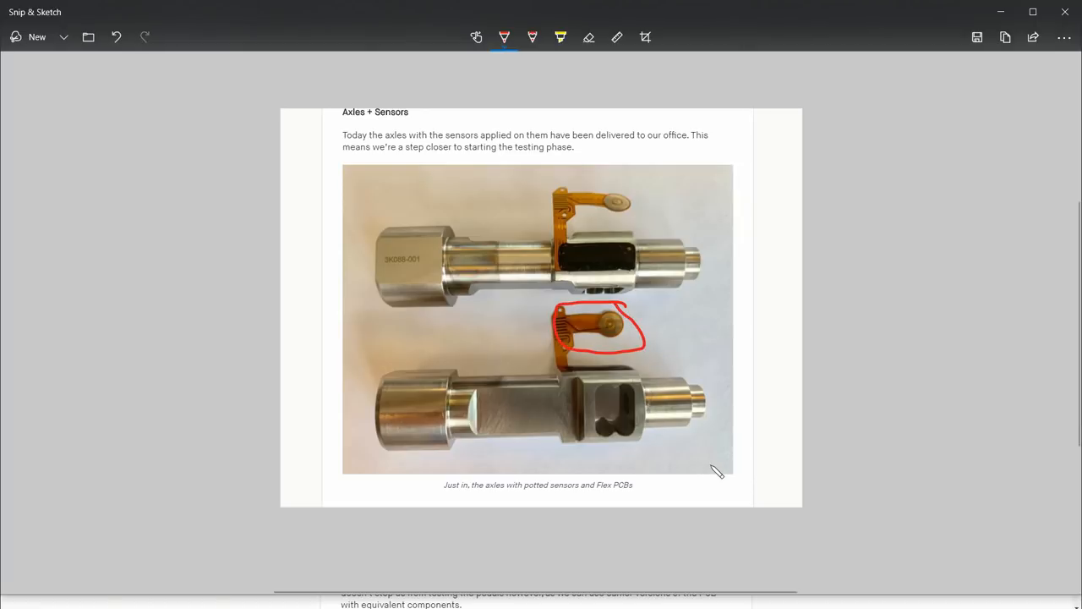
mouse_move(575, 394)
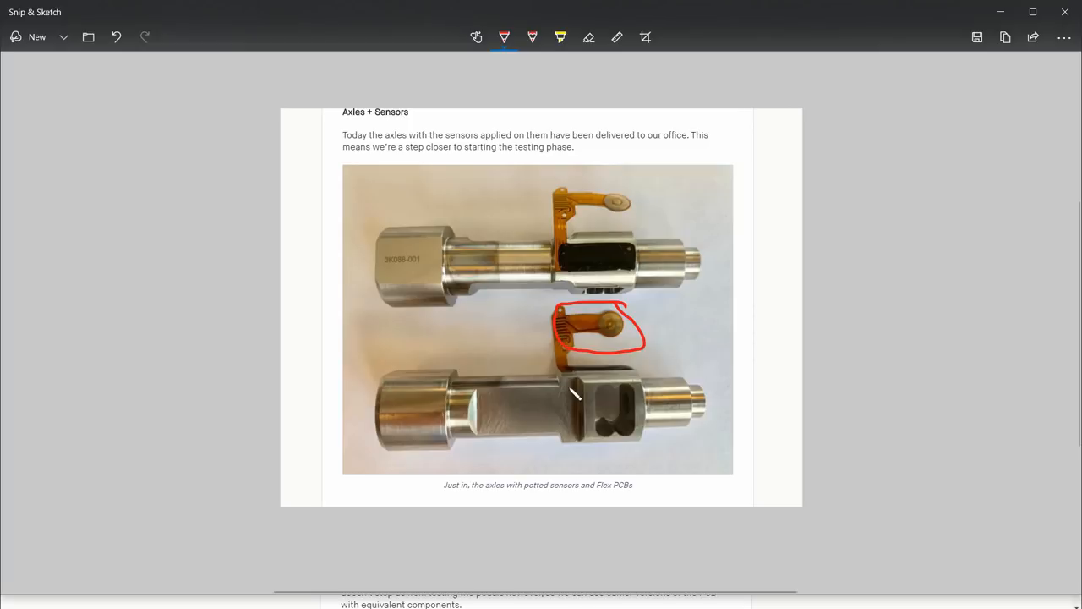
mouse_move(486, 414)
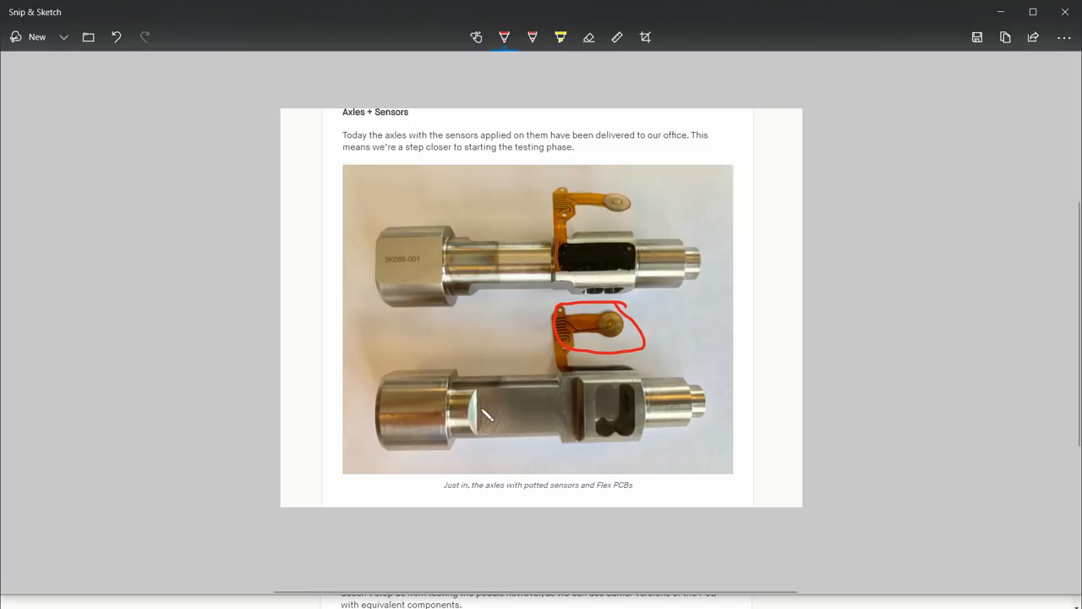
mouse_move(625, 415)
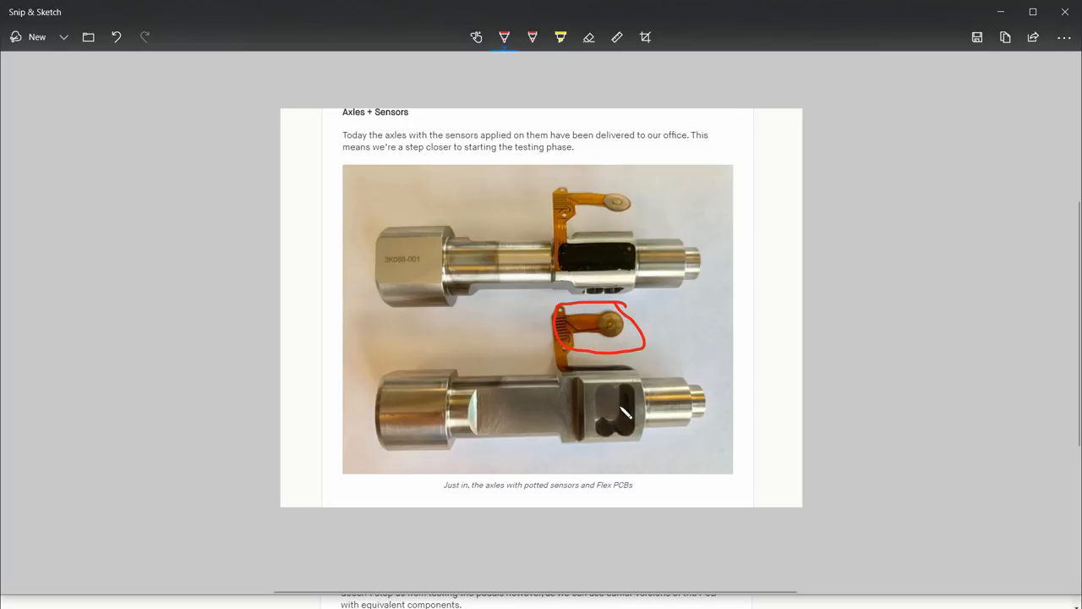
mouse_move(676, 326)
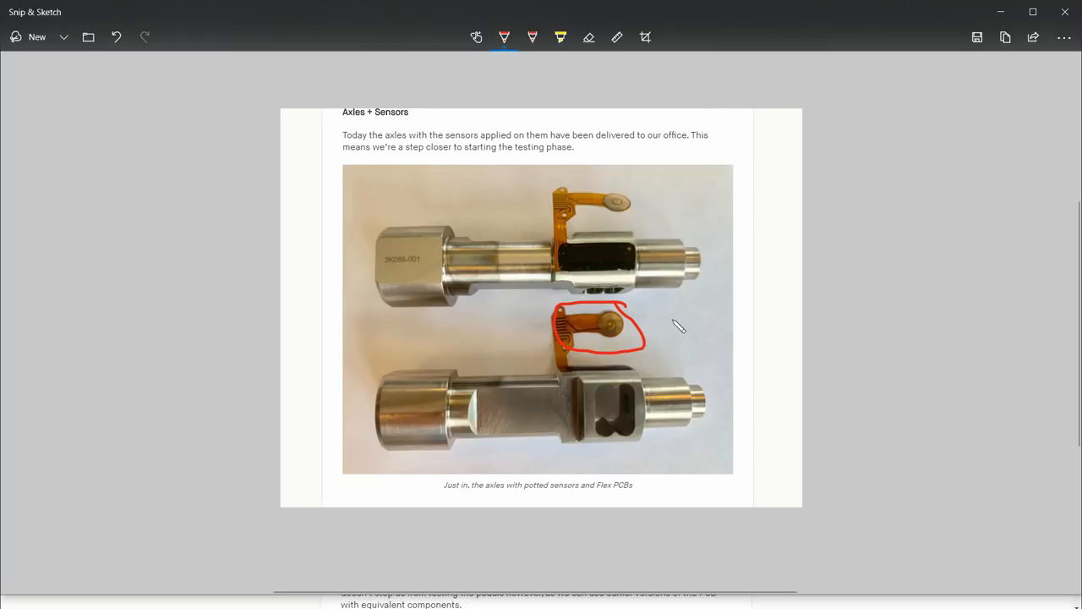
mouse_move(616, 207)
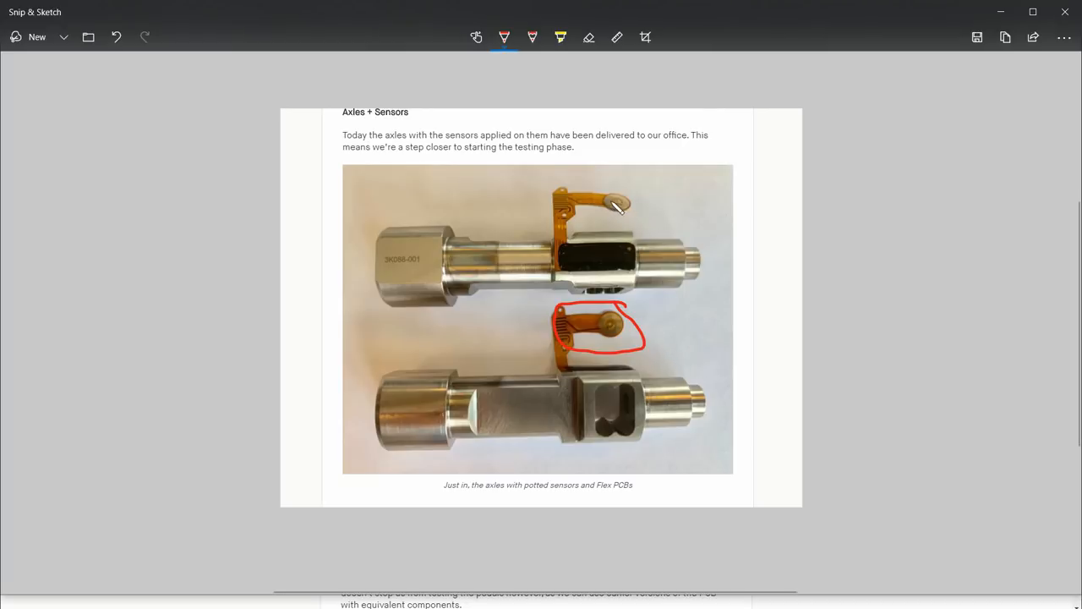
mouse_move(653, 217)
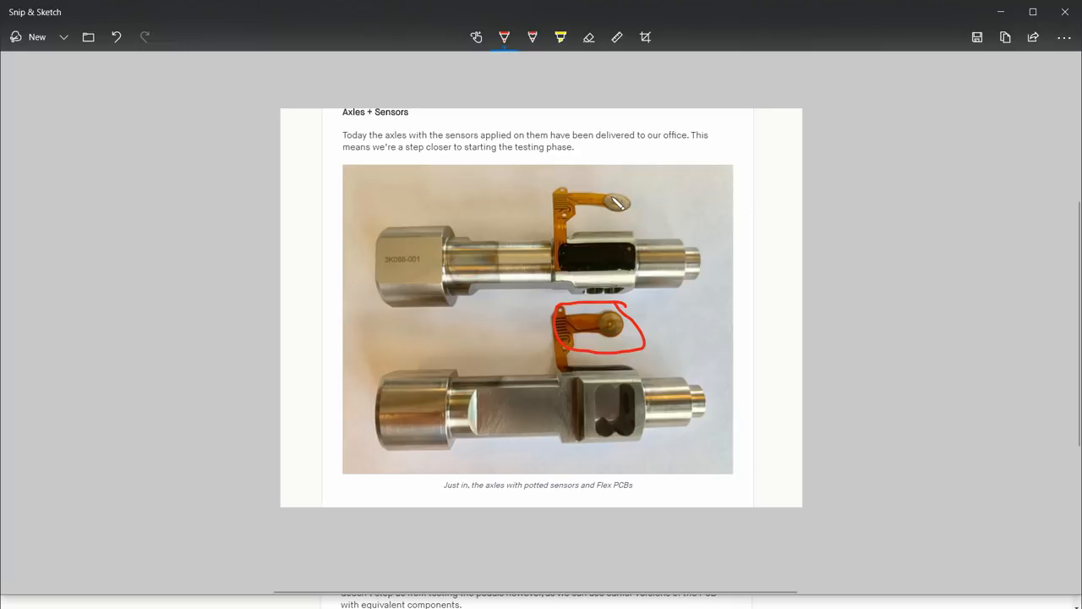
mouse_move(647, 201)
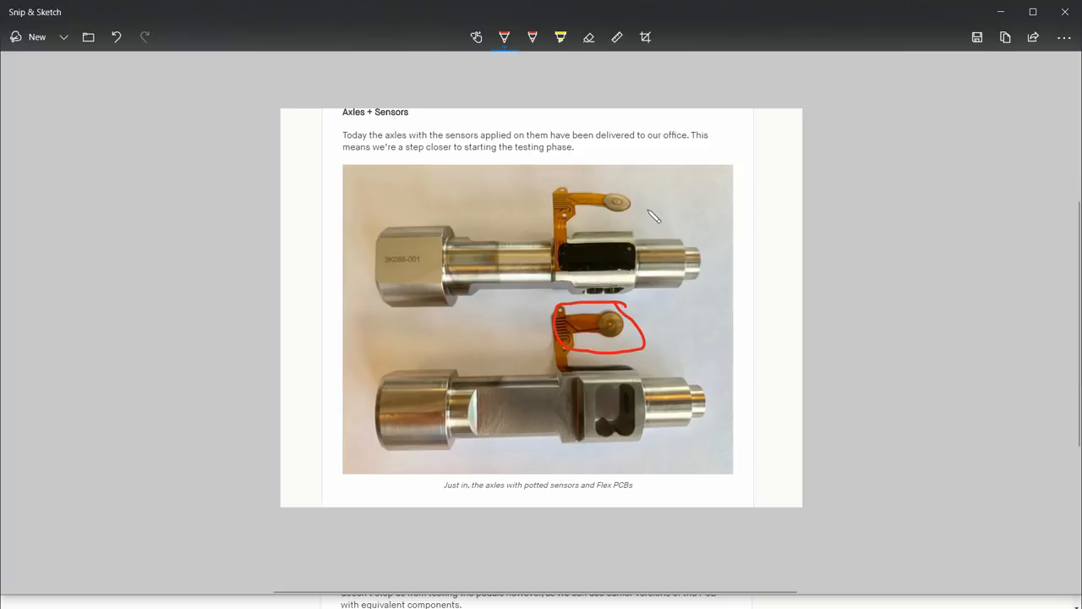
mouse_move(672, 217)
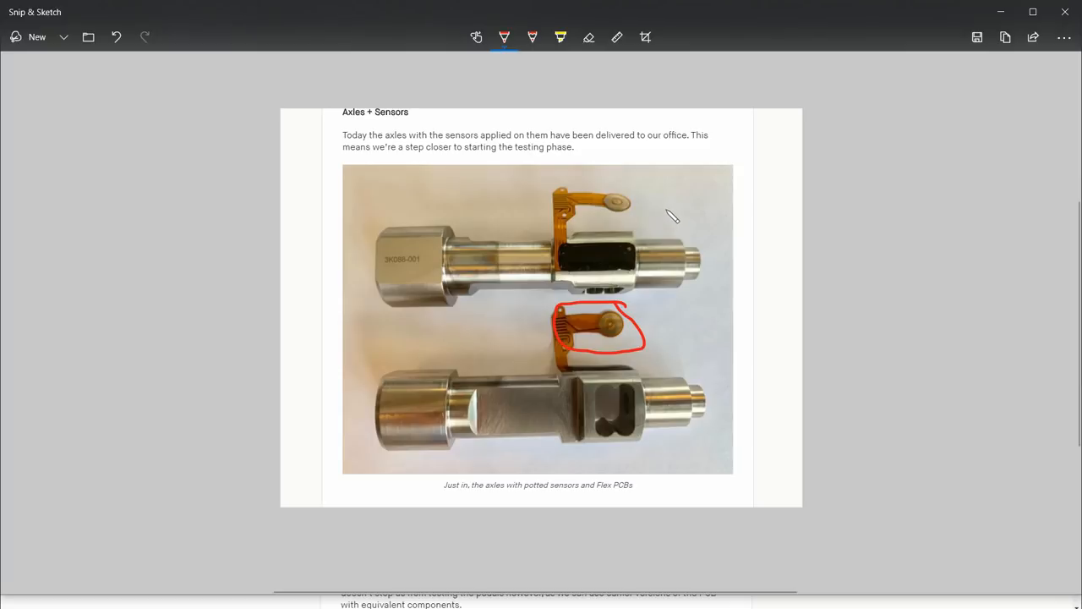
mouse_move(674, 211)
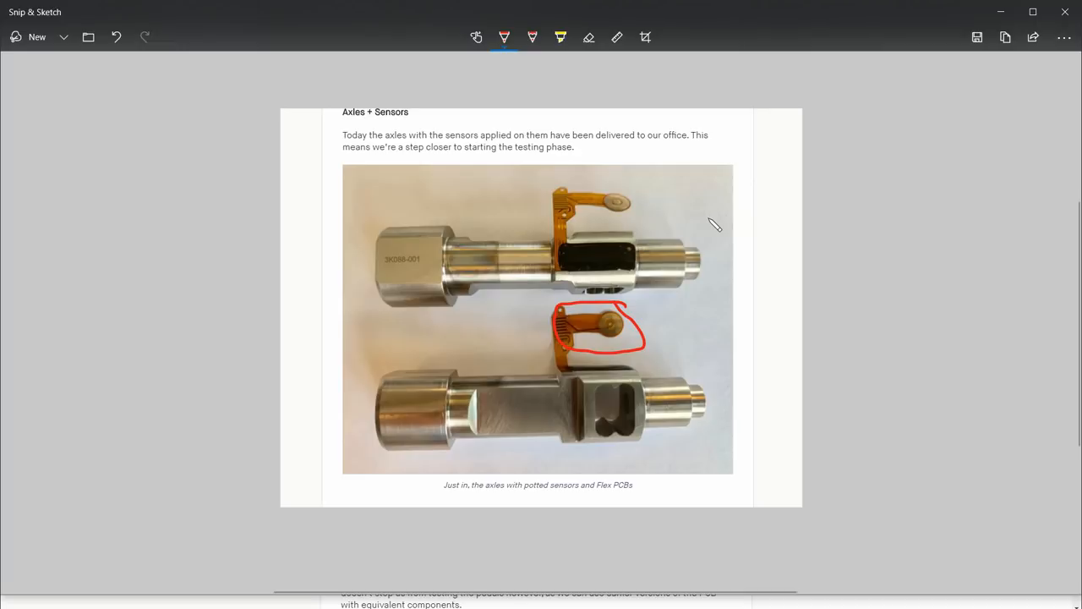
mouse_move(731, 338)
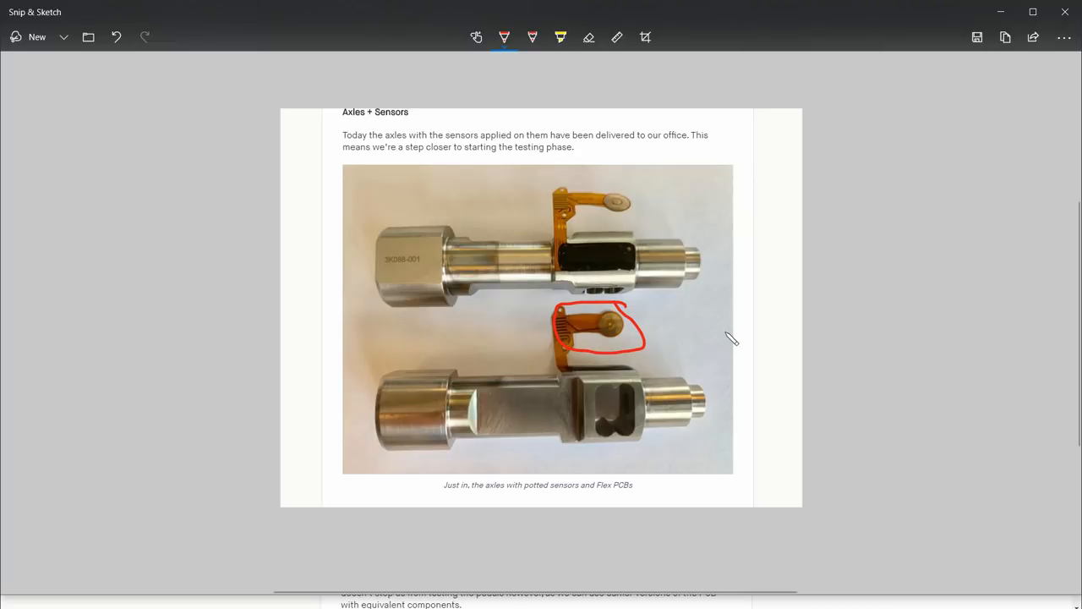
mouse_move(660, 292)
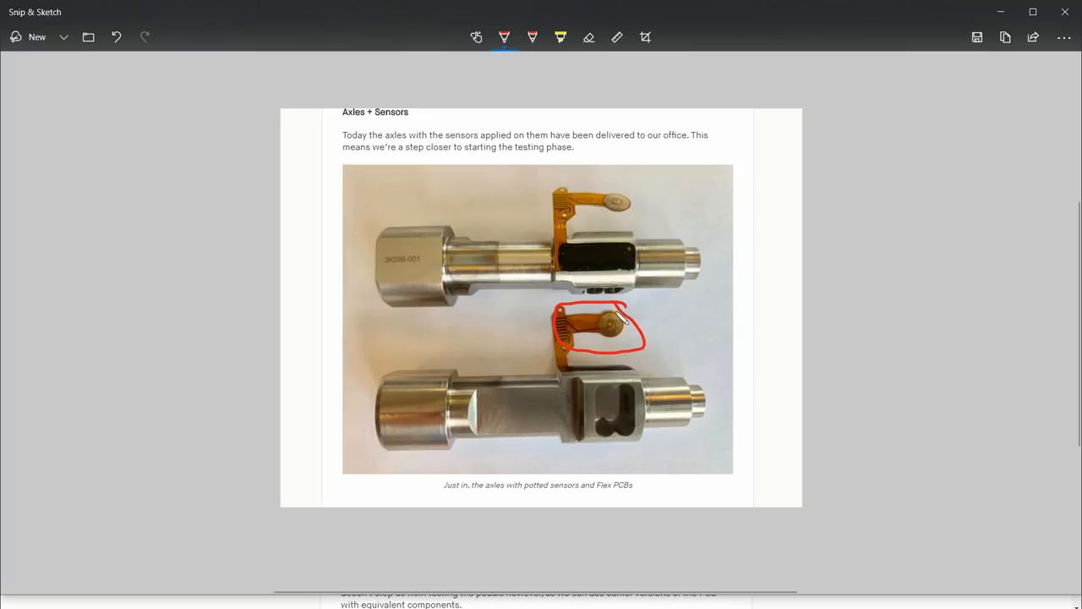
mouse_move(605, 422)
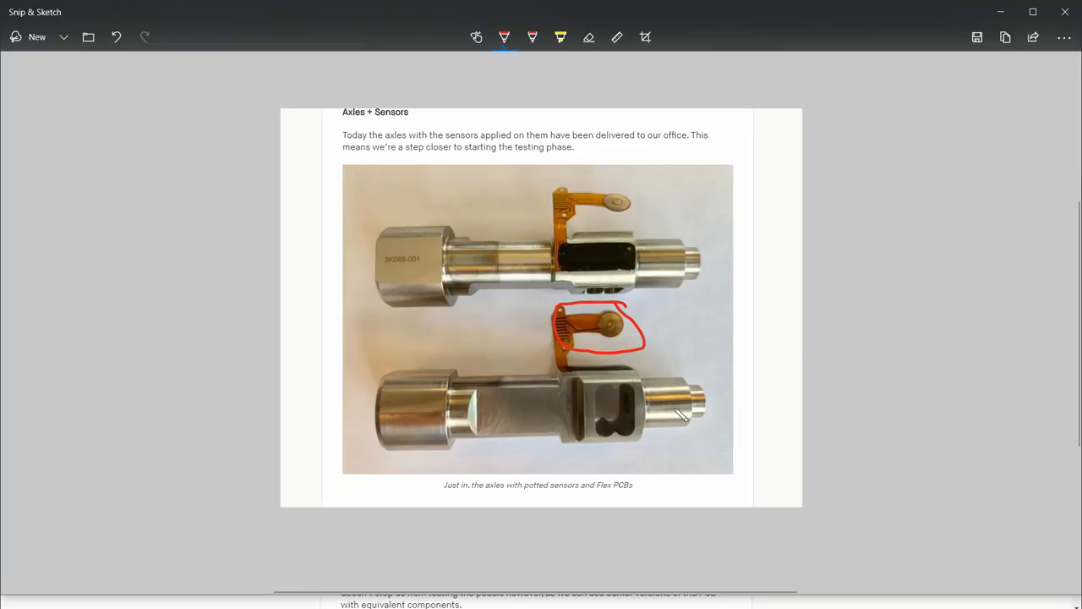
mouse_move(693, 416)
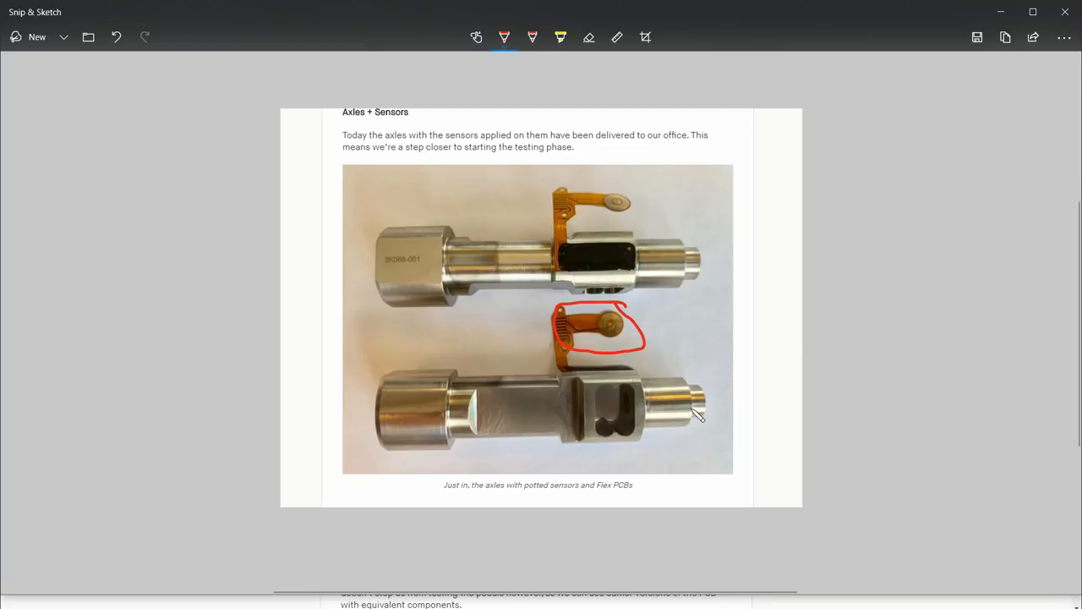
mouse_move(700, 403)
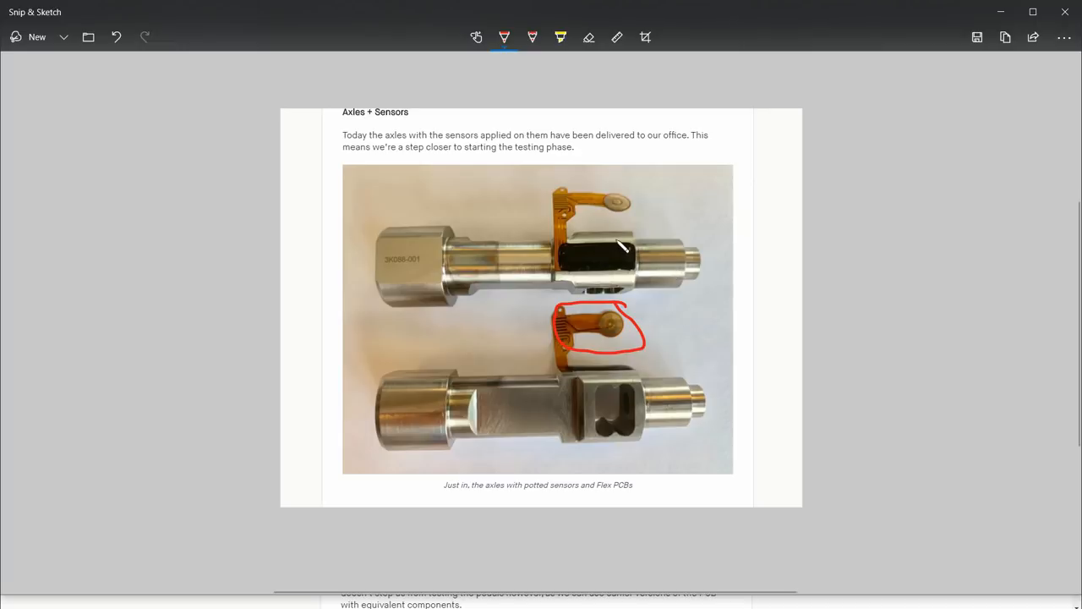
mouse_move(651, 299)
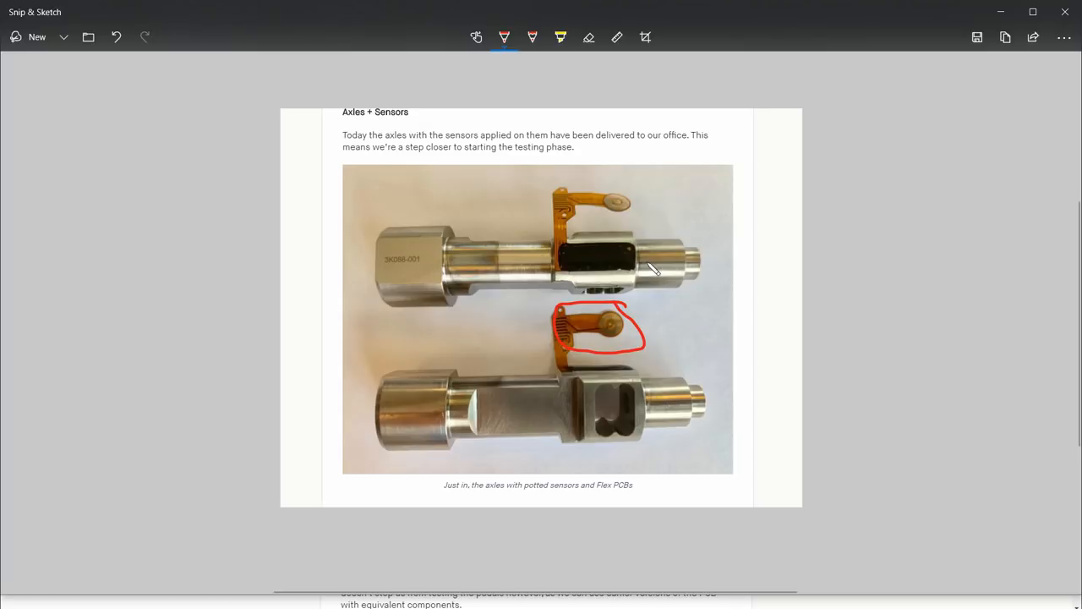
mouse_move(673, 375)
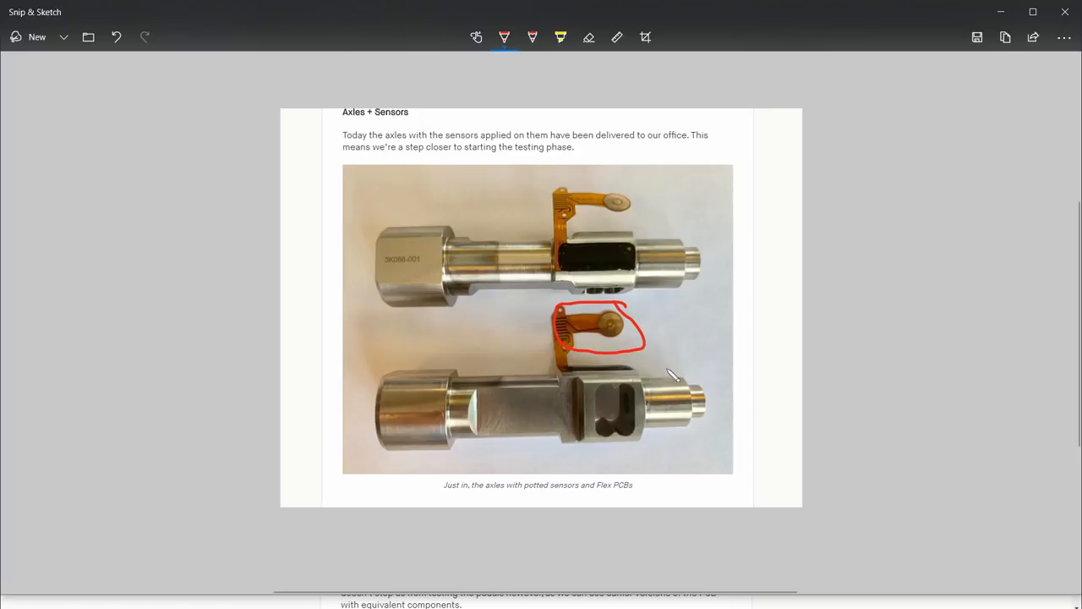
mouse_move(621, 379)
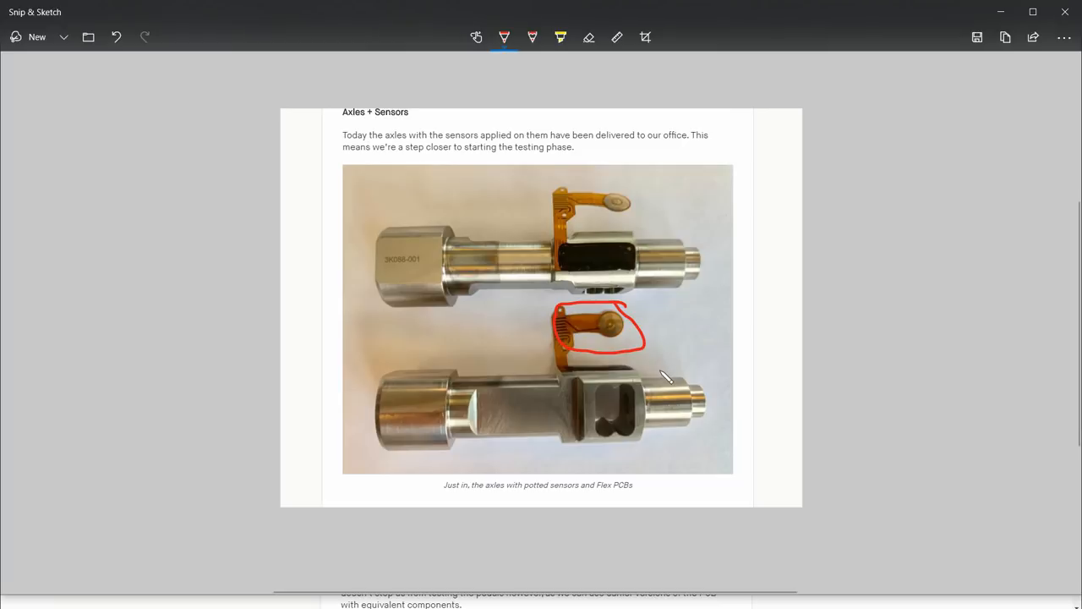
mouse_move(683, 375)
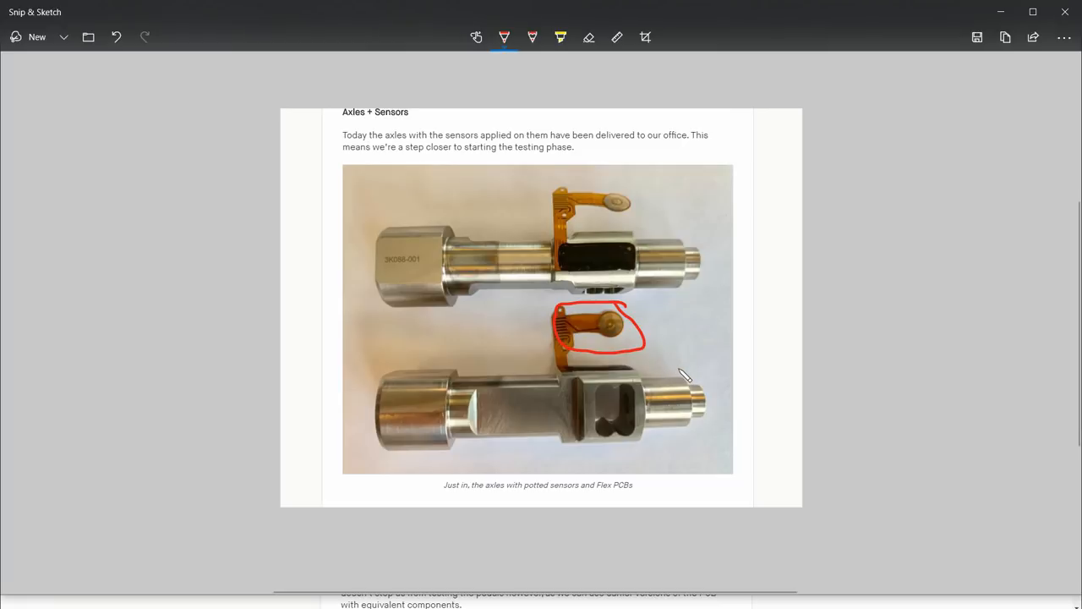
mouse_move(743, 379)
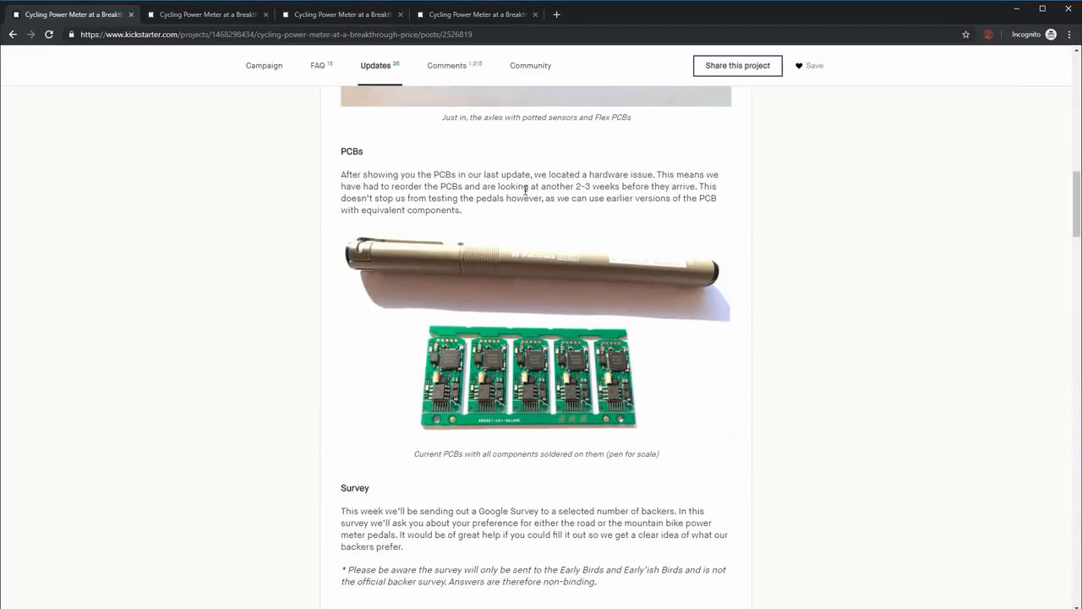
Step: Zoom in on the update and highlight the PCBs and hardware issue sentences
key("ctrl+plus")
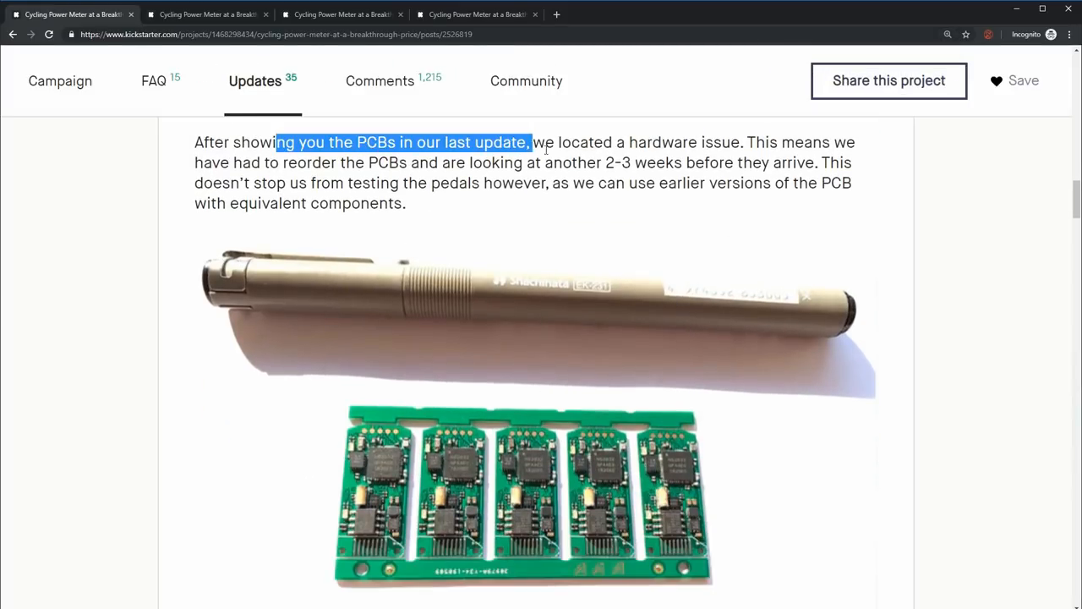
left_click_drag(530, 142, 832, 142)
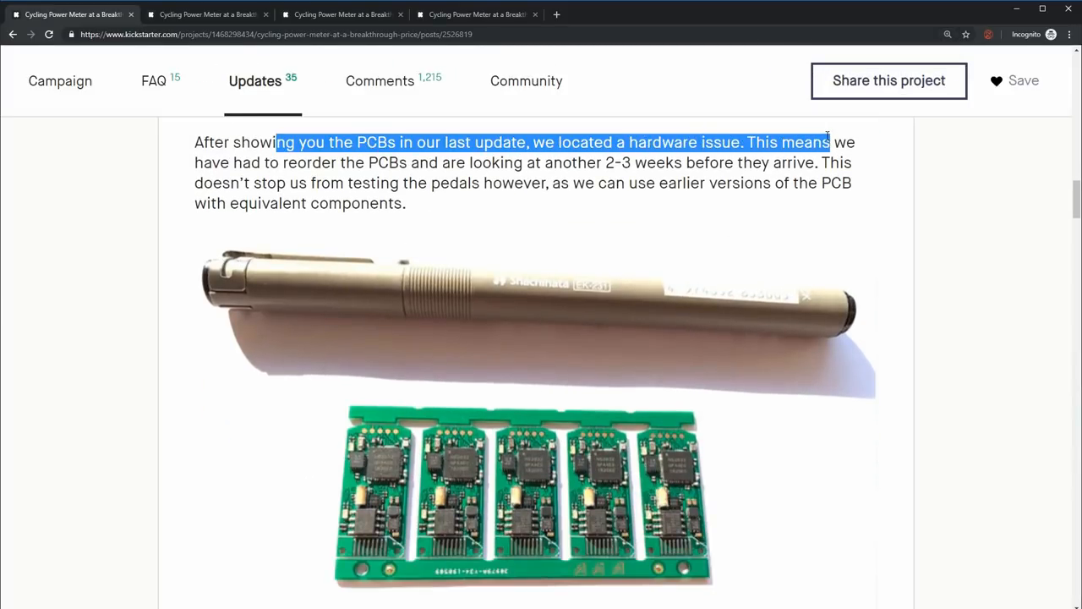
left_click_drag(830, 142, 493, 142)
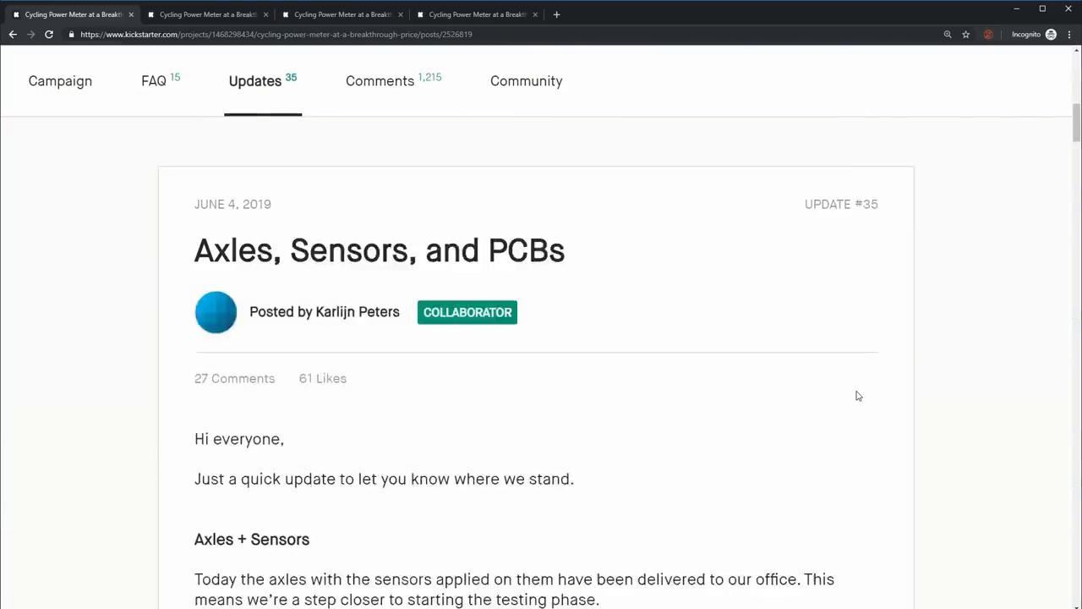
Step: Scroll through the PCB reorder note and five-board photo, then return toward the axles photo
scroll("down", 3)
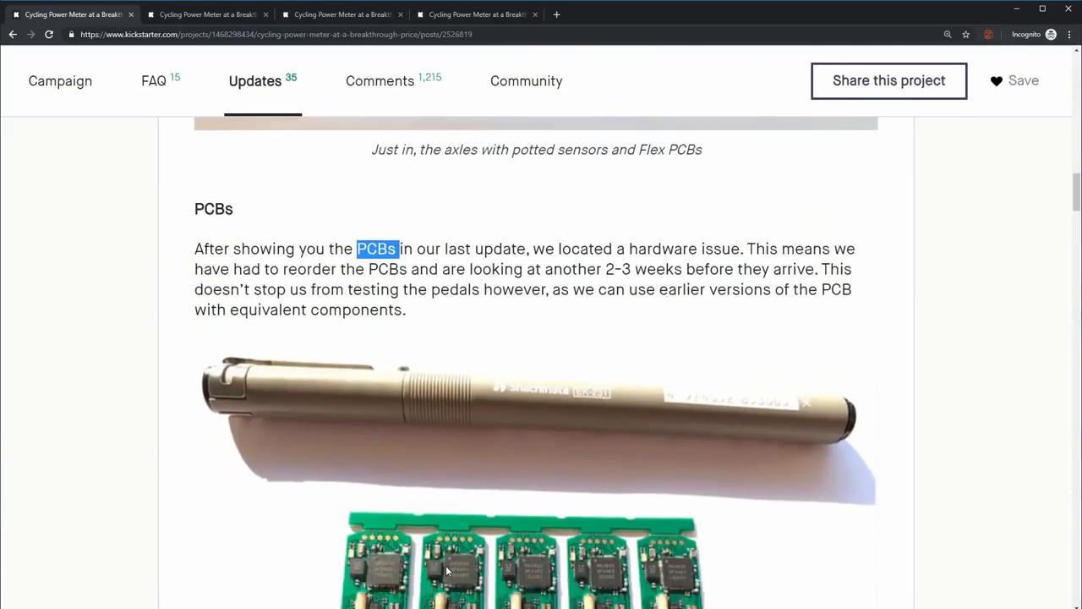
scroll("down", 3)
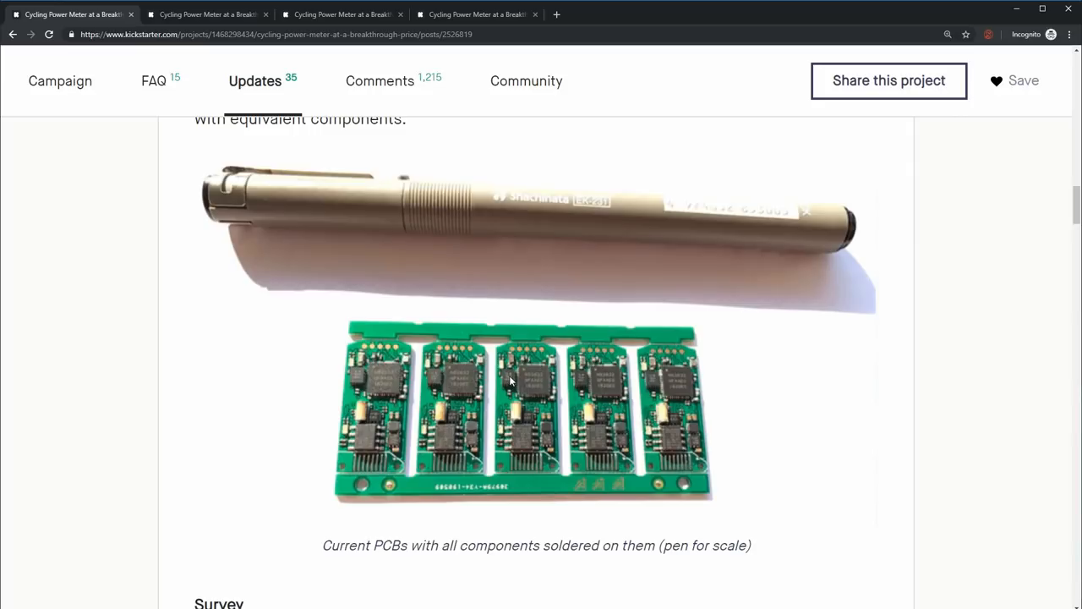
mouse_move(756, 425)
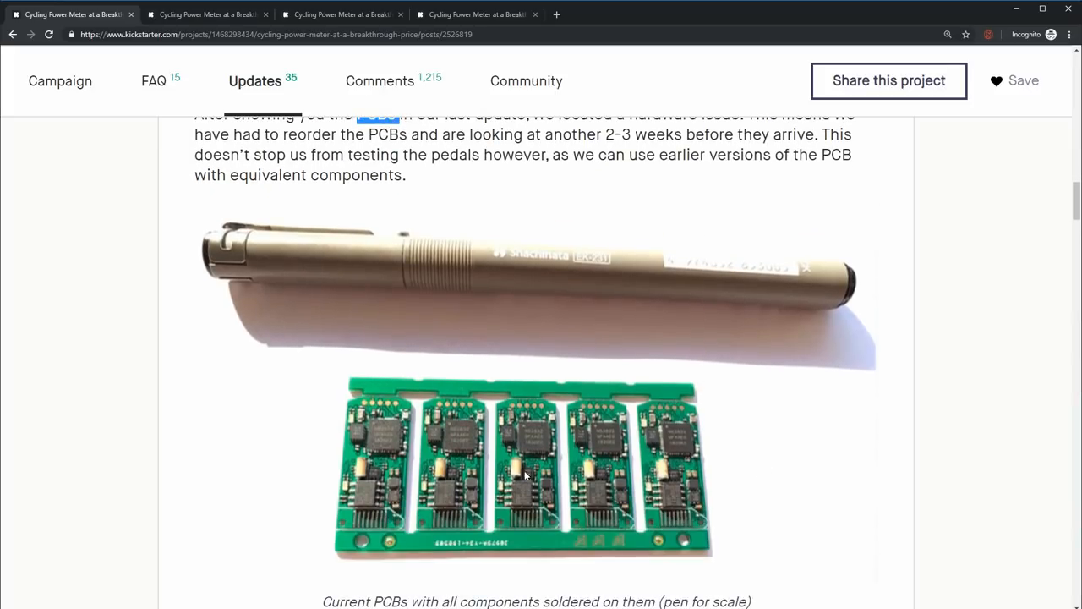
mouse_move(533, 441)
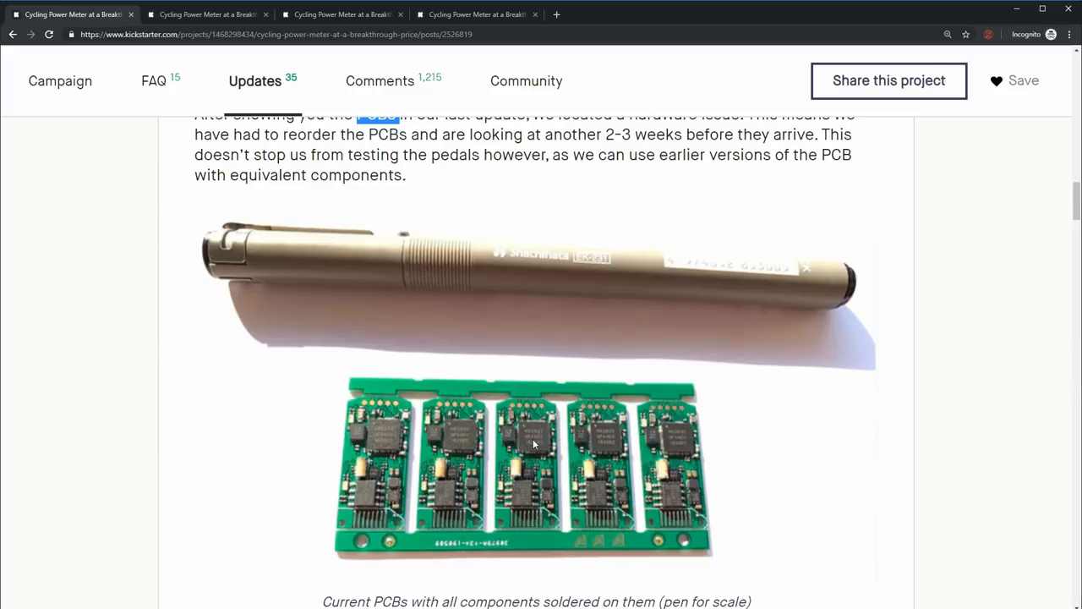
mouse_move(507, 436)
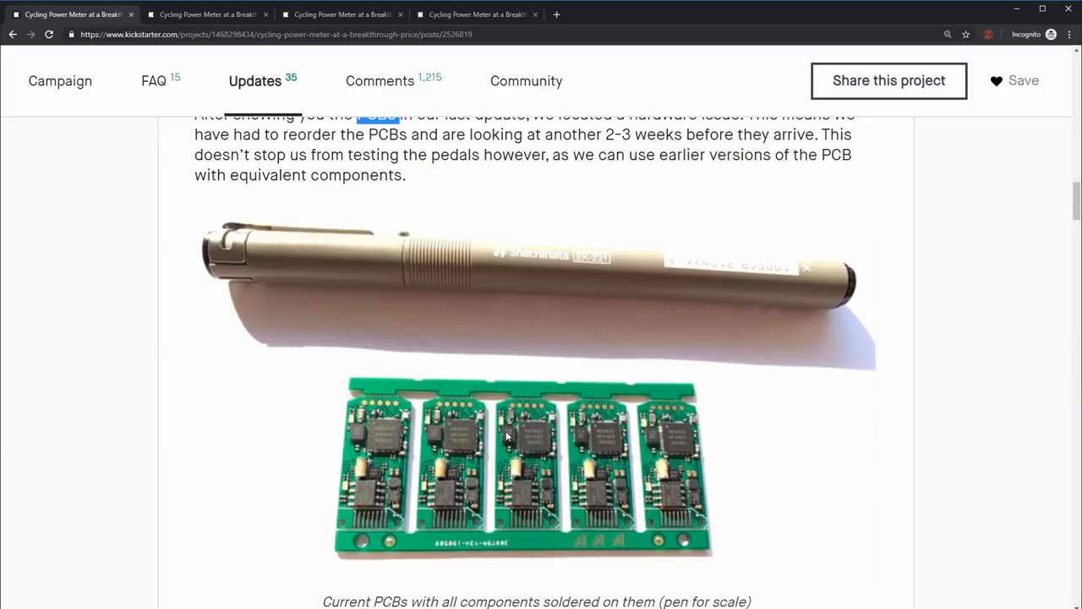
mouse_move(589, 478)
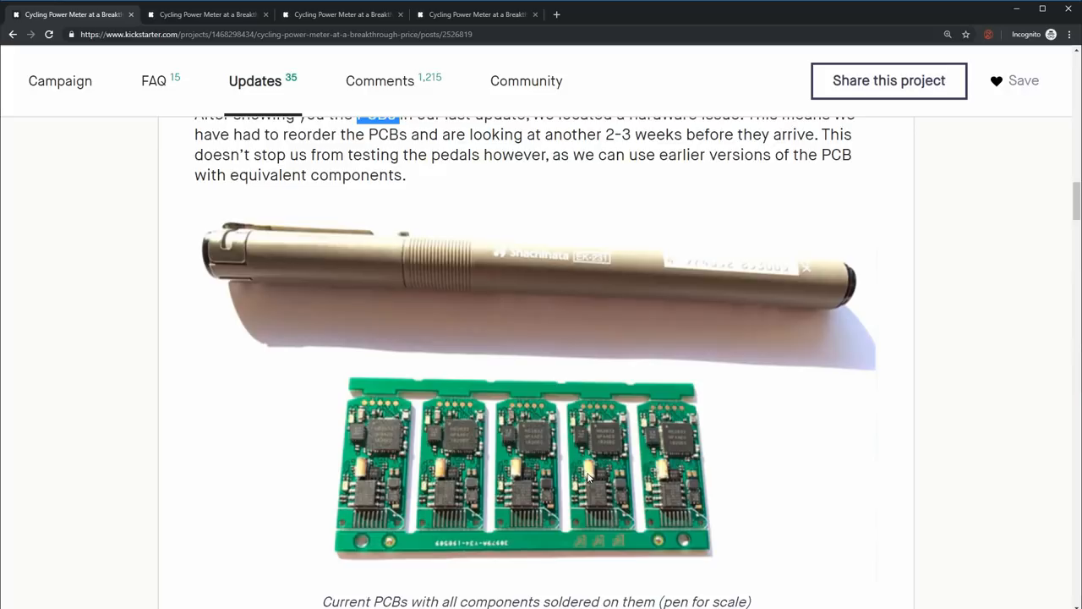
mouse_move(587, 478)
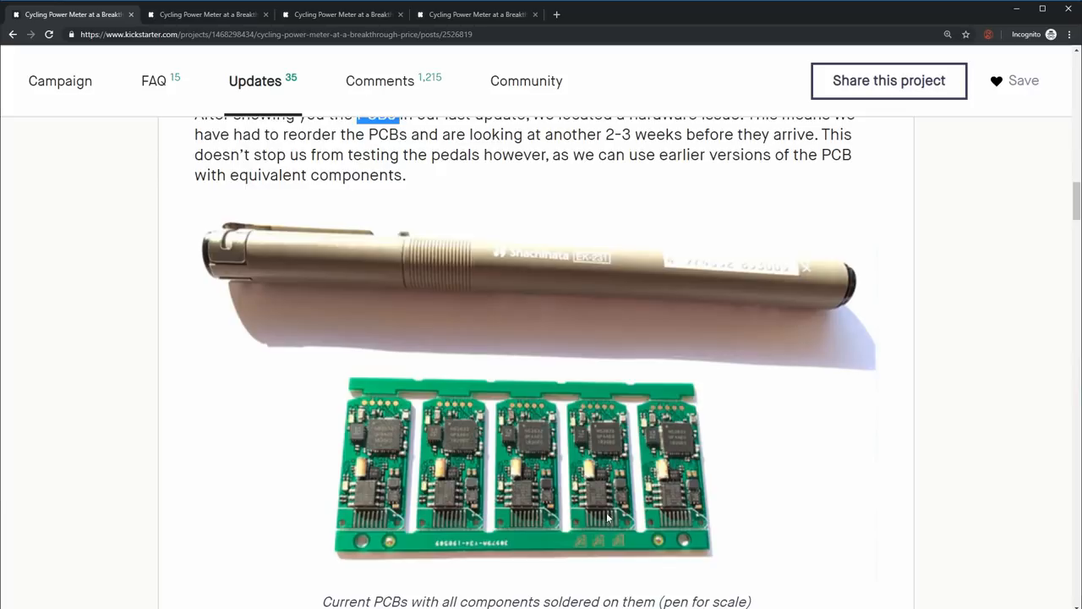
scroll("down", 3)
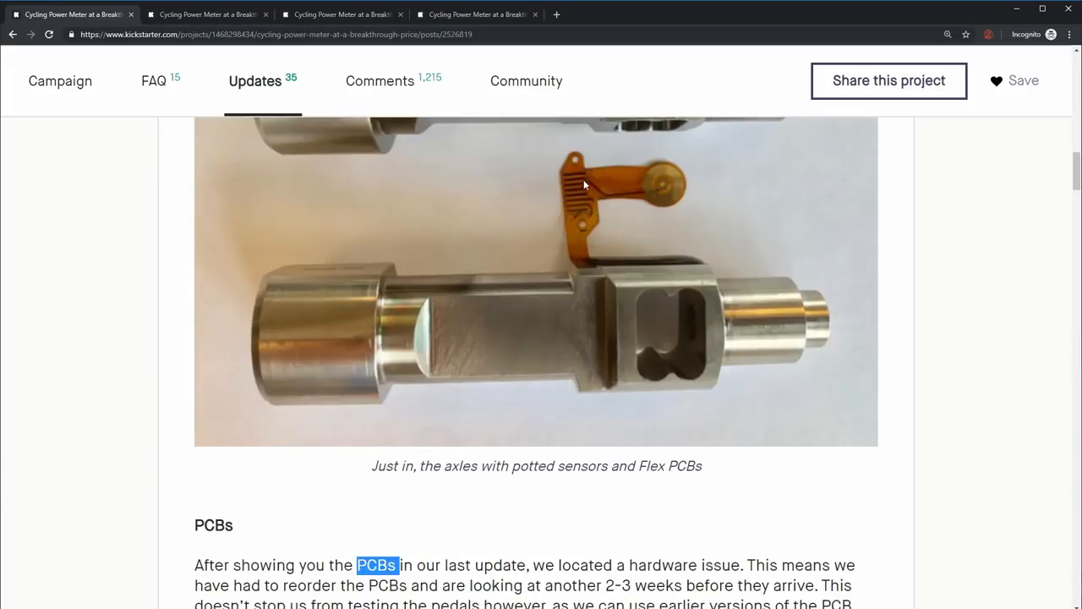
scroll("down", 3)
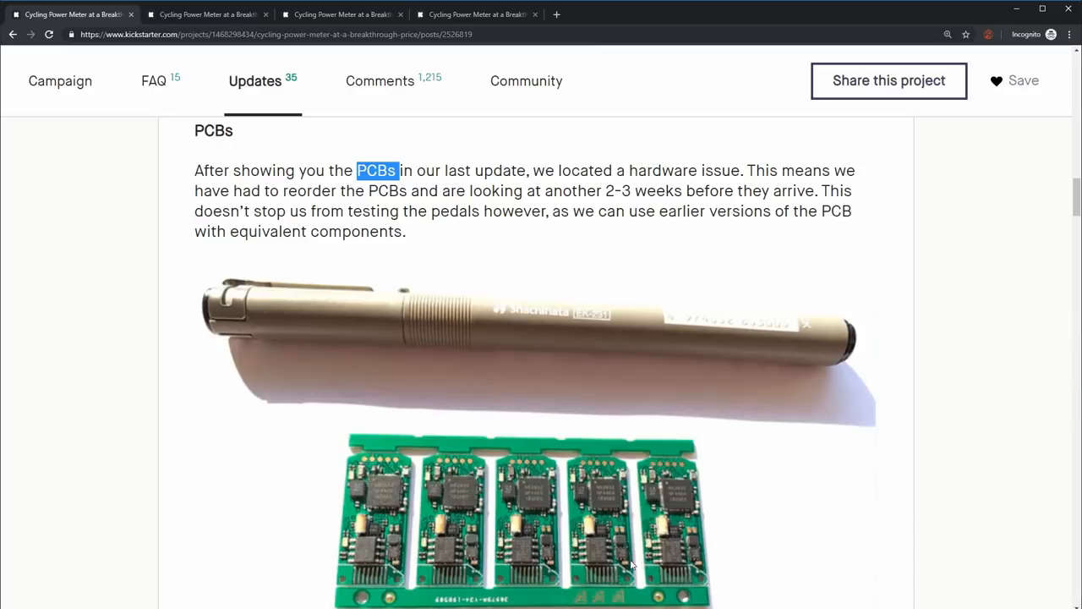
mouse_move(624, 561)
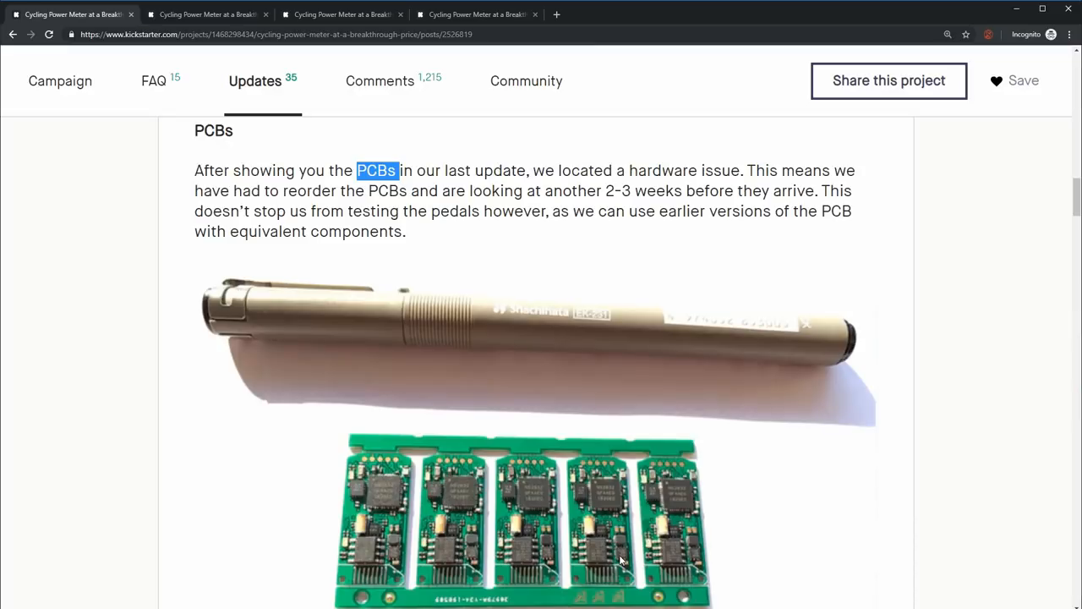
mouse_move(594, 560)
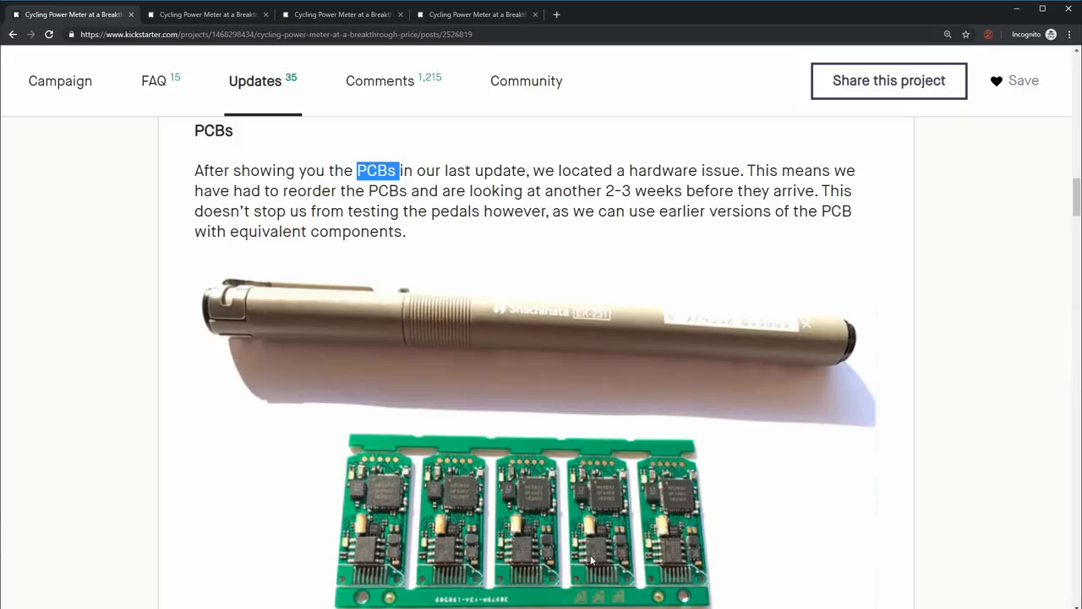
mouse_move(915, 489)
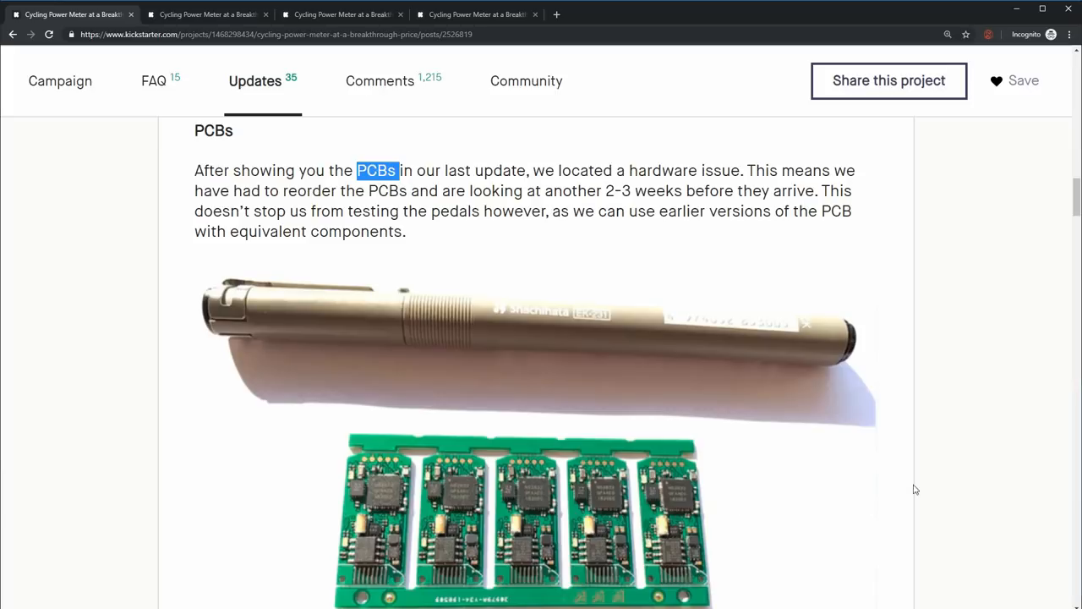
scroll("down", 3)
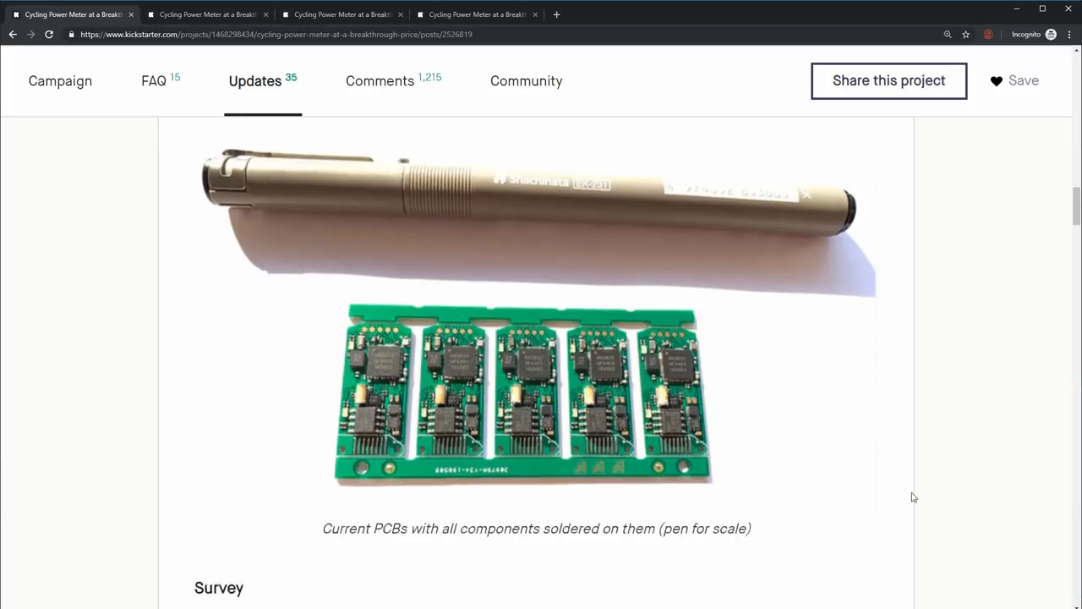
scroll("down", 3)
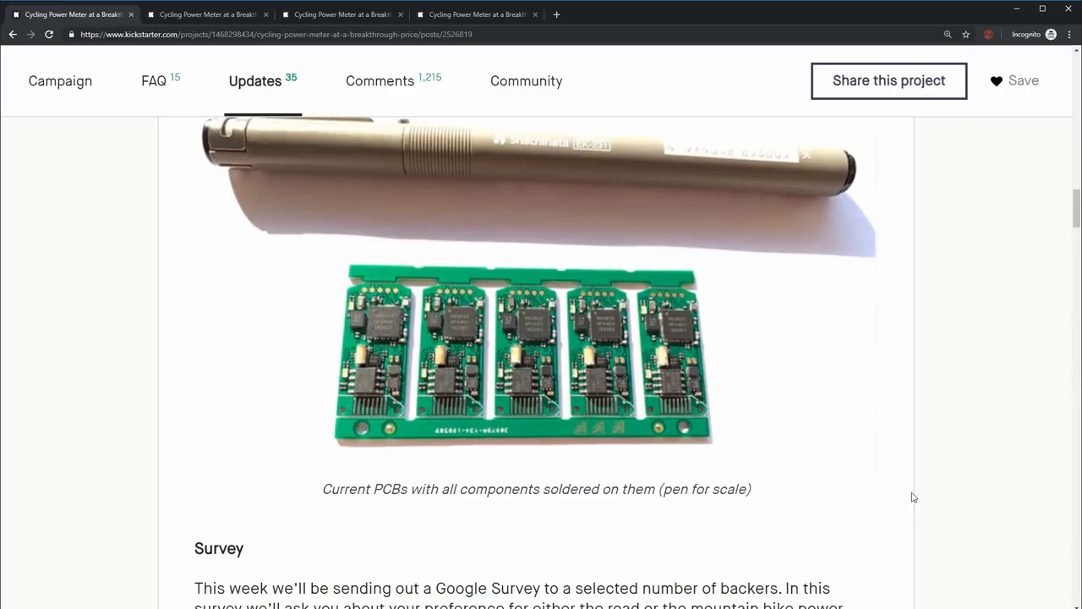
mouse_move(869, 424)
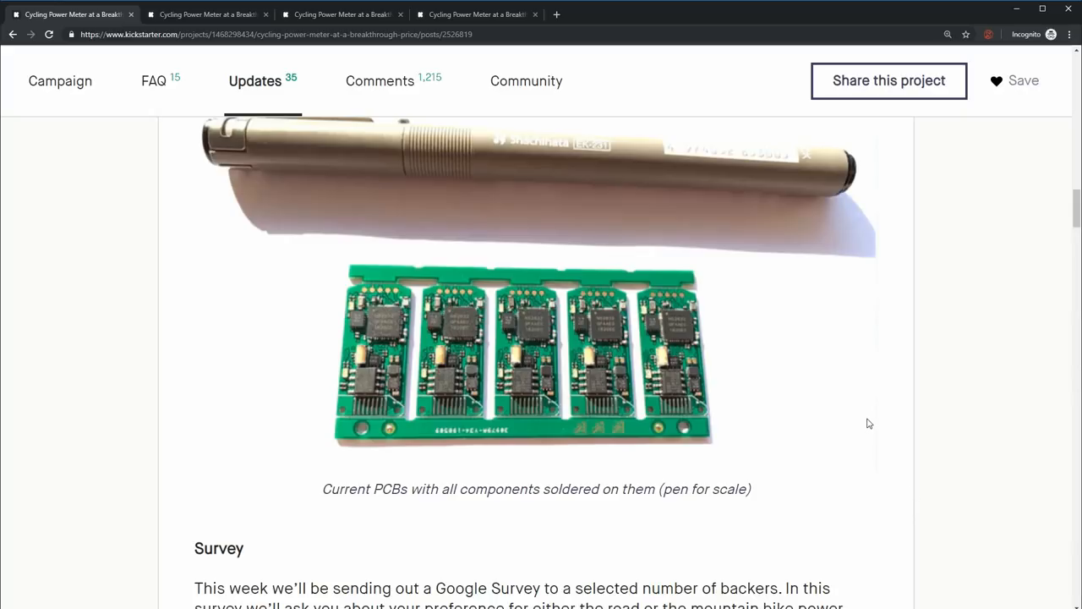
mouse_move(870, 417)
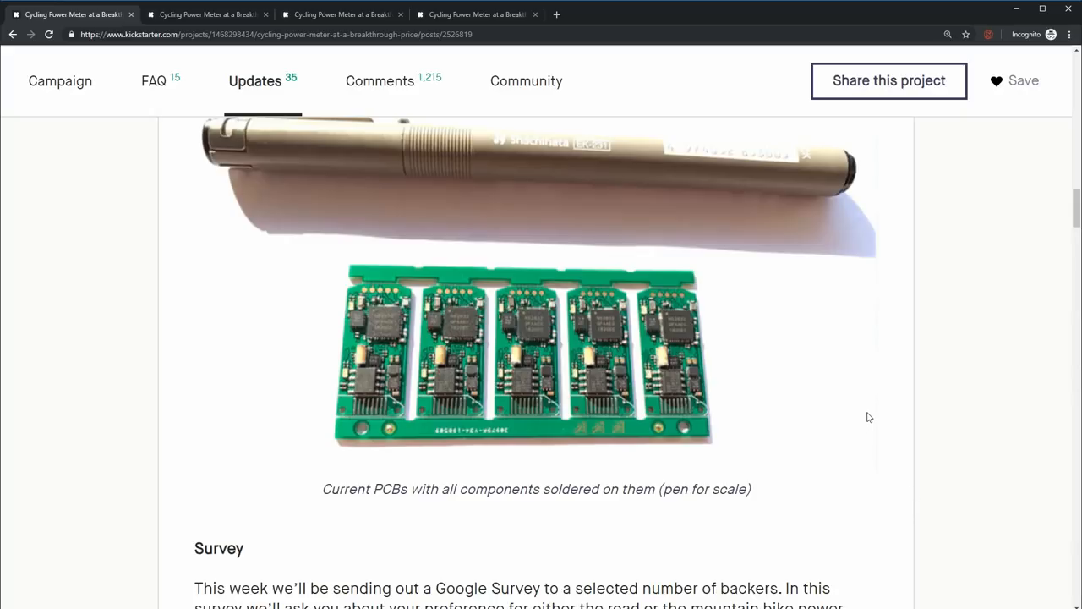
scroll("down", 3)
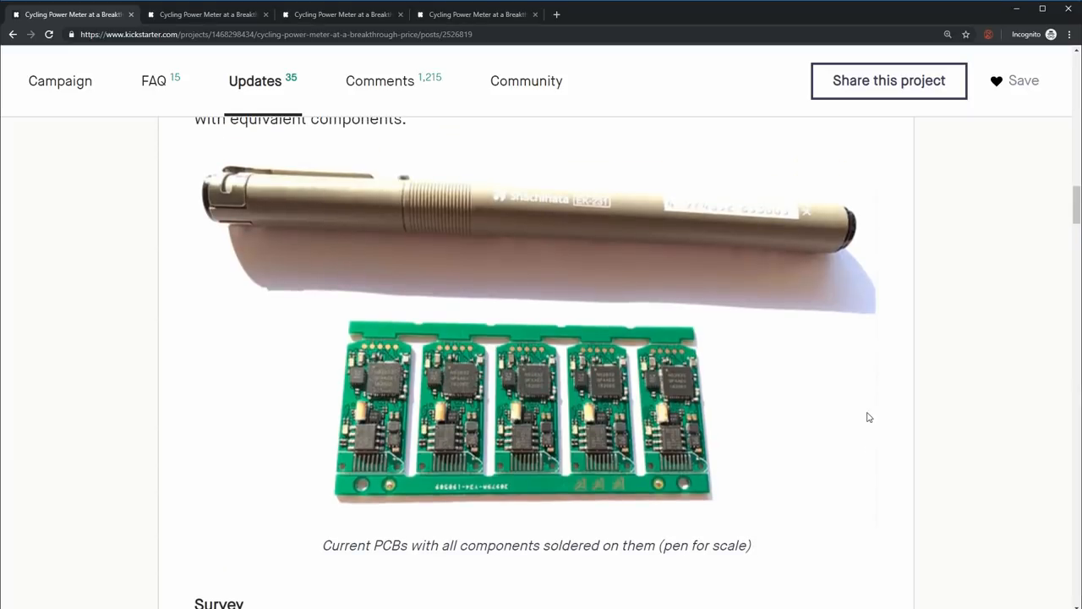
mouse_move(601, 442)
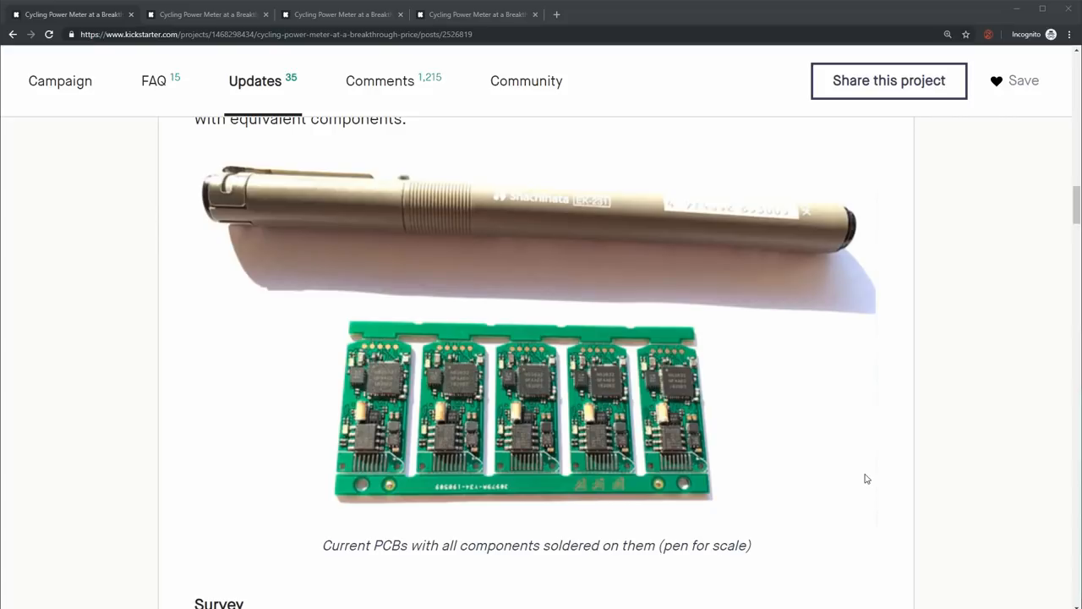
mouse_move(871, 471)
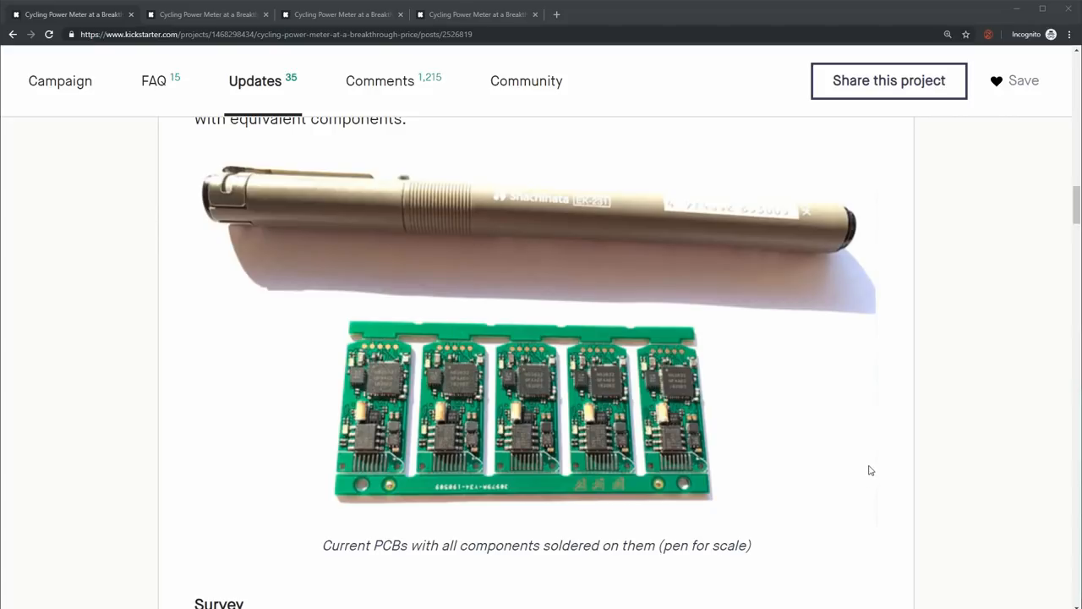
mouse_move(735, 482)
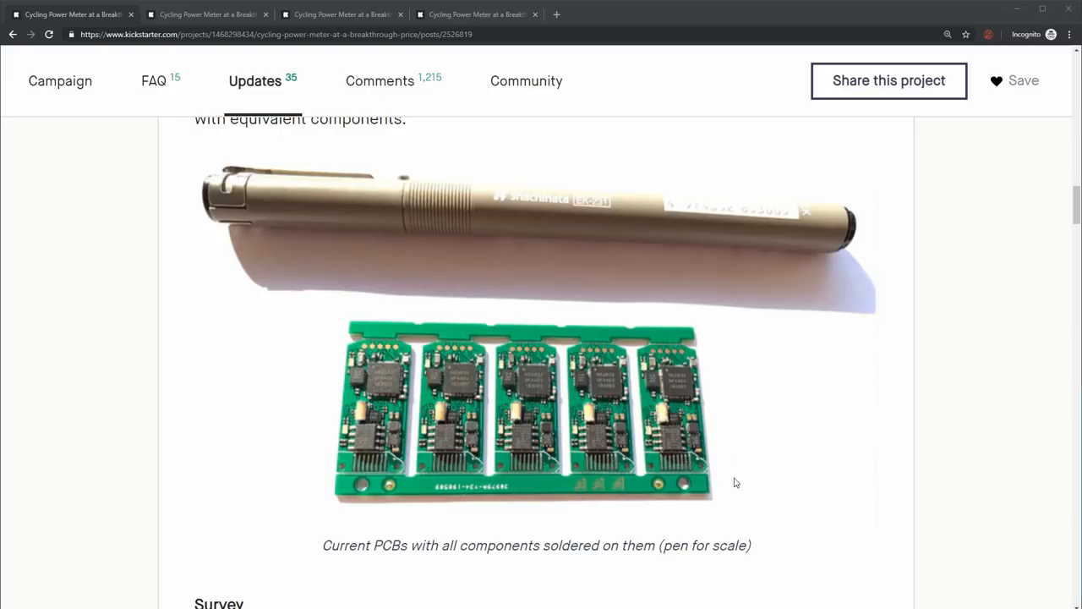
mouse_move(848, 463)
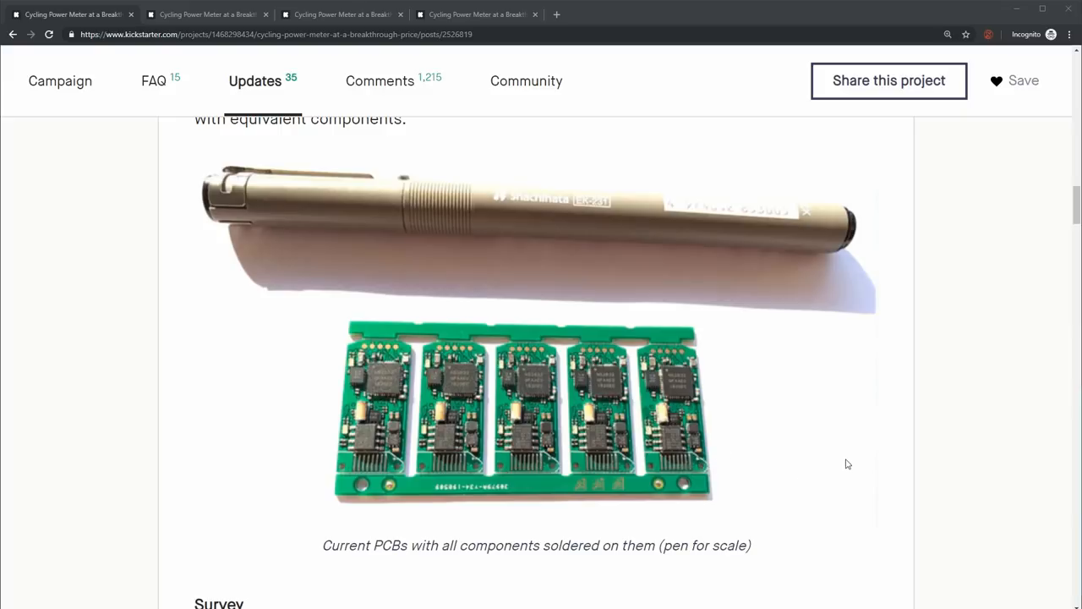
mouse_move(476, 357)
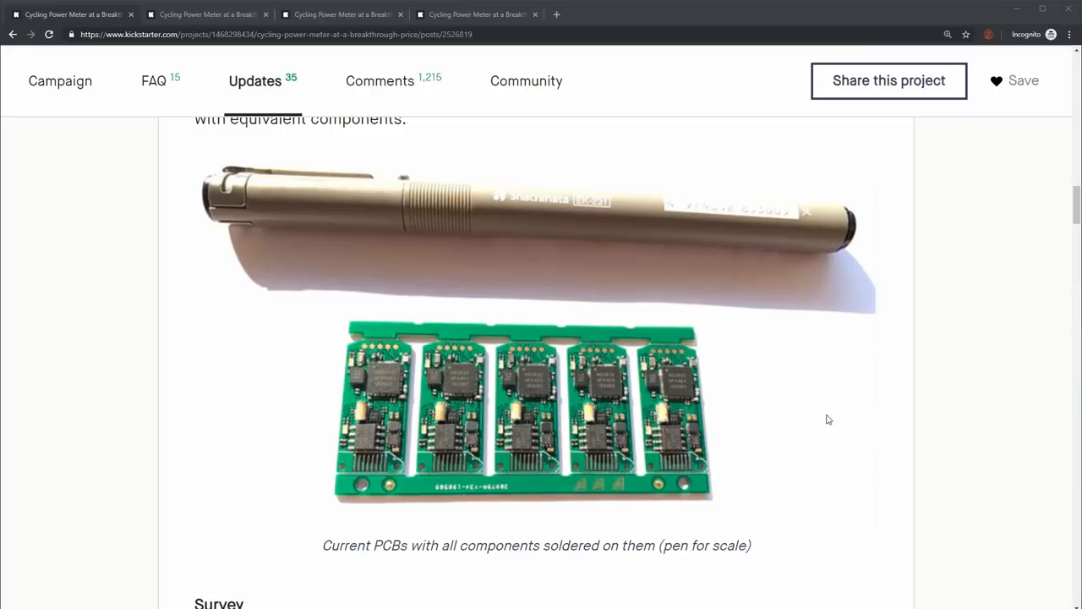
mouse_move(828, 427)
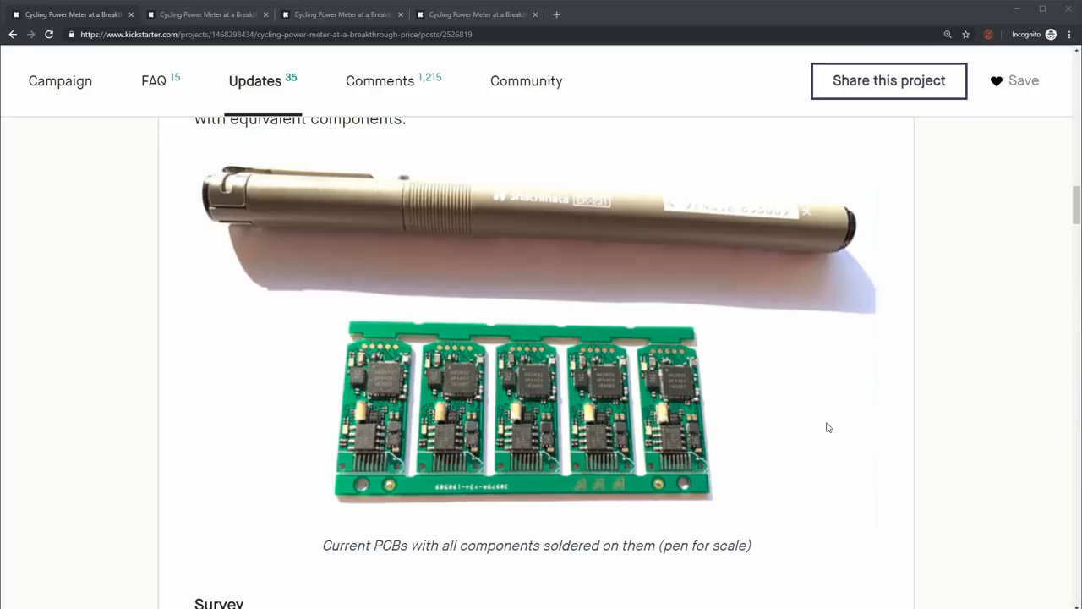
scroll("up", 3)
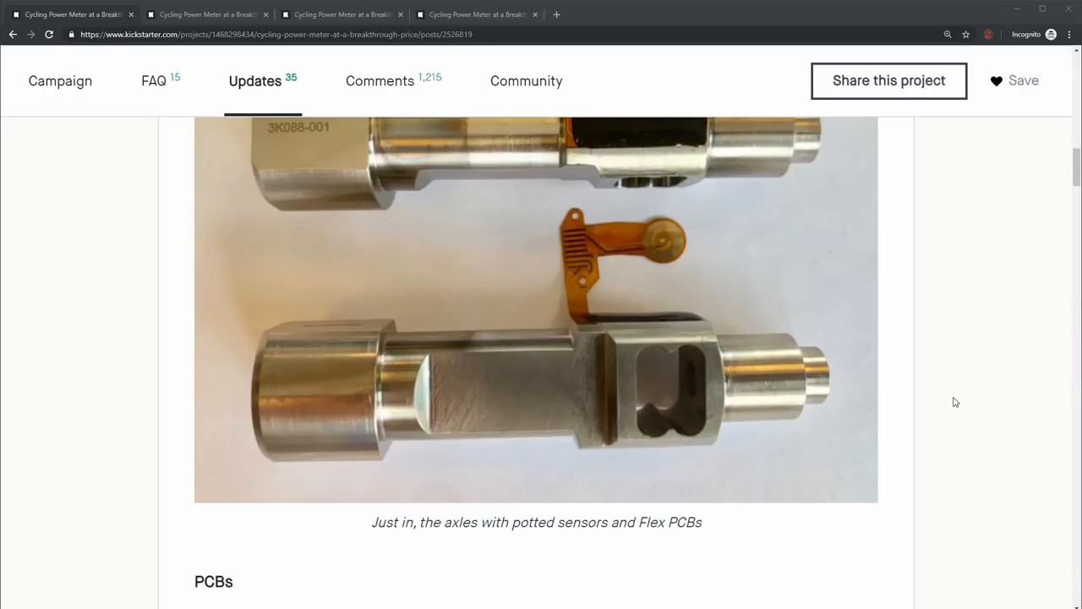
mouse_move(709, 414)
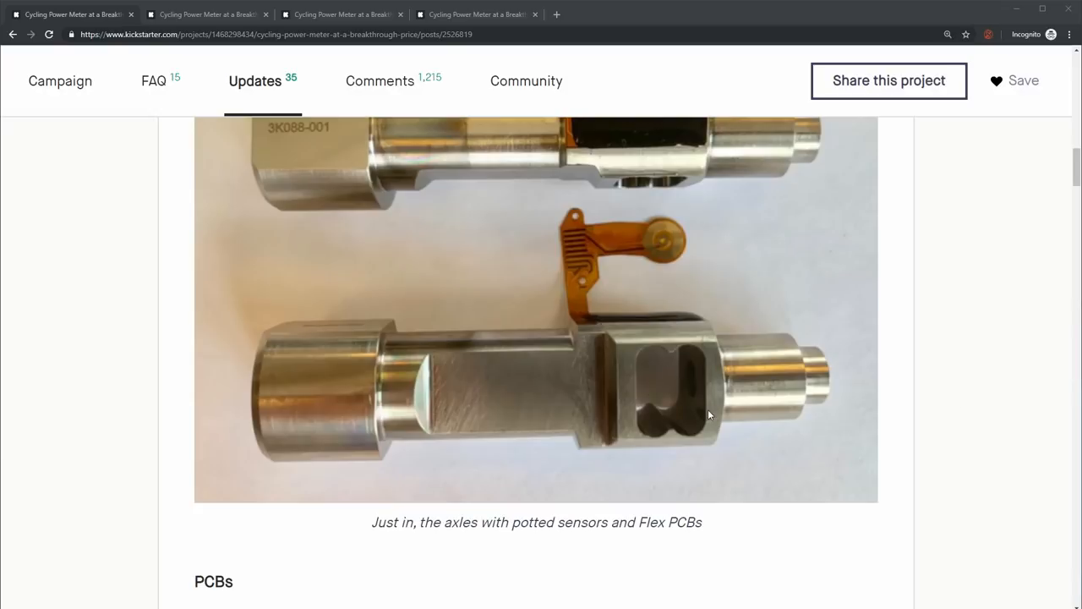
scroll("down", 3)
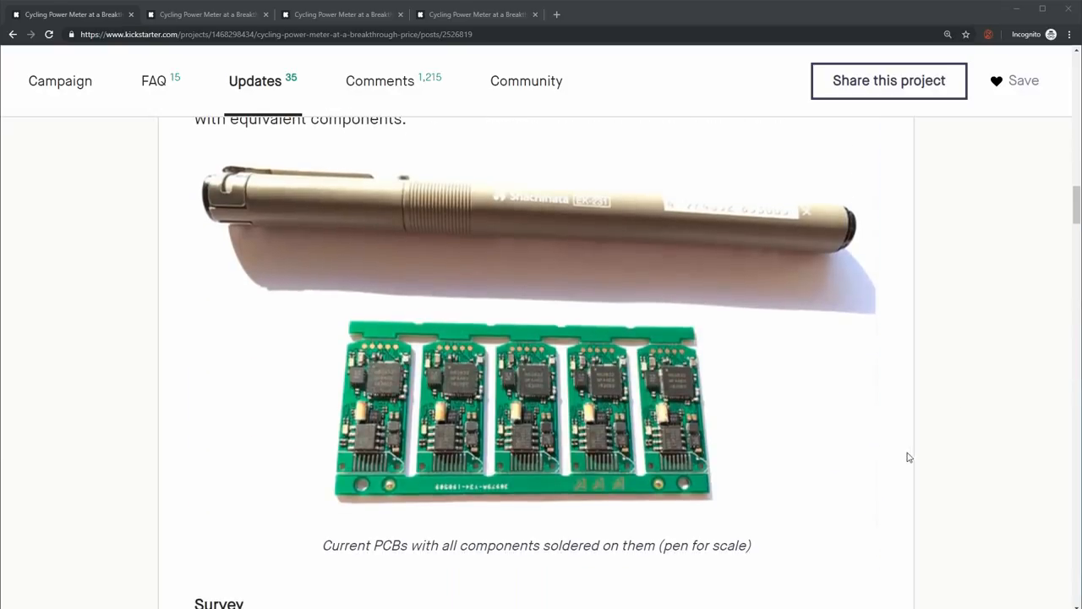
scroll("down", 3)
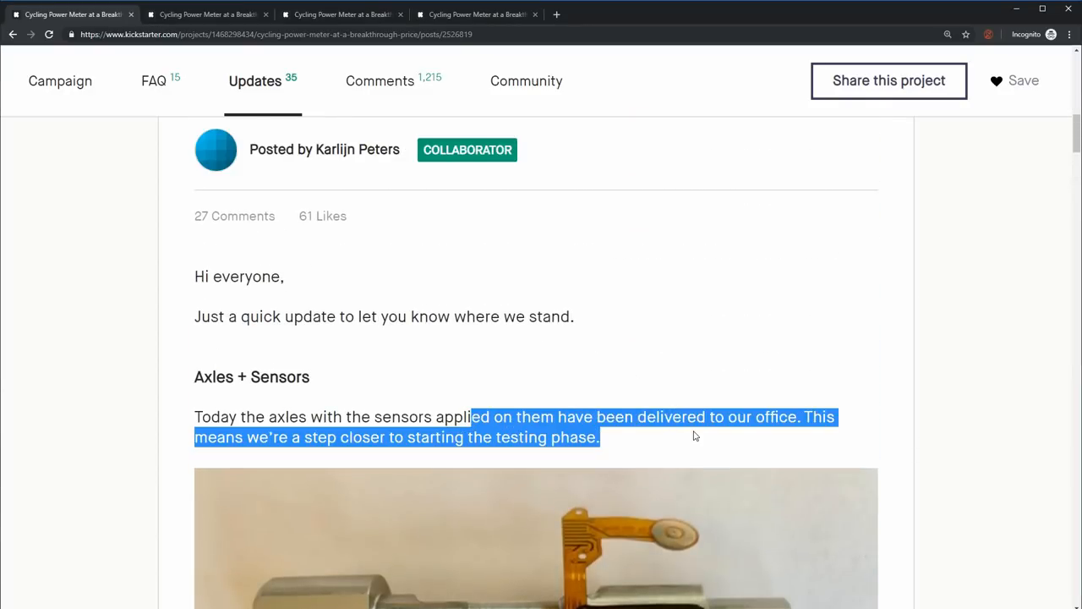
Step: Scroll past the axle and PCB photos down to the Survey section
scroll("down", 3)
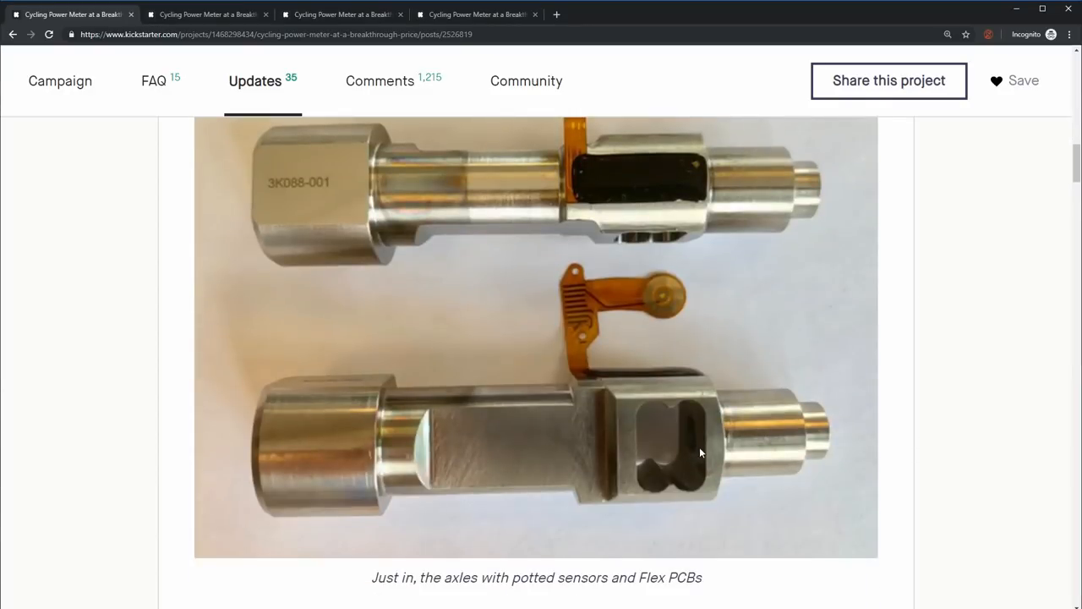
scroll("down", 3)
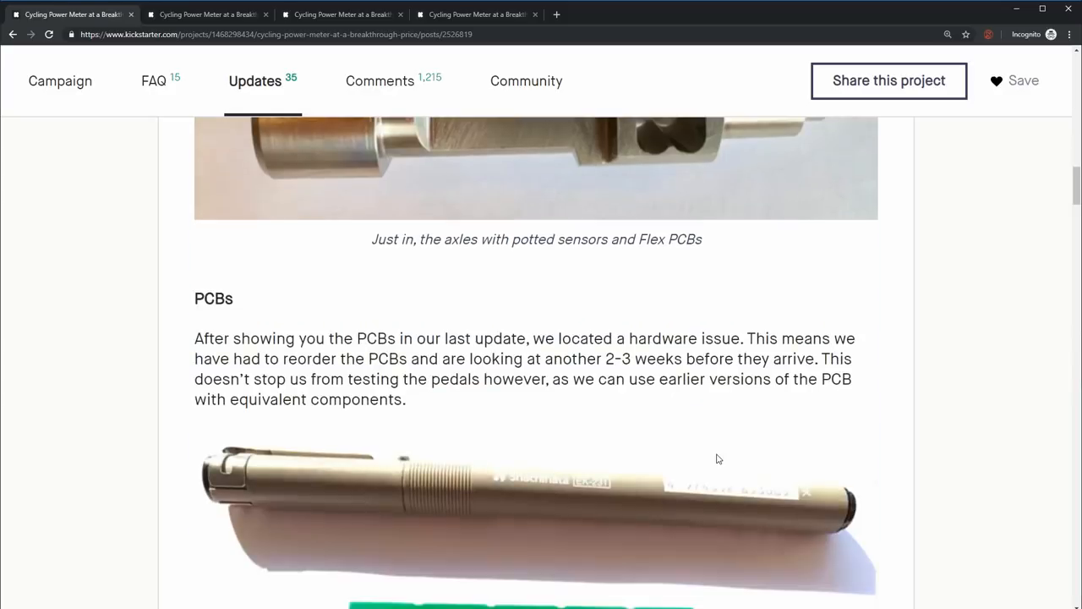
scroll("down", 3)
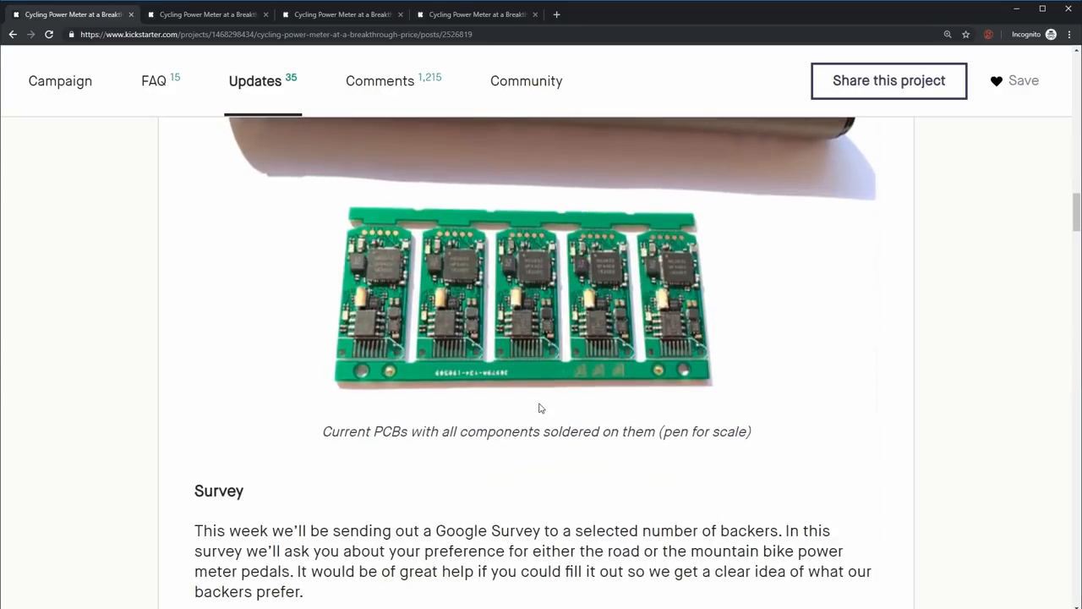
mouse_move(385, 280)
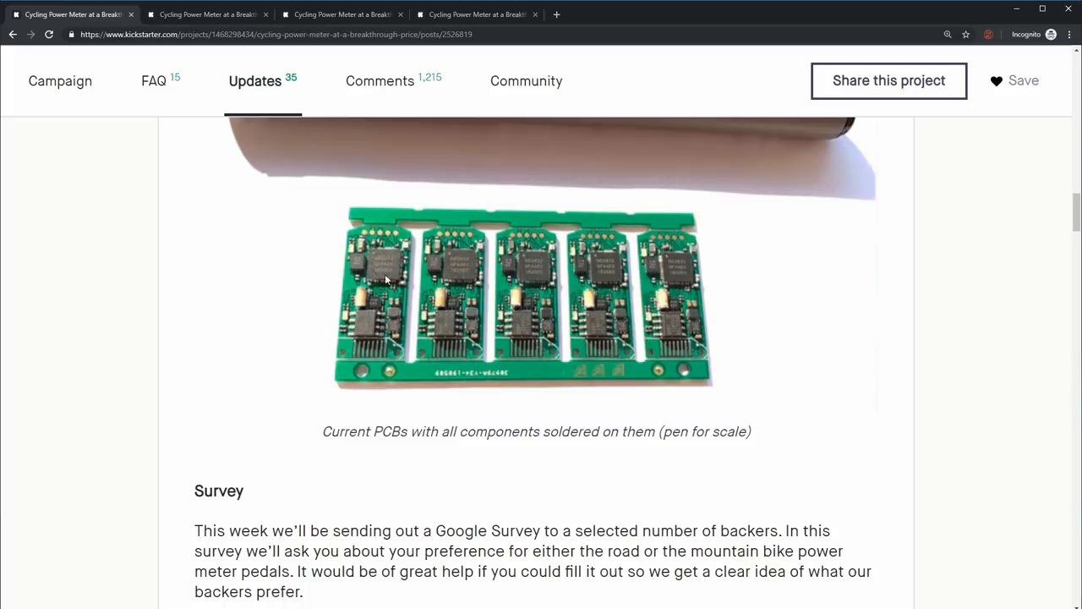
mouse_move(809, 409)
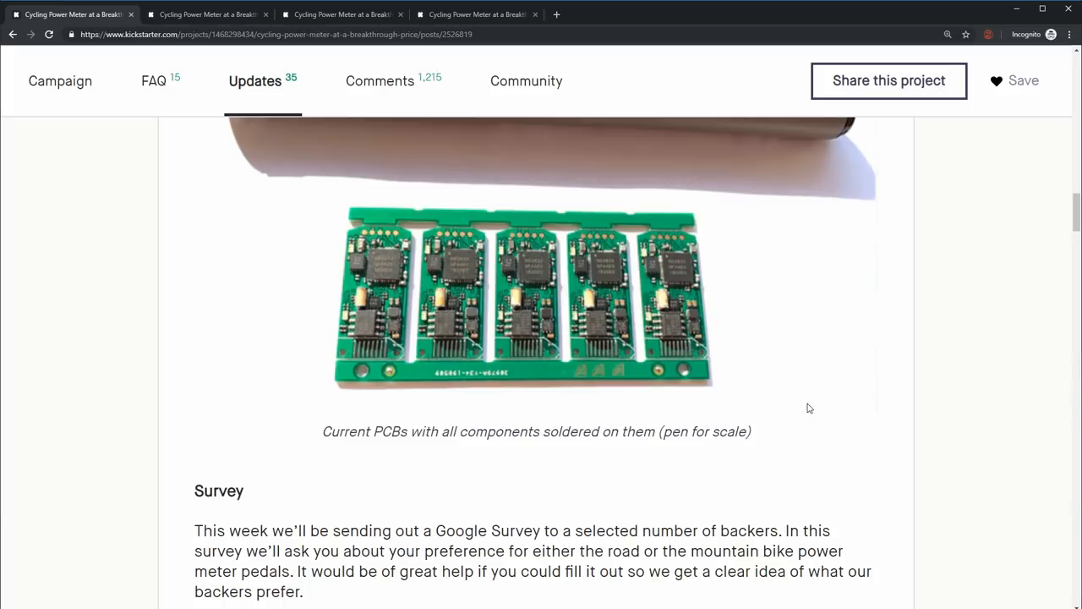
scroll("down", 3)
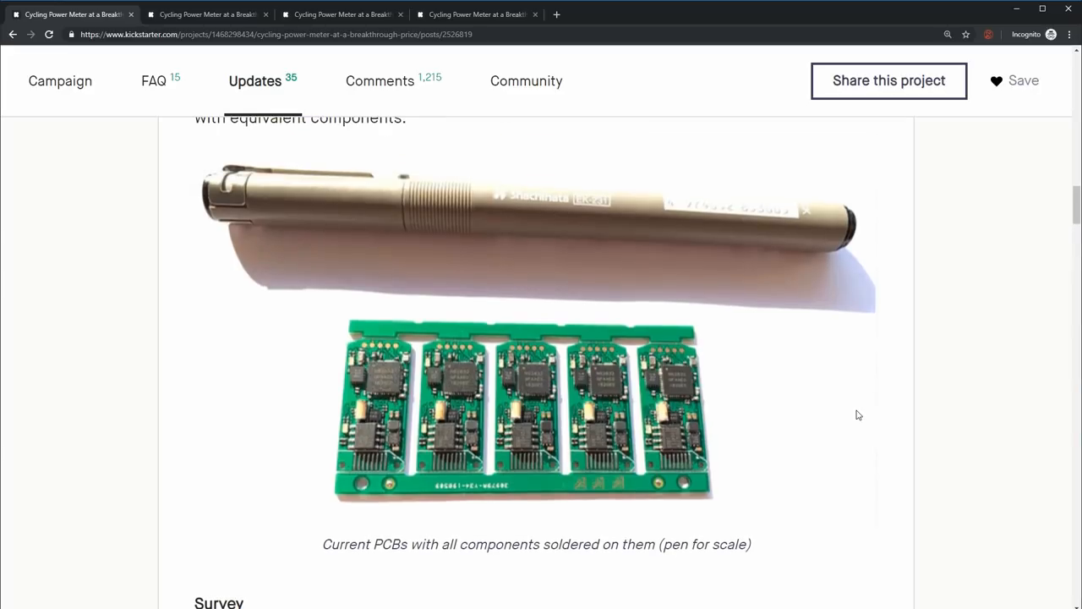
mouse_move(885, 429)
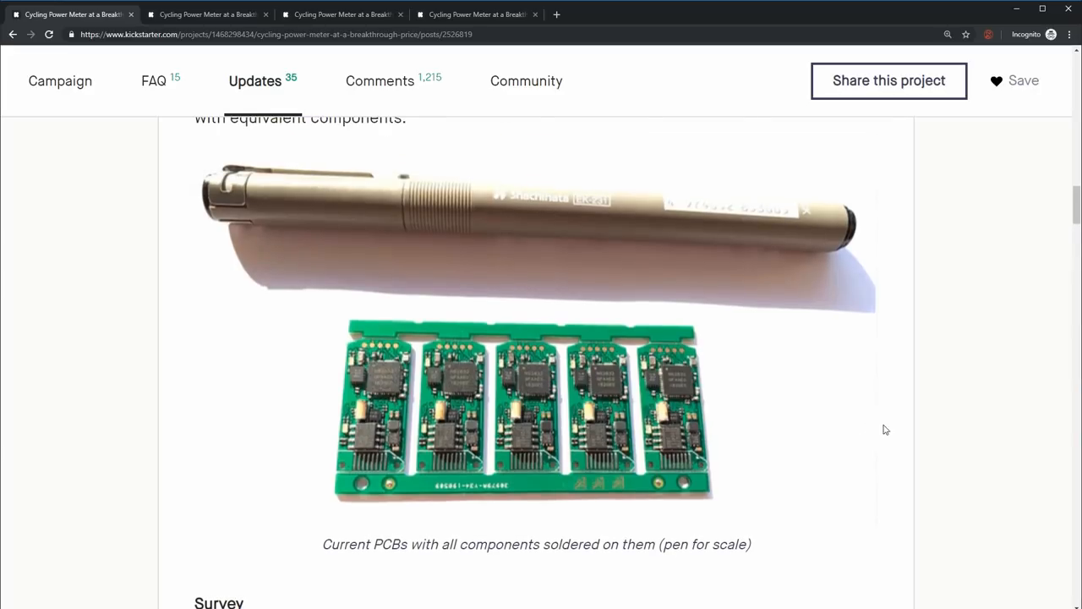
mouse_move(992, 415)
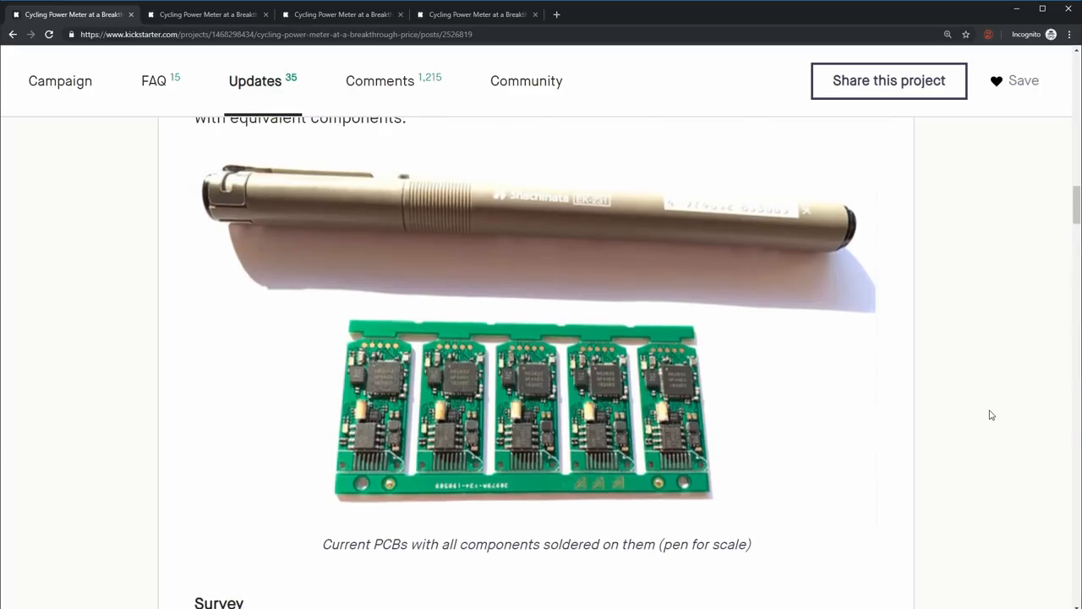
mouse_move(821, 446)
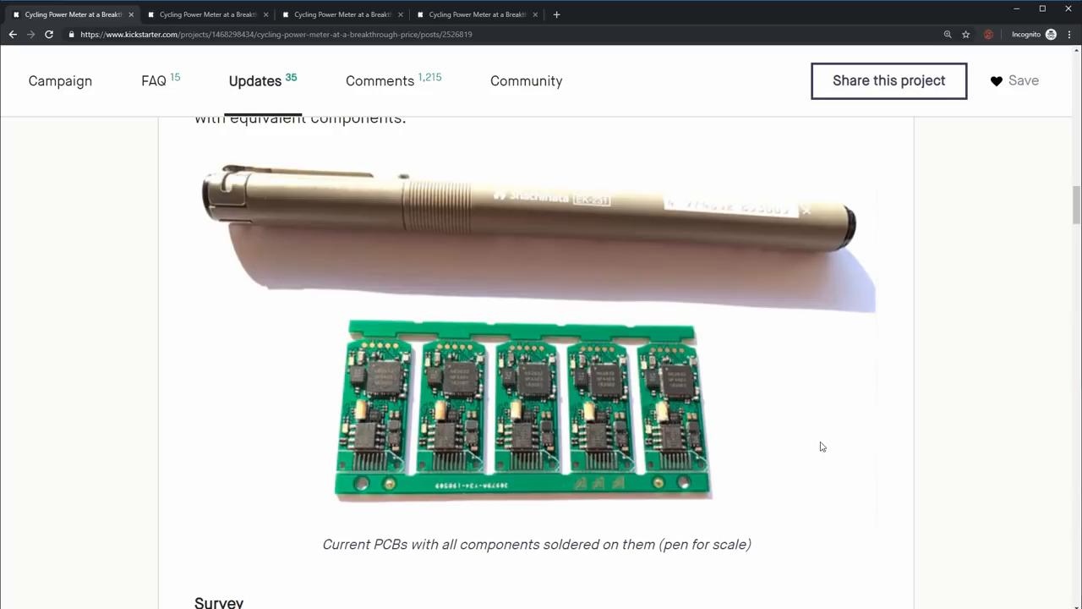
scroll("down", 3)
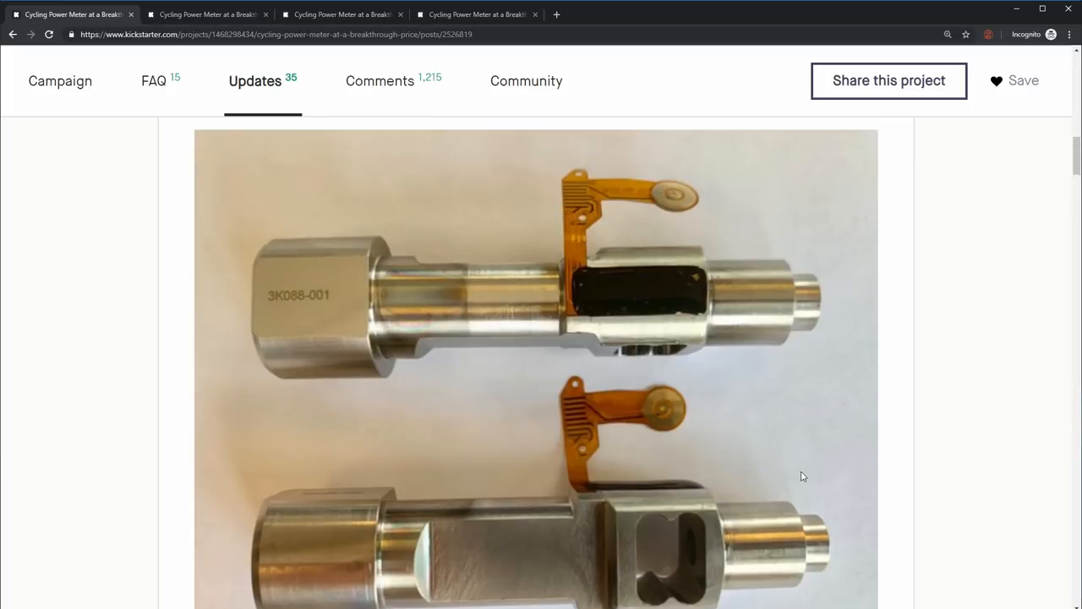
scroll("down", 3)
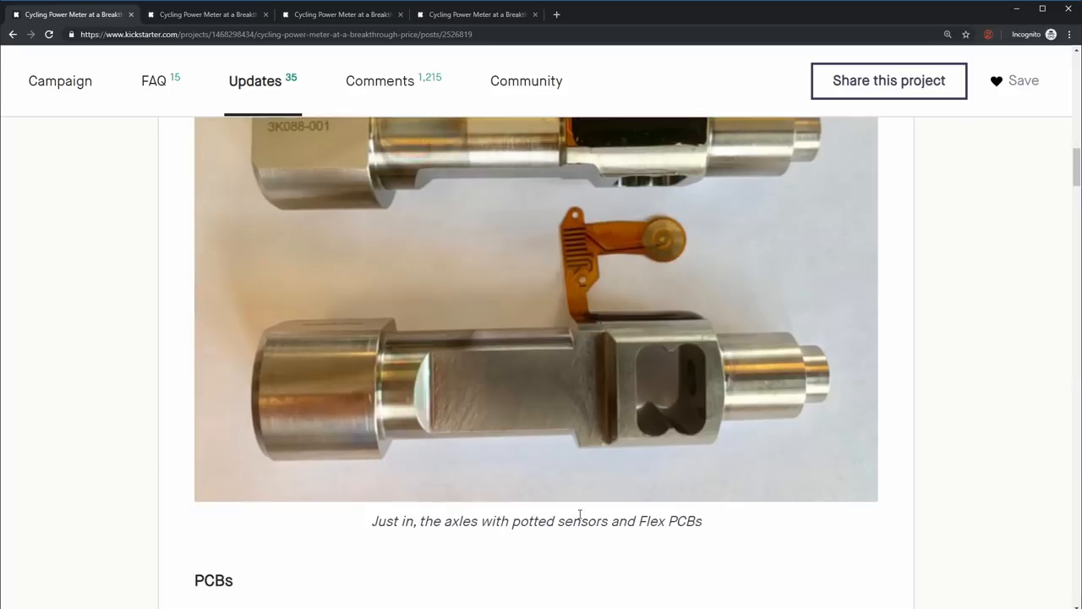
scroll("down", 3)
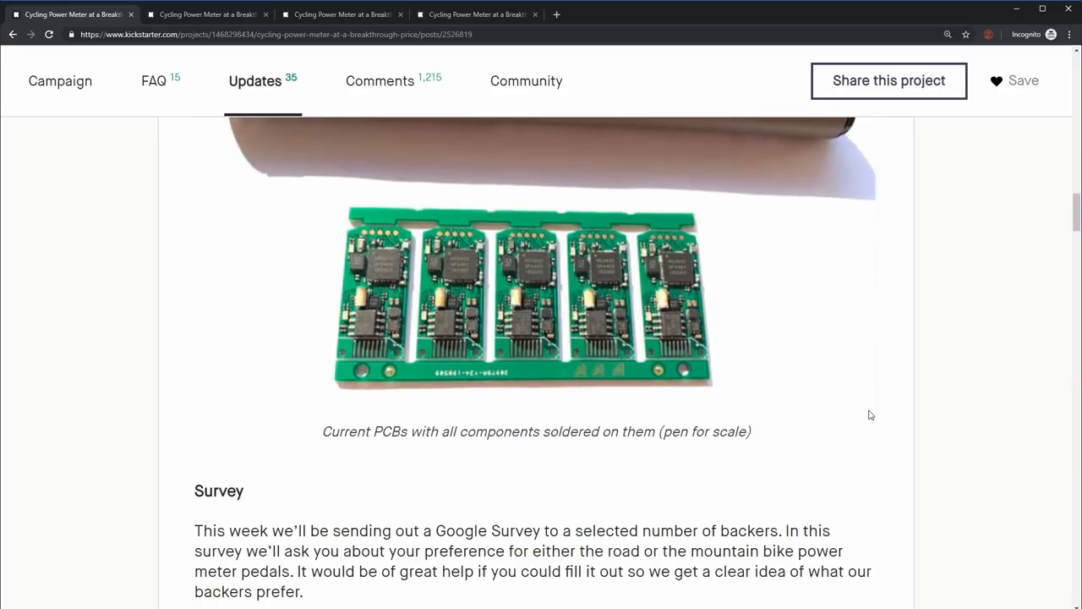
scroll("up", 3)
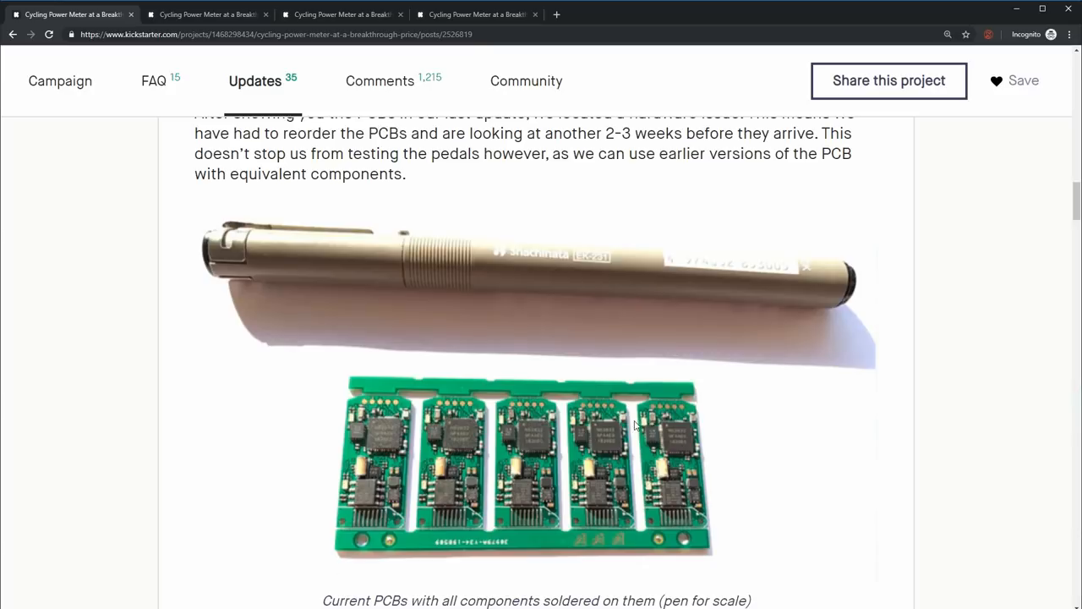
mouse_move(775, 414)
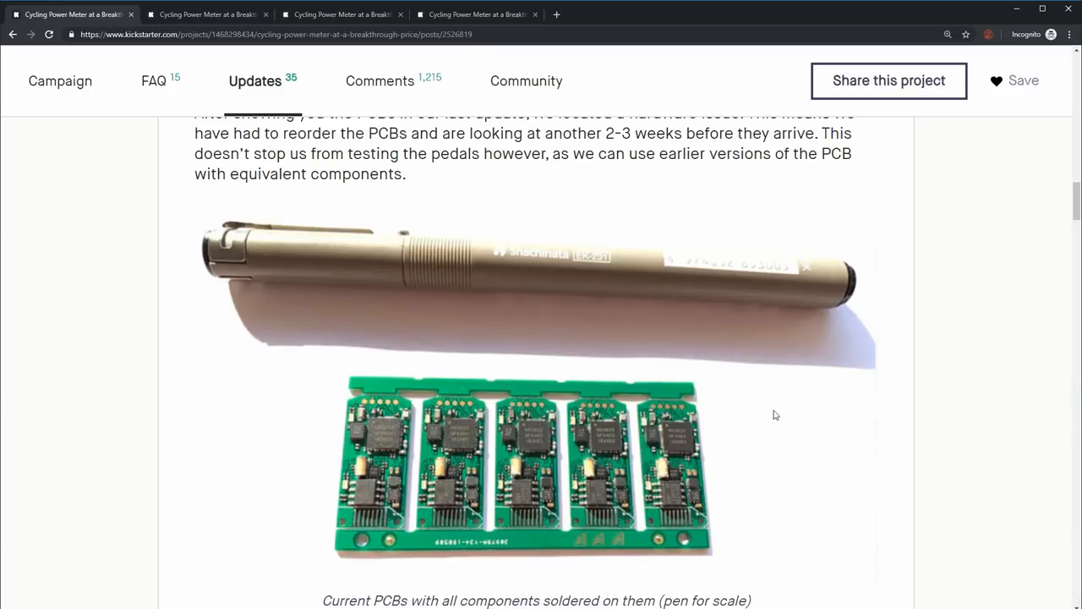
mouse_move(868, 434)
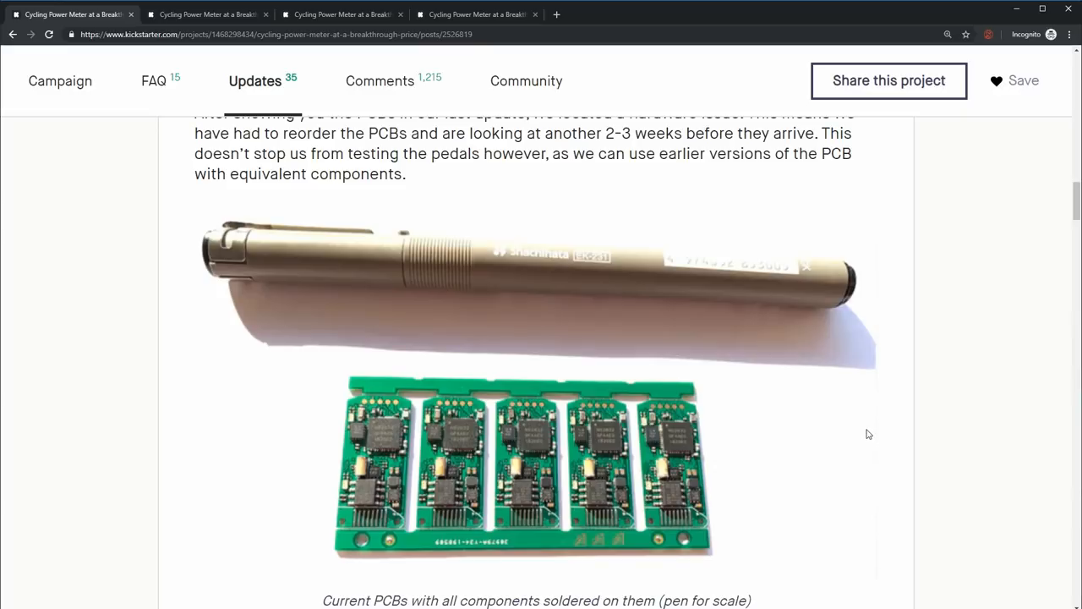
mouse_move(883, 493)
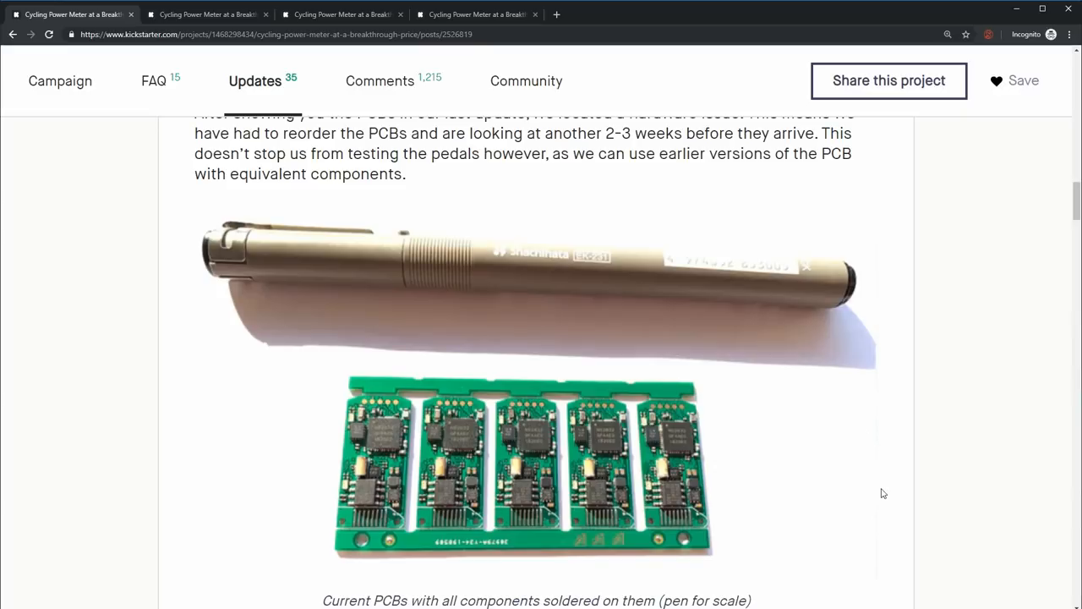
mouse_move(900, 479)
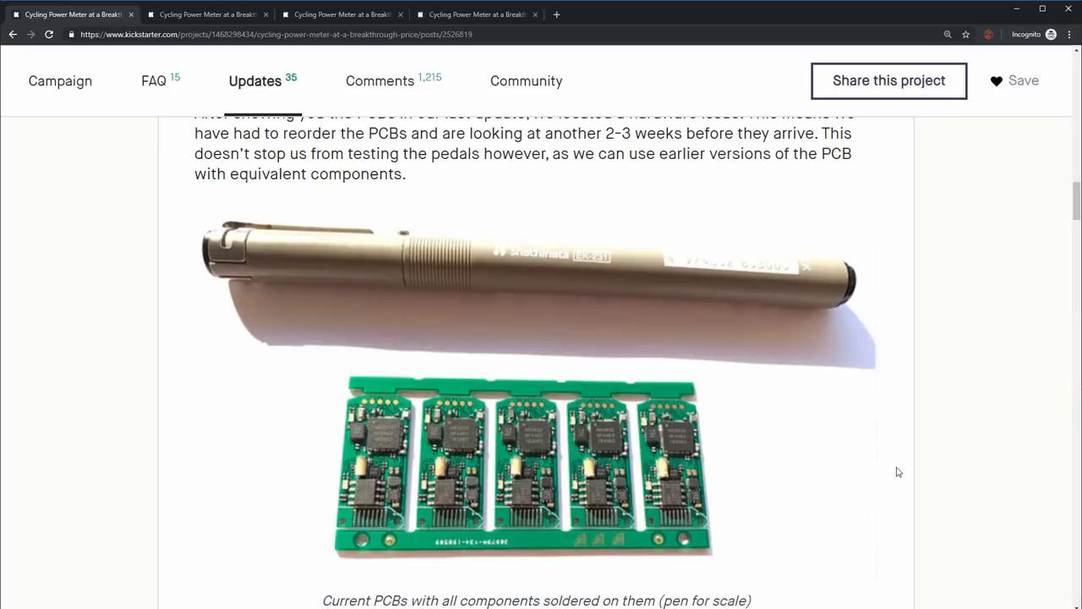
mouse_move(898, 466)
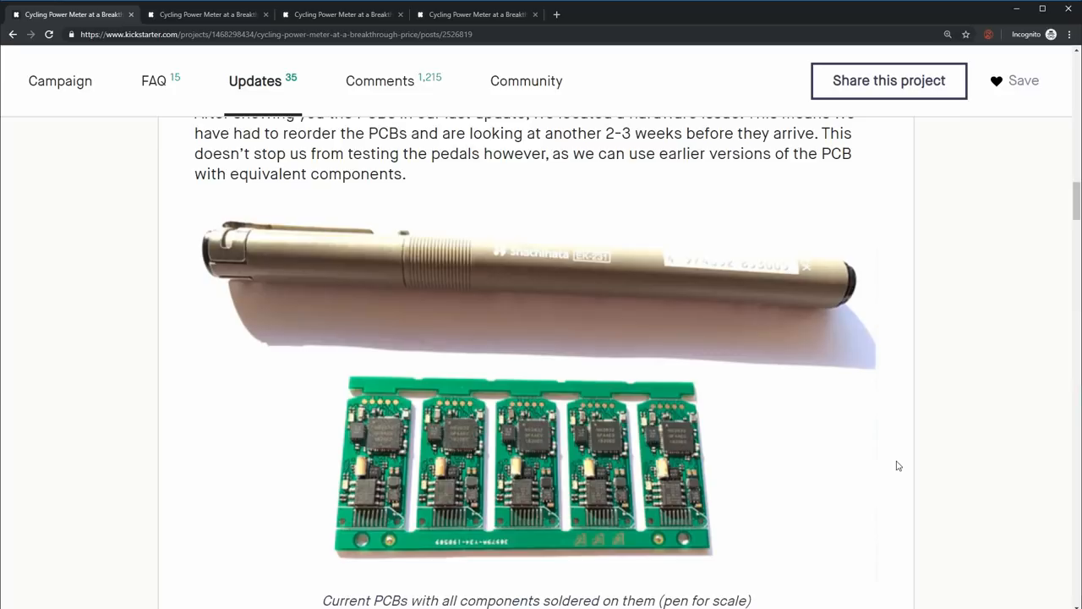
mouse_move(896, 447)
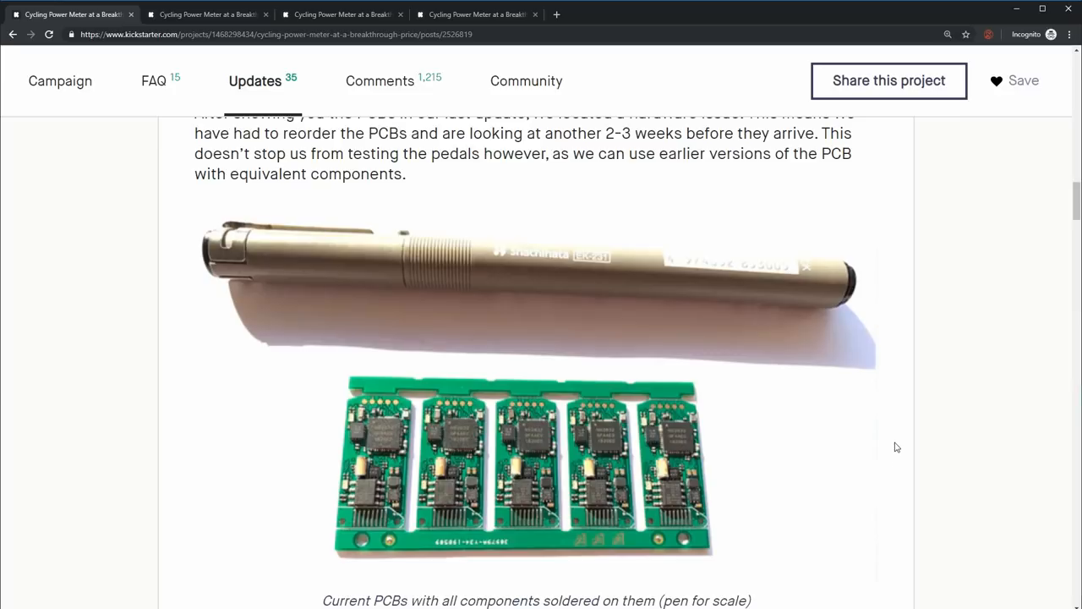
mouse_move(884, 446)
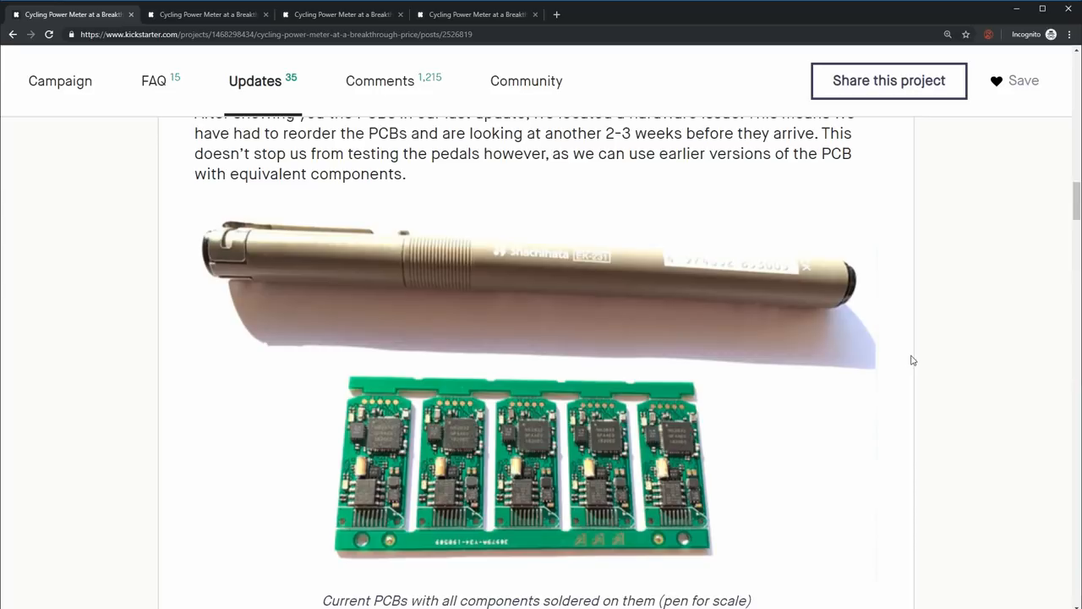
mouse_move(908, 303)
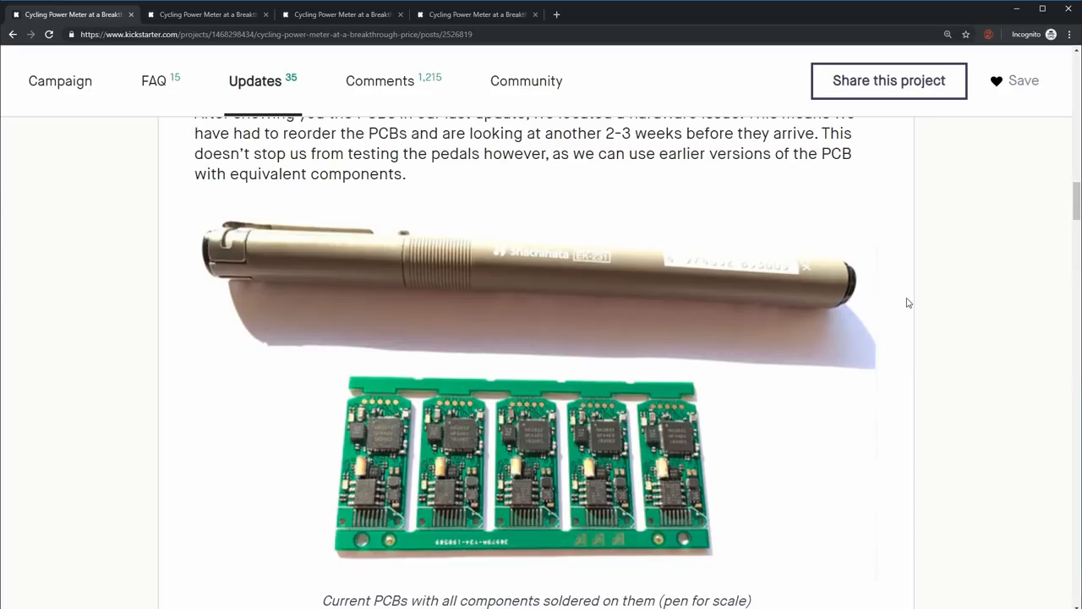
mouse_move(449, 503)
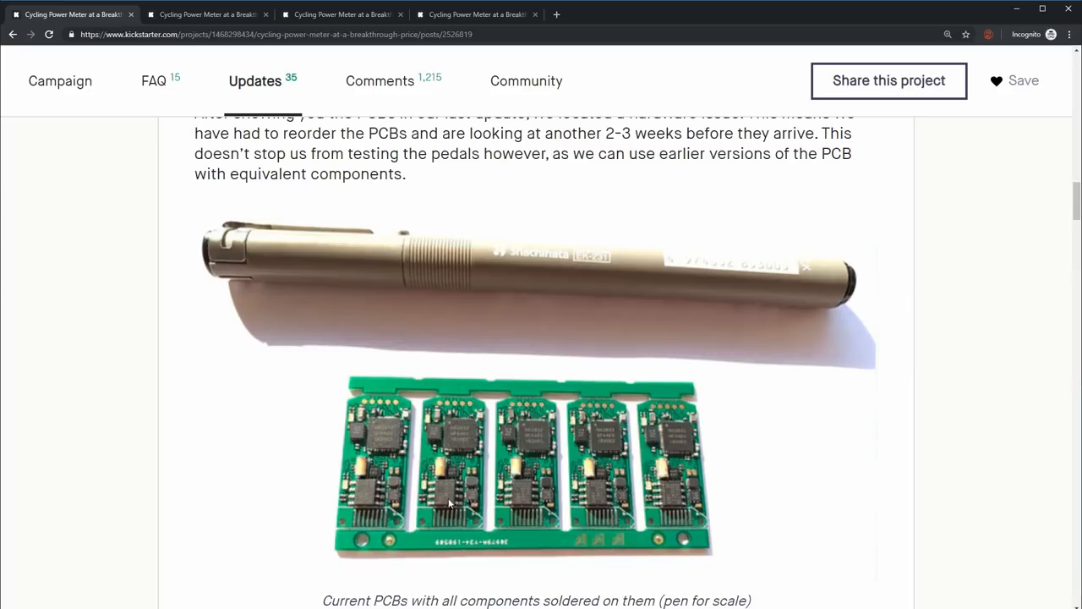
scroll("down", 3)
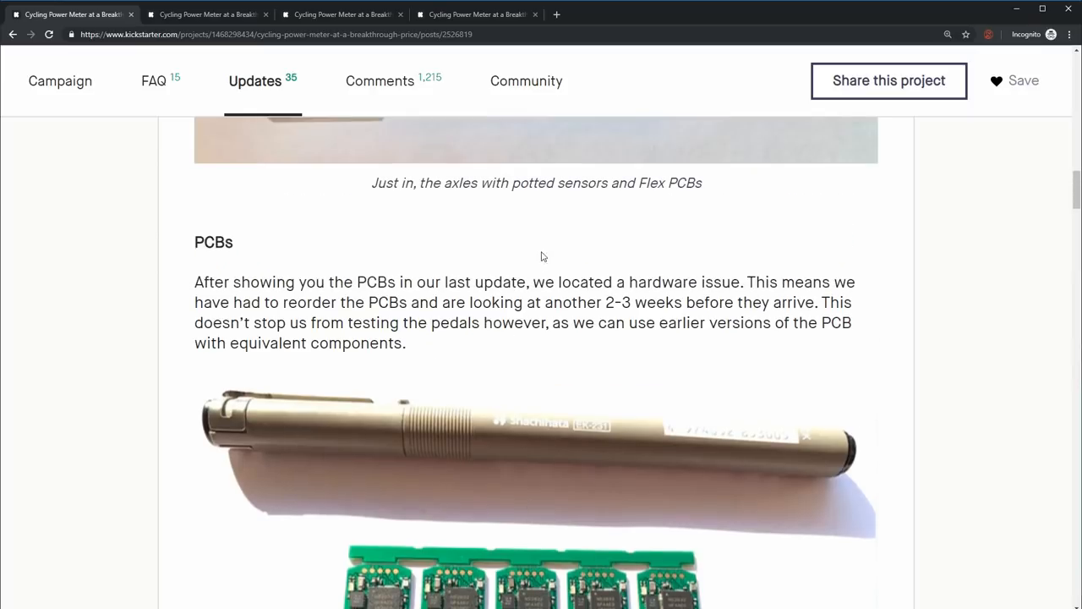
left_click_drag(533, 281, 743, 281)
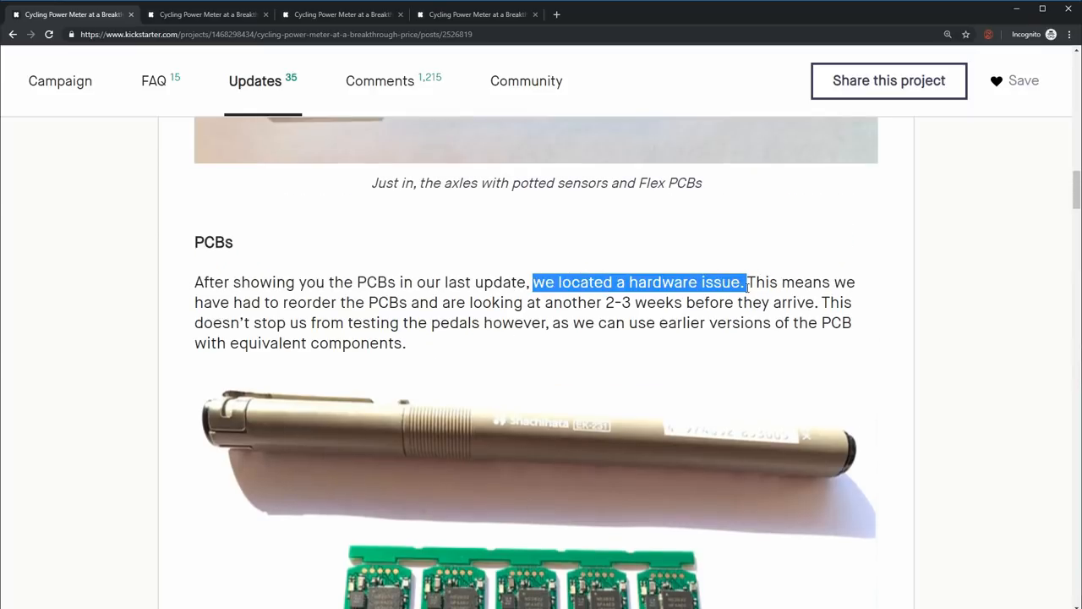
scroll("down", 3)
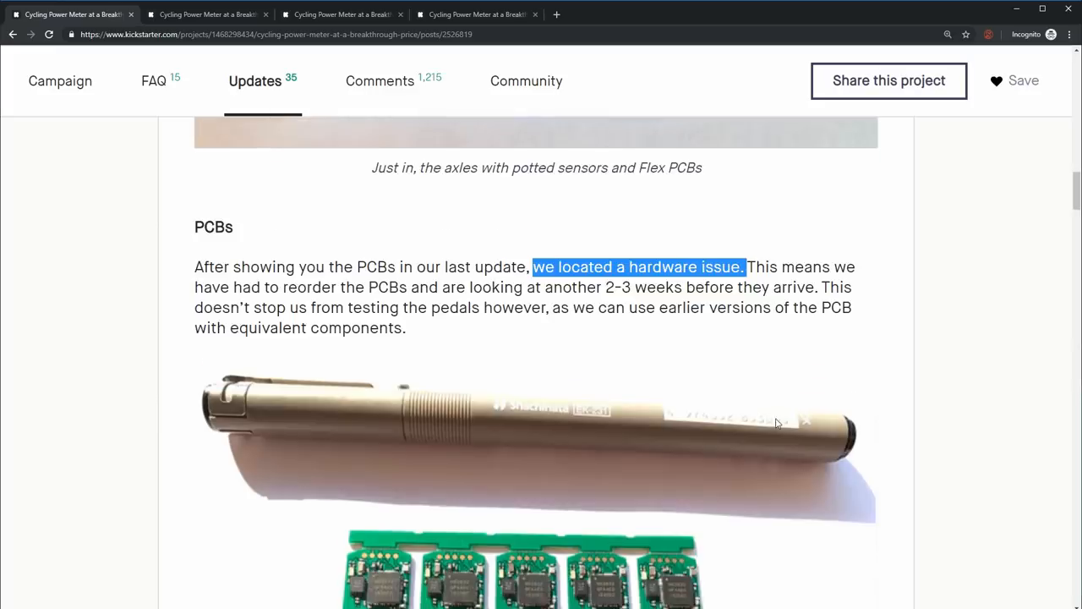
scroll("down", 3)
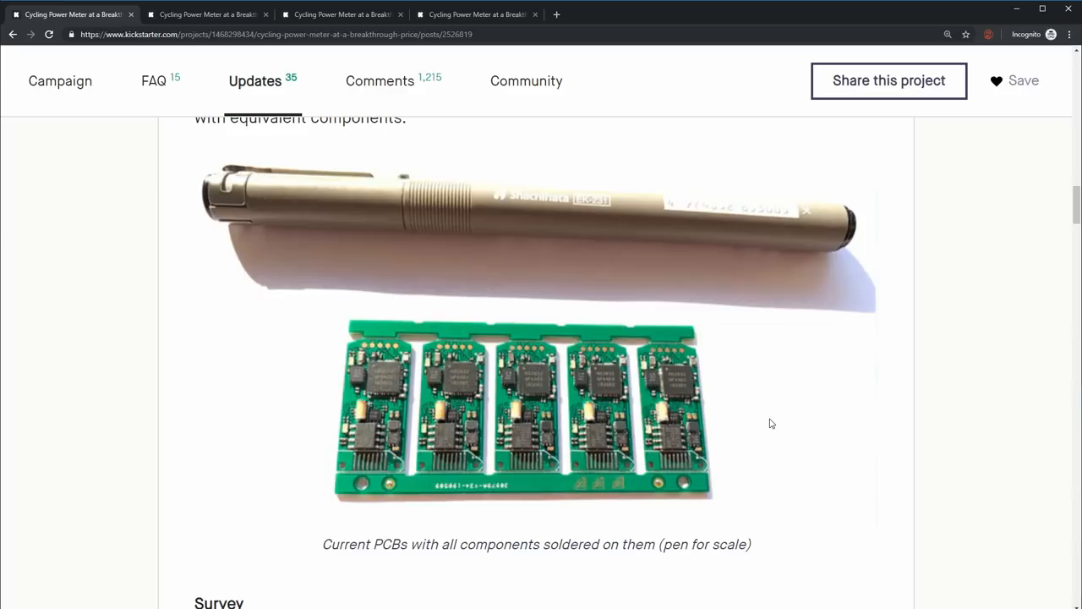
mouse_move(619, 436)
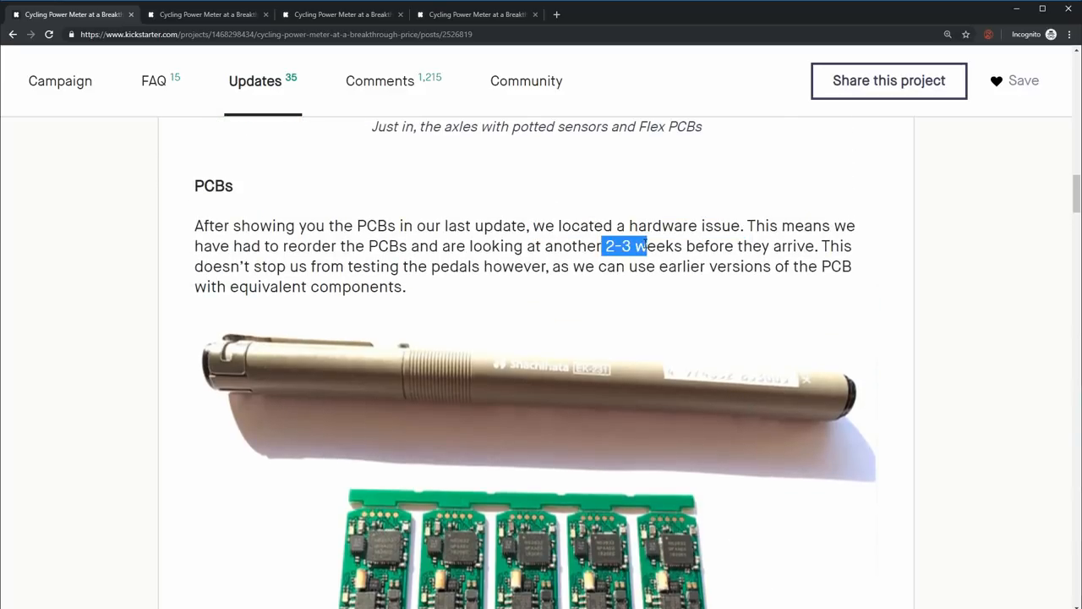
left_click(664, 246)
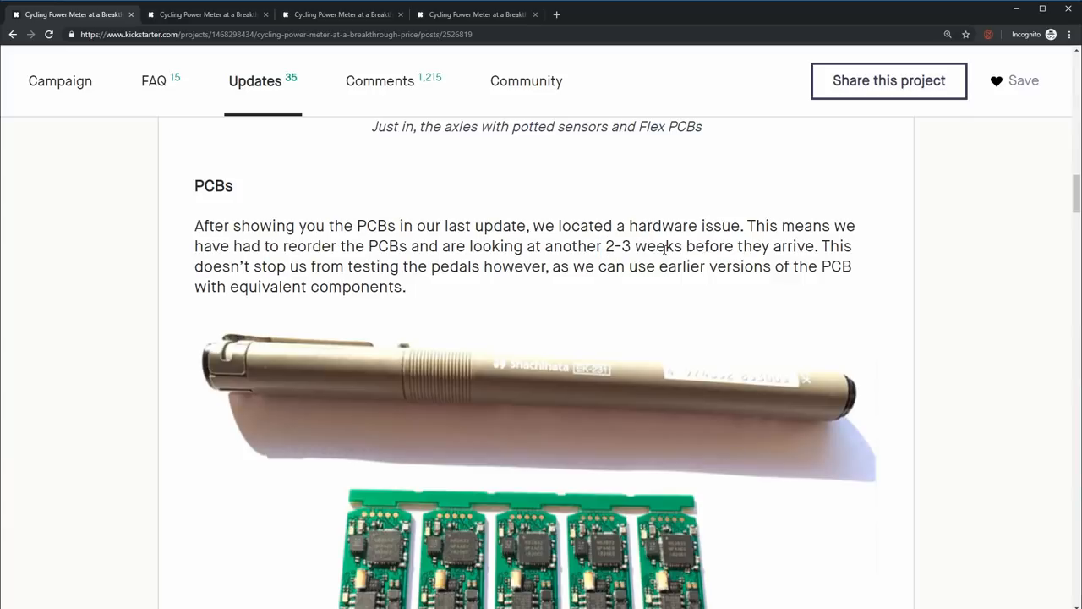
scroll("up", 3)
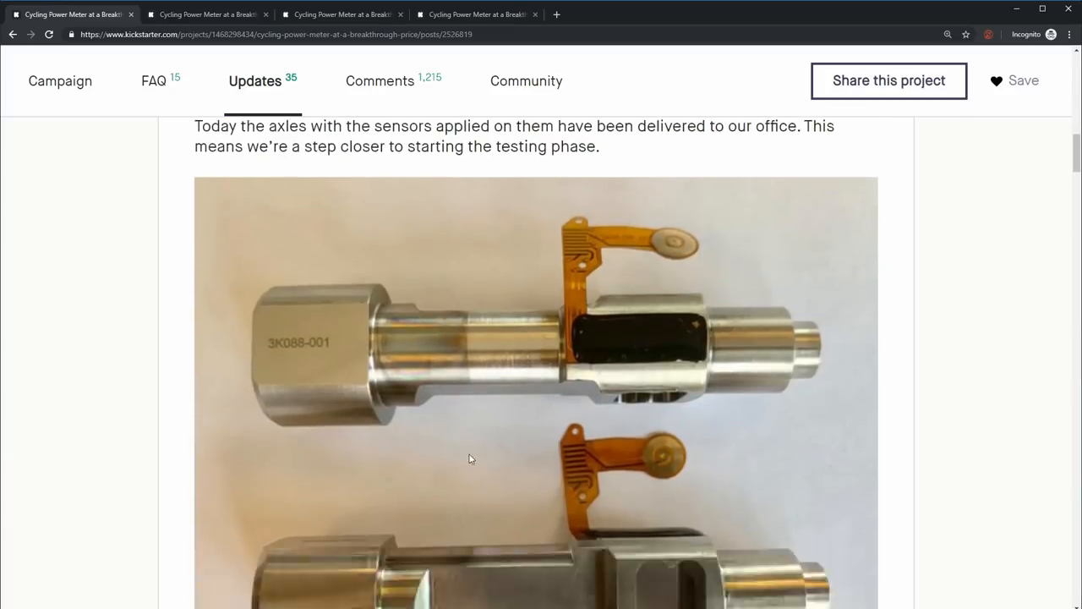
scroll("down", 3)
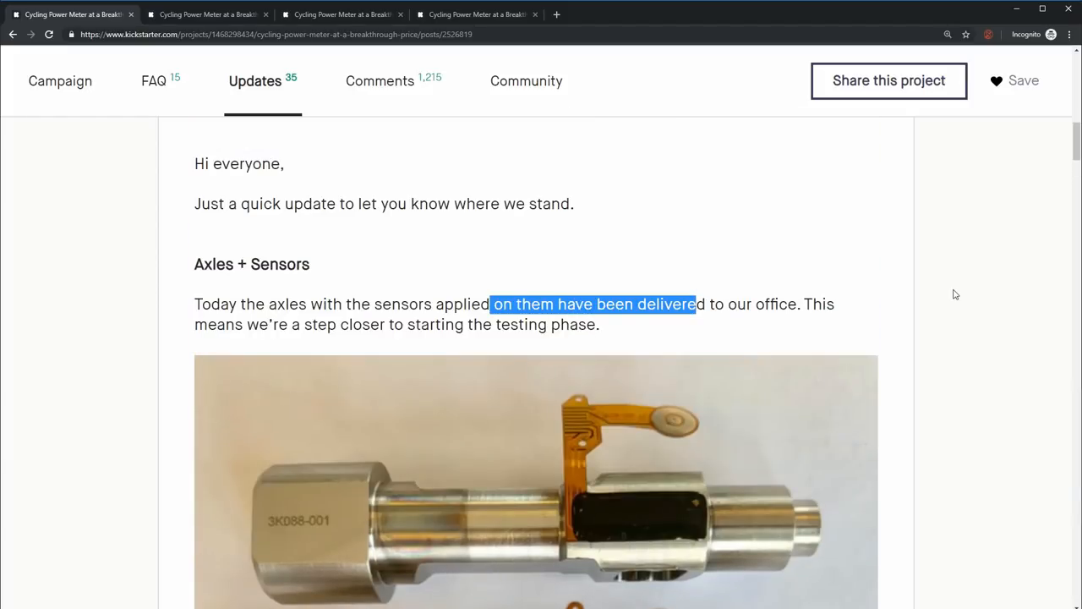
scroll("down", 3)
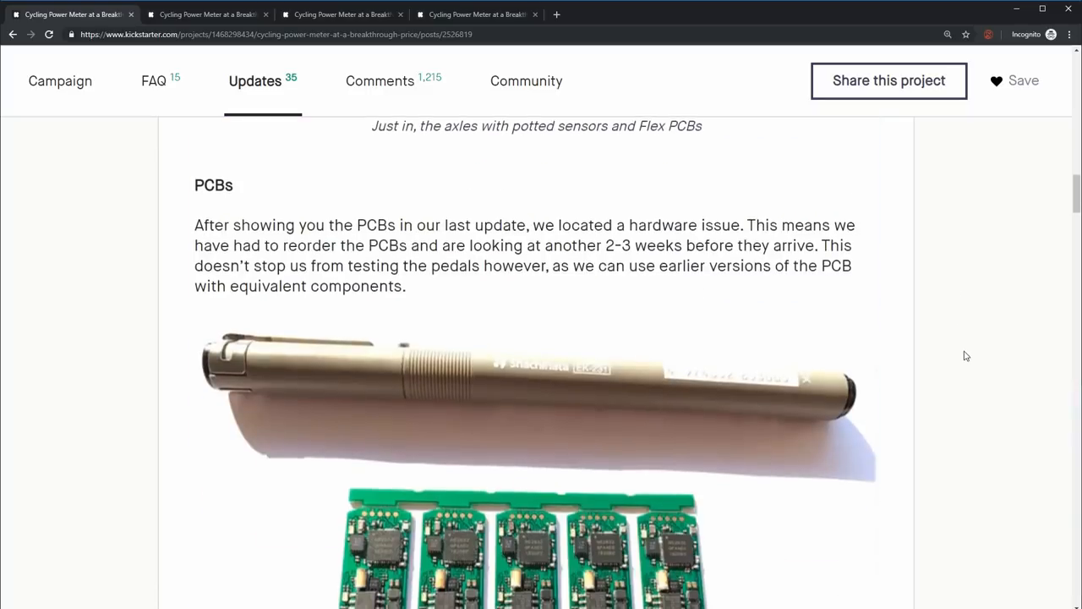
scroll("down", 3)
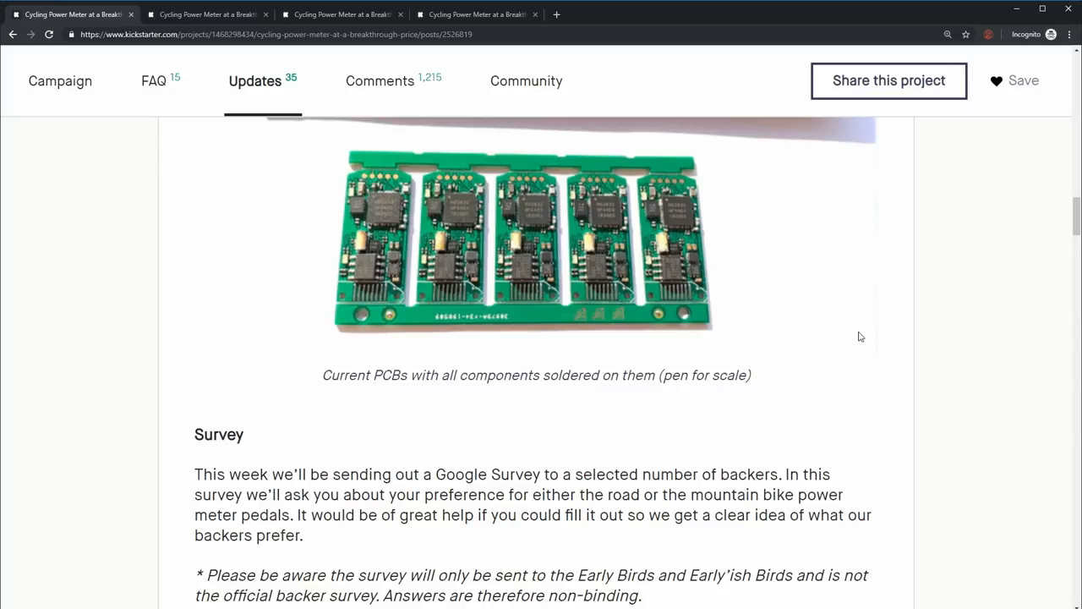
mouse_move(860, 336)
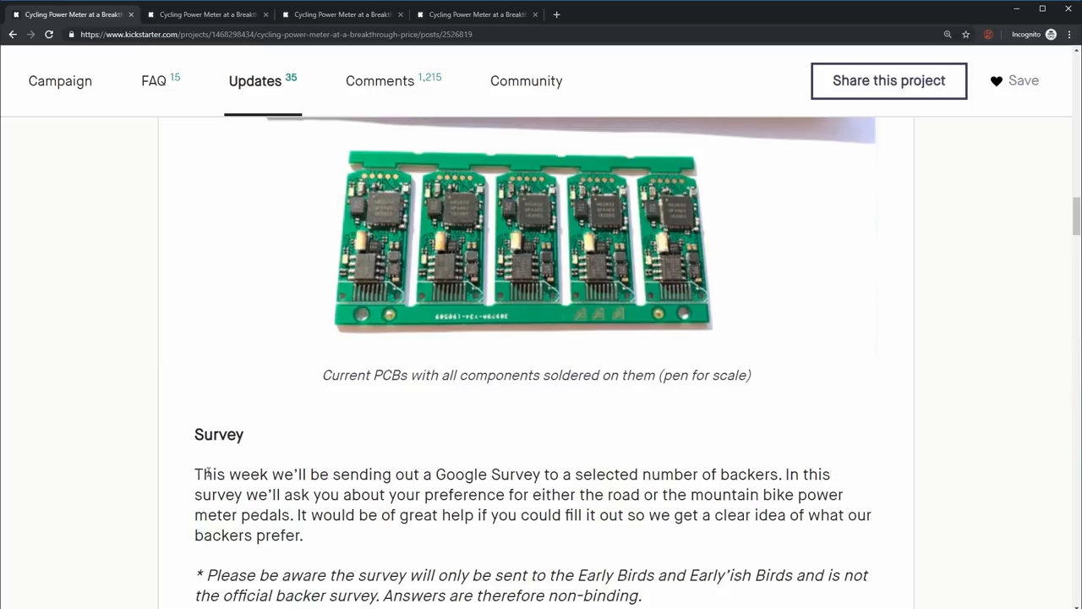
mouse_move(909, 463)
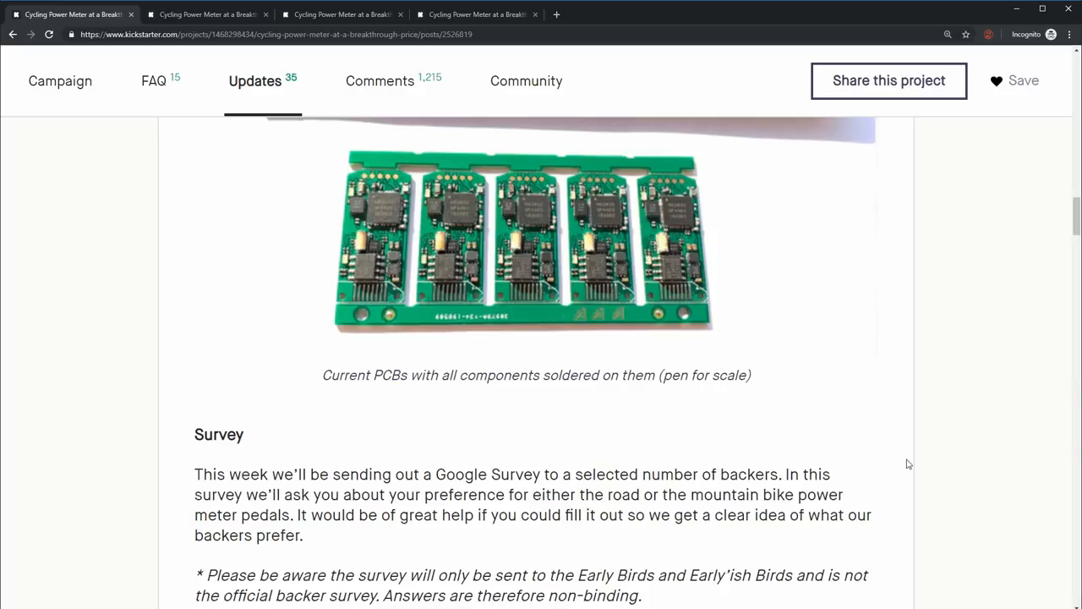
Step: Scroll up to the axles photo with its potted sensors and flex PCBs caption
scroll("up", 3)
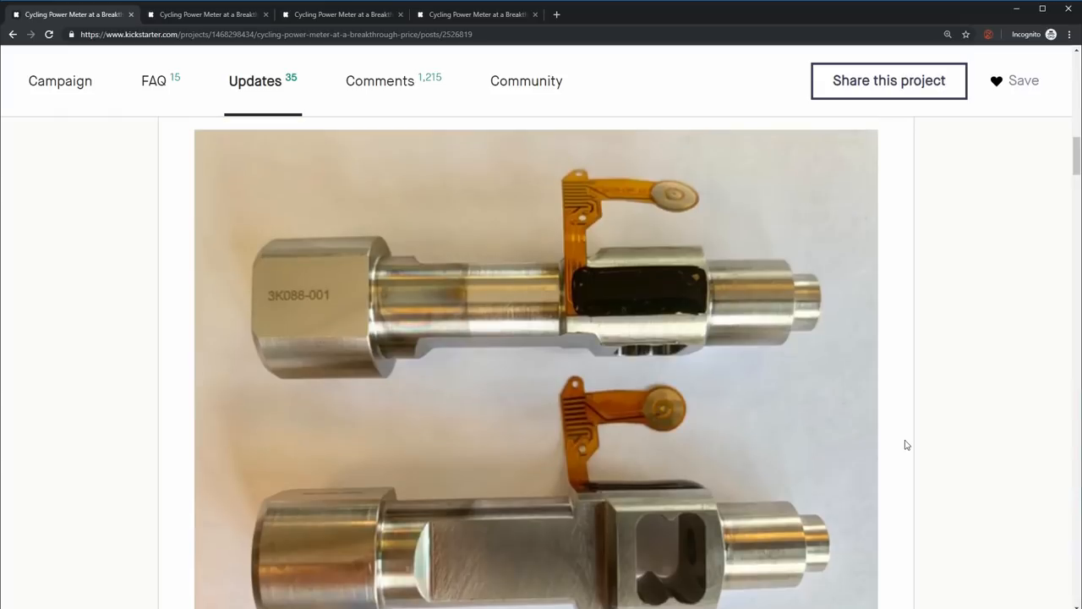
mouse_move(843, 355)
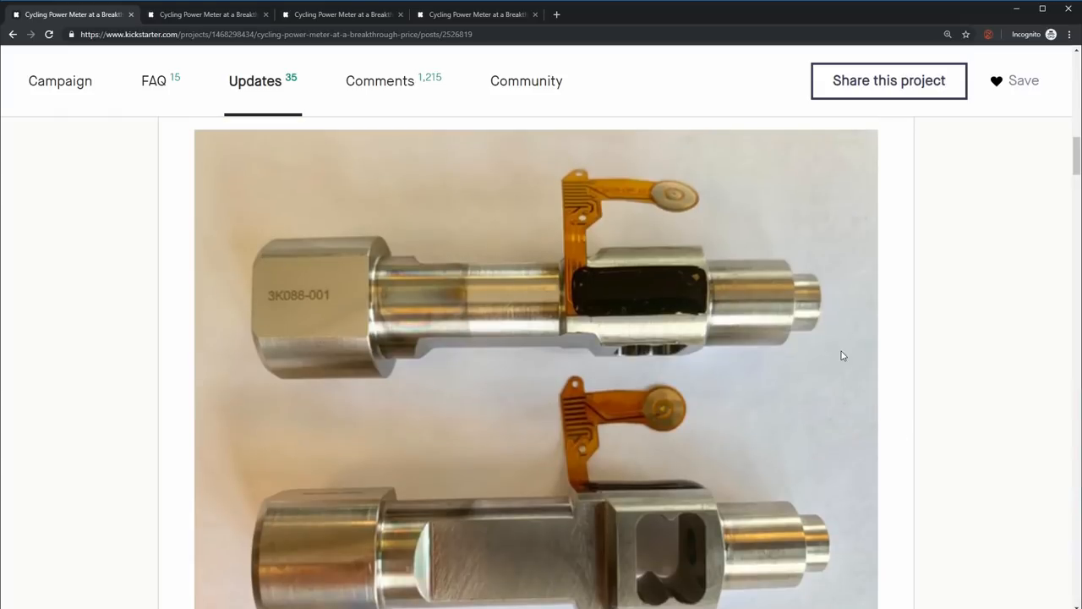
mouse_move(803, 412)
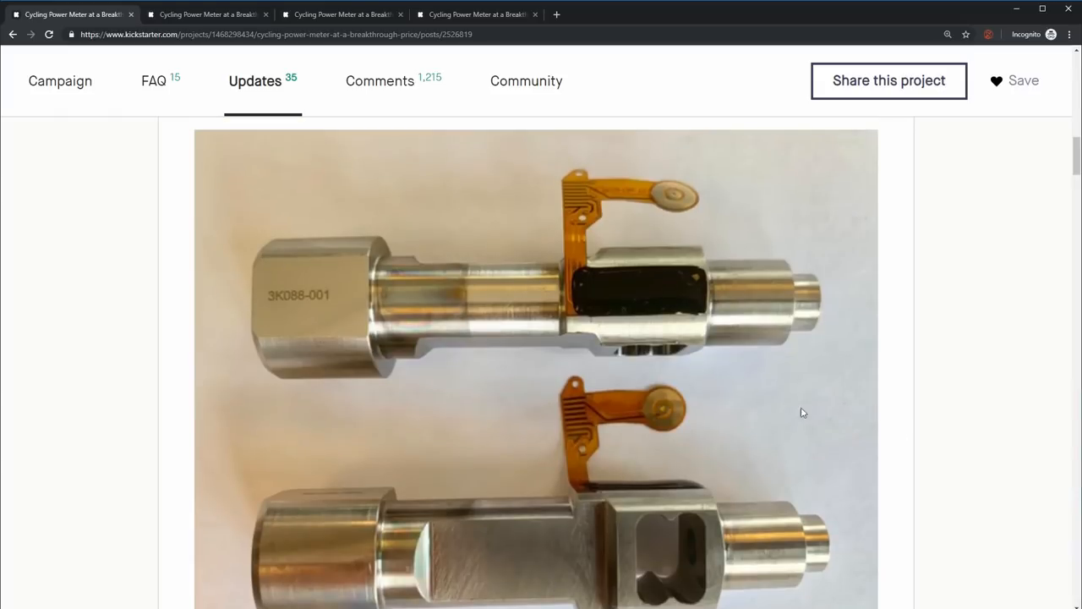
scroll("down", 3)
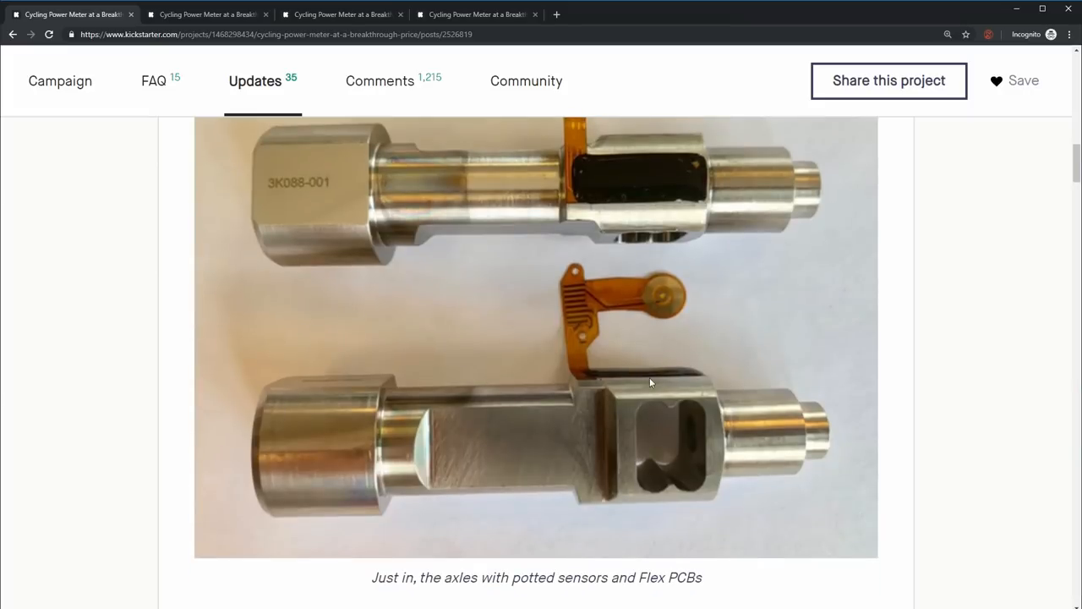
Step: Scroll down to the 'Current PCBs' photo of five boards beside a pen
scroll("down", 3)
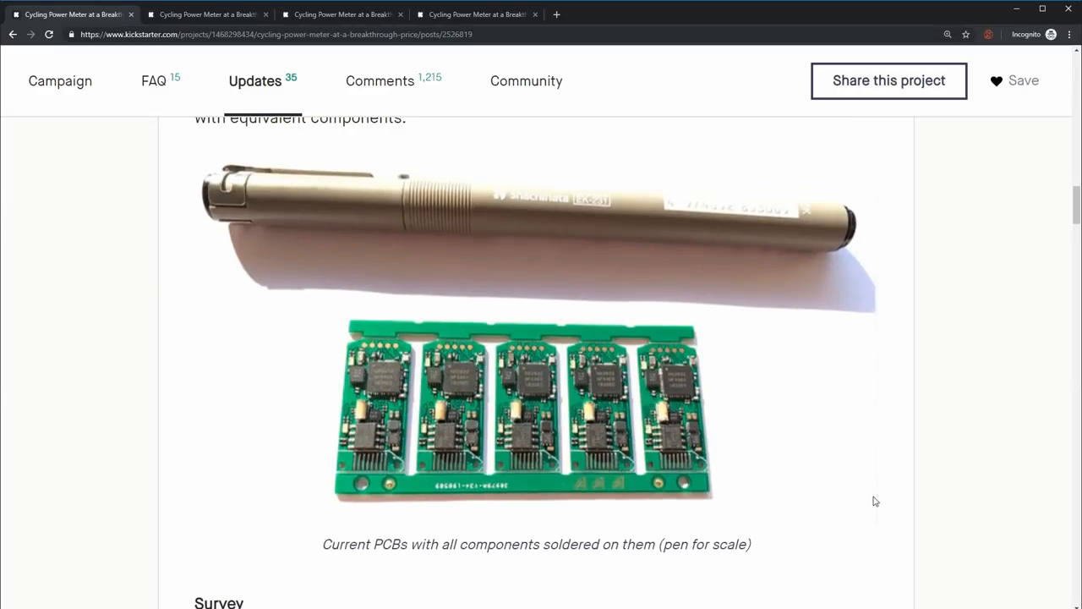
mouse_move(609, 353)
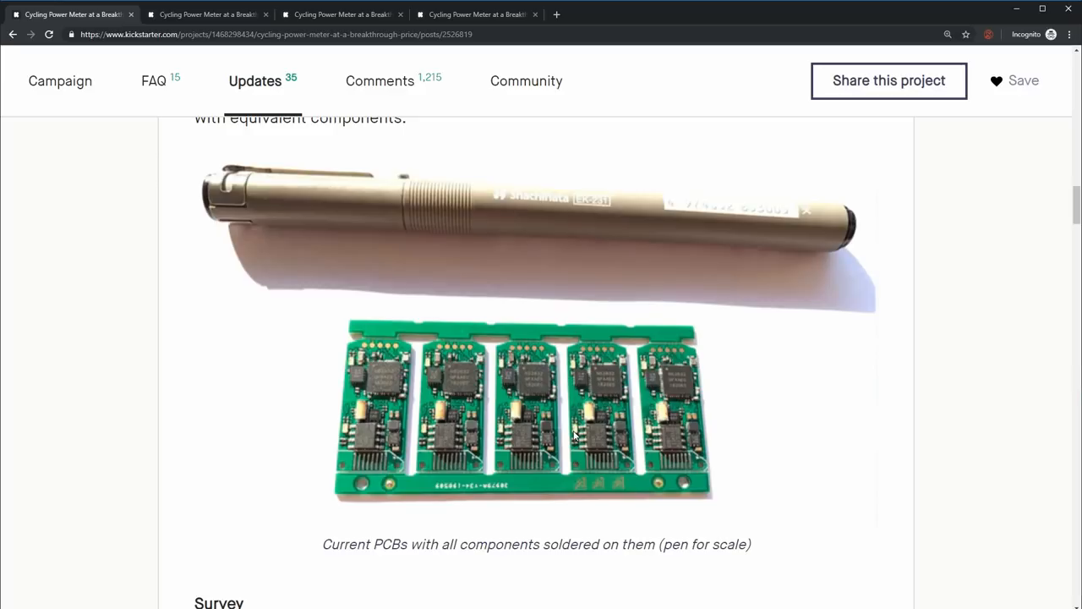
mouse_move(592, 414)
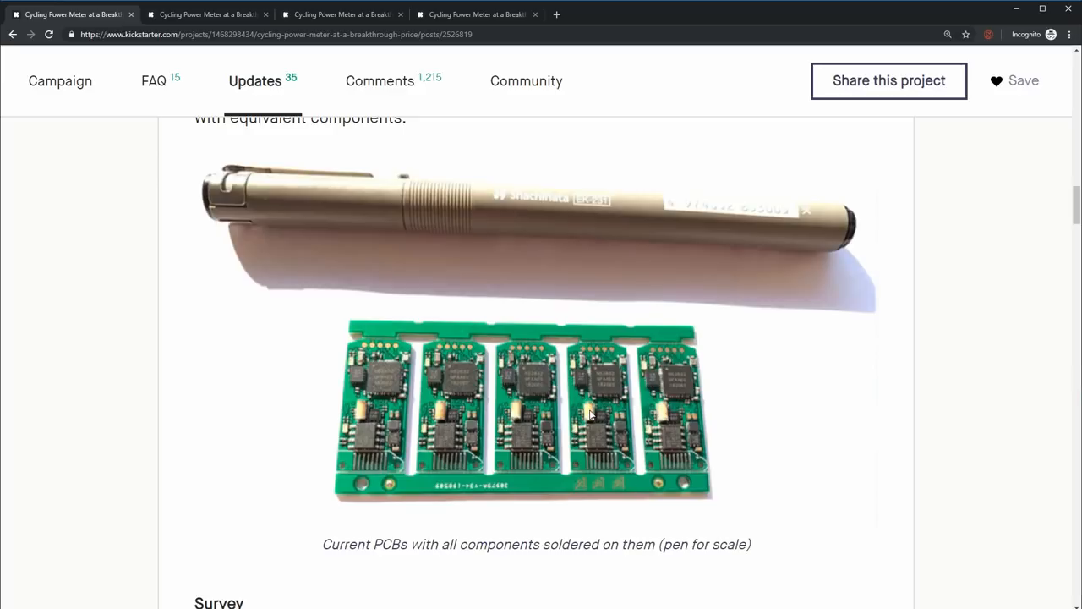
mouse_move(801, 421)
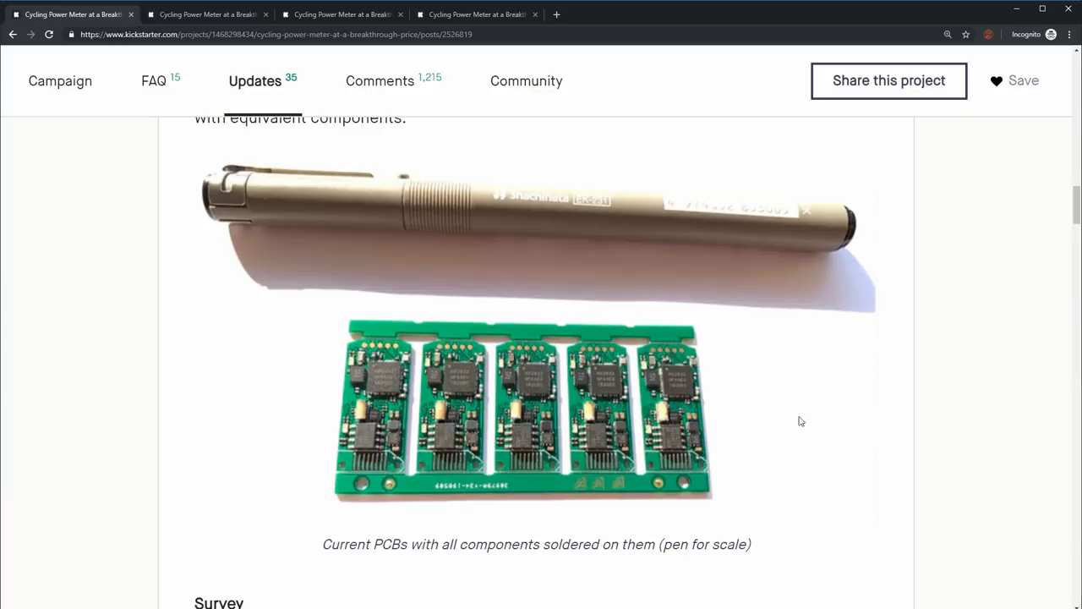
mouse_move(889, 407)
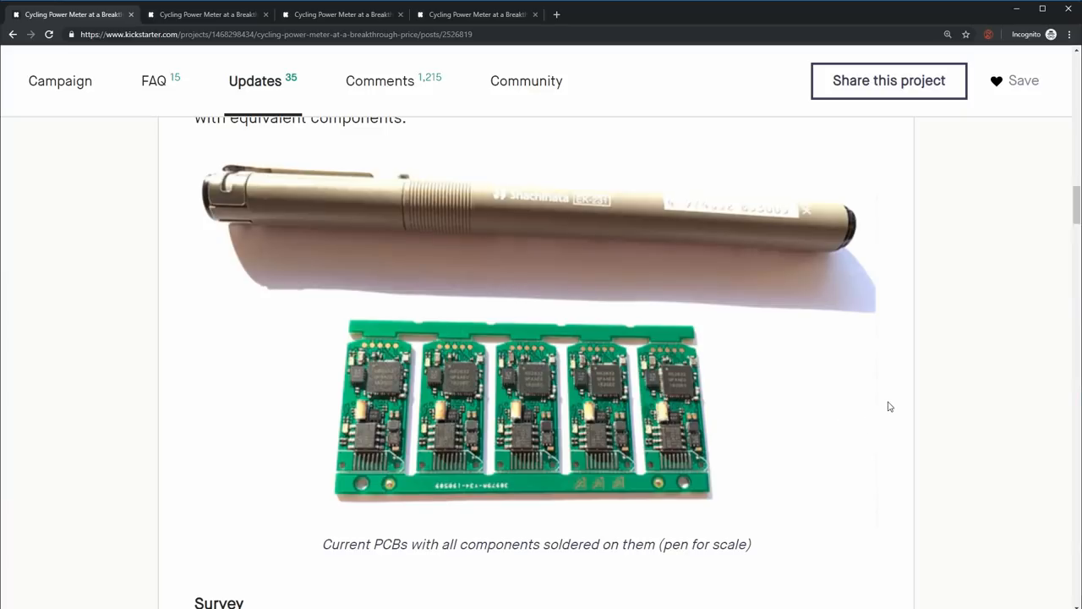
mouse_move(856, 387)
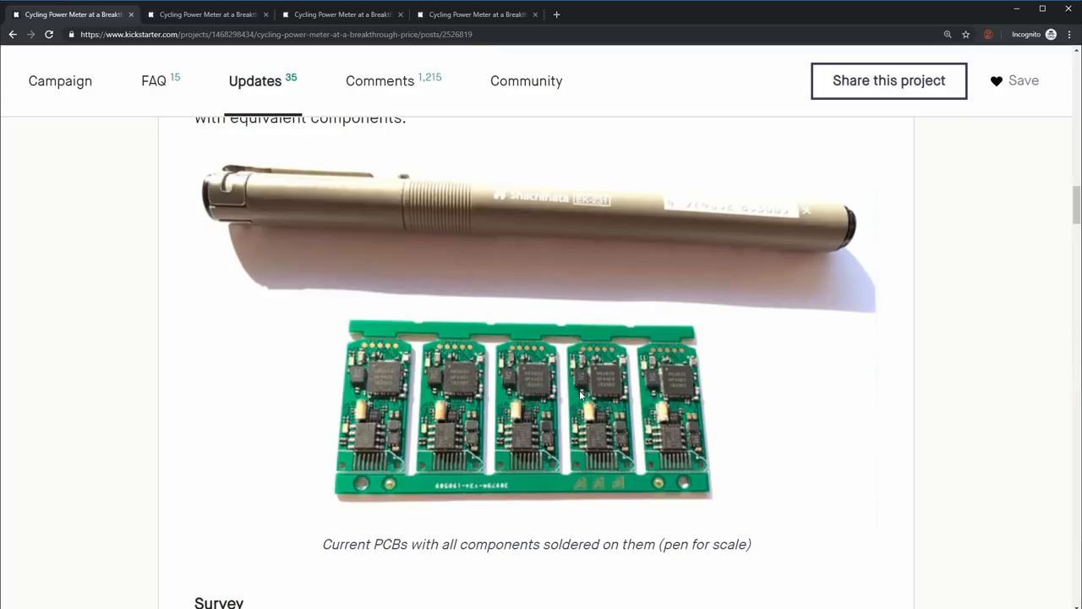
mouse_move(579, 385)
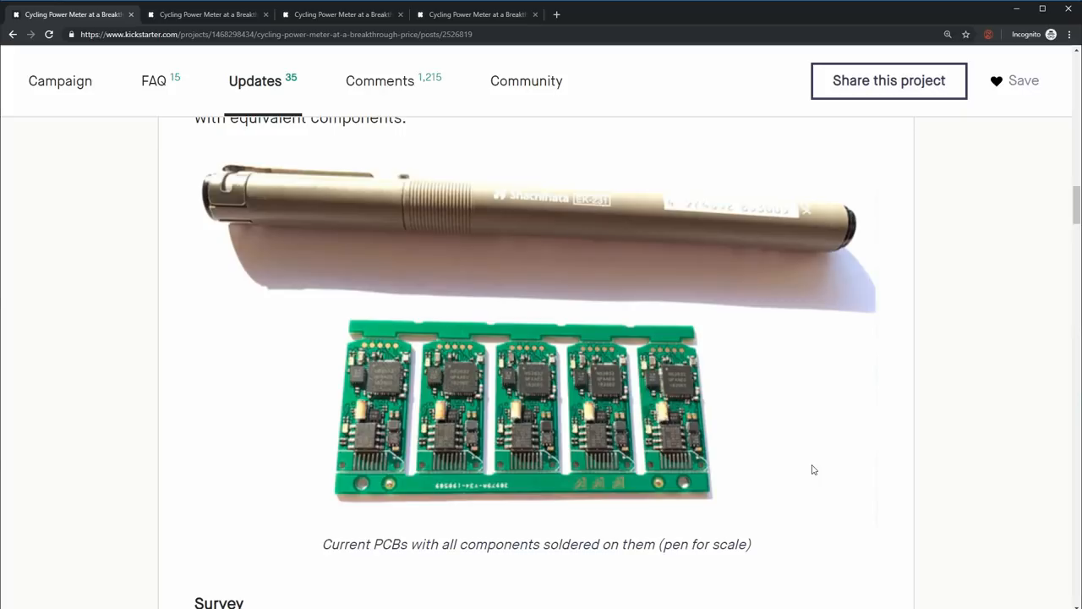
mouse_move(587, 418)
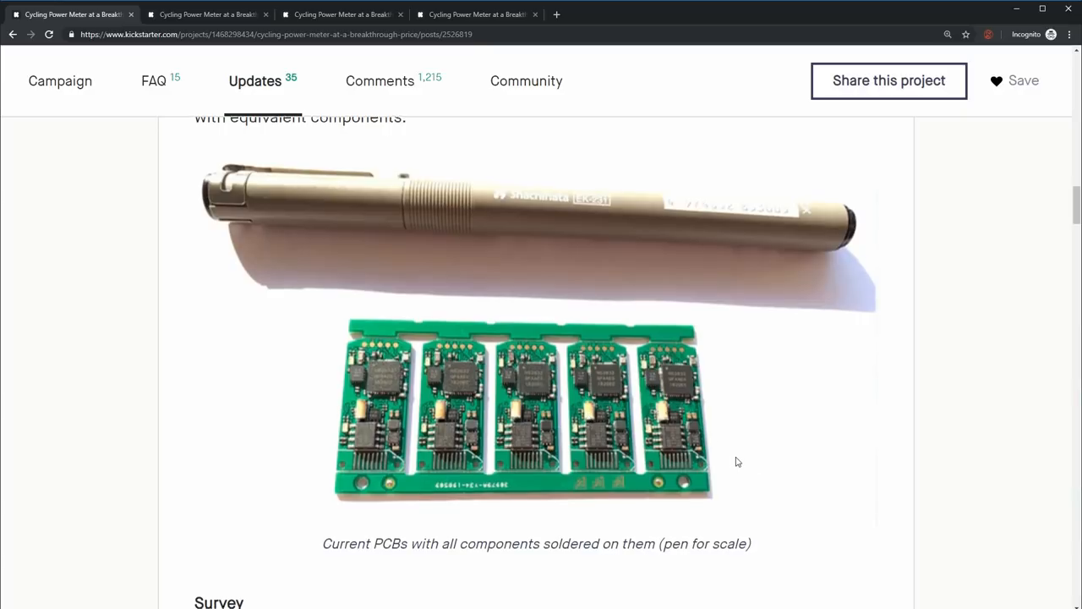
Step: Scroll slightly to show the Survey heading on road versus mountain bike pedals
scroll("down", 3)
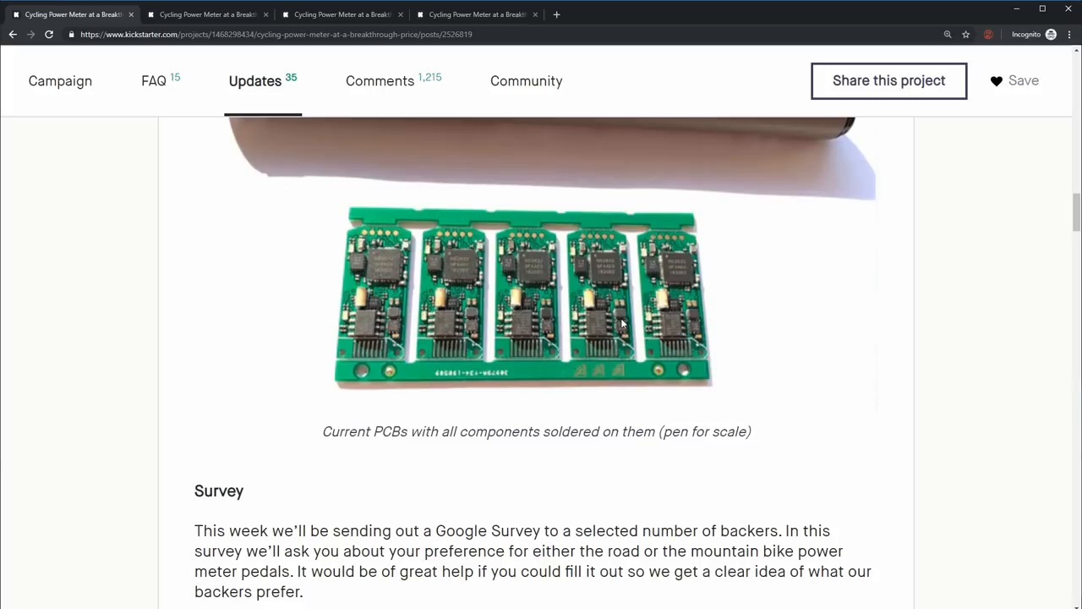
mouse_move(591, 324)
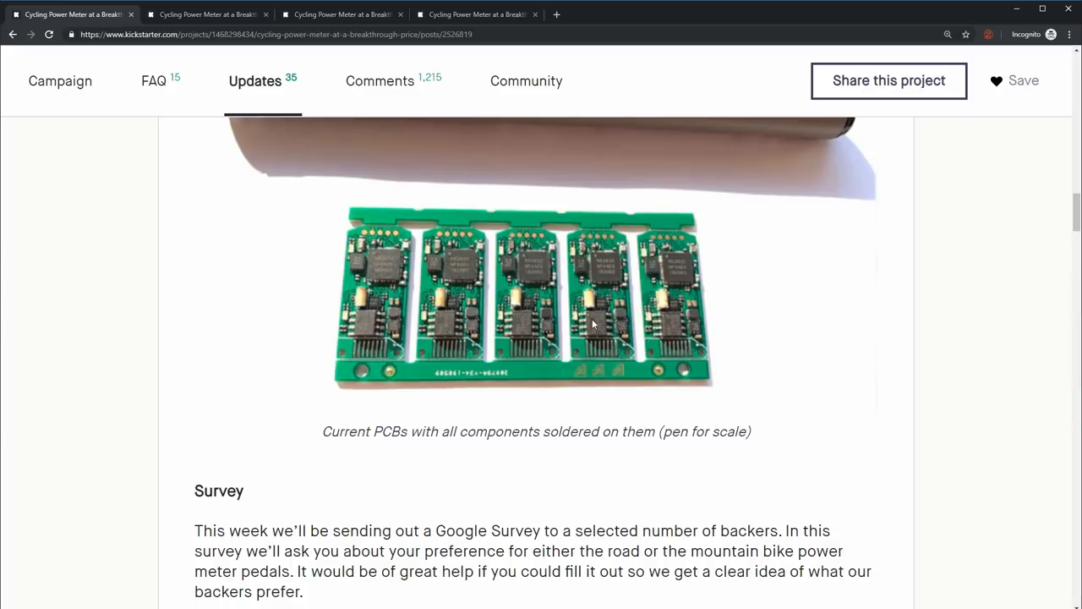
mouse_move(597, 332)
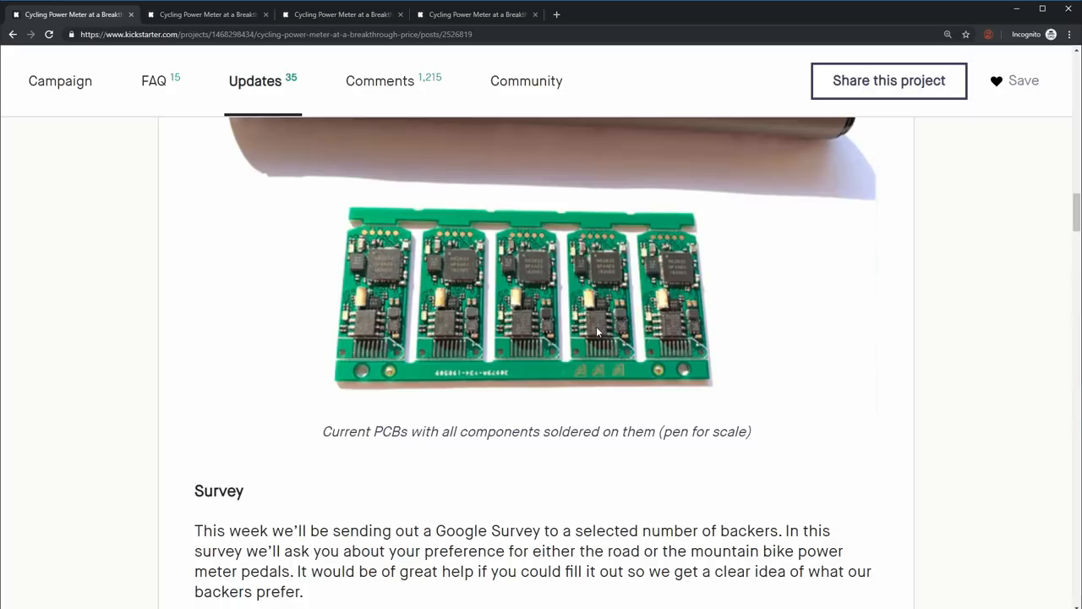
mouse_move(611, 323)
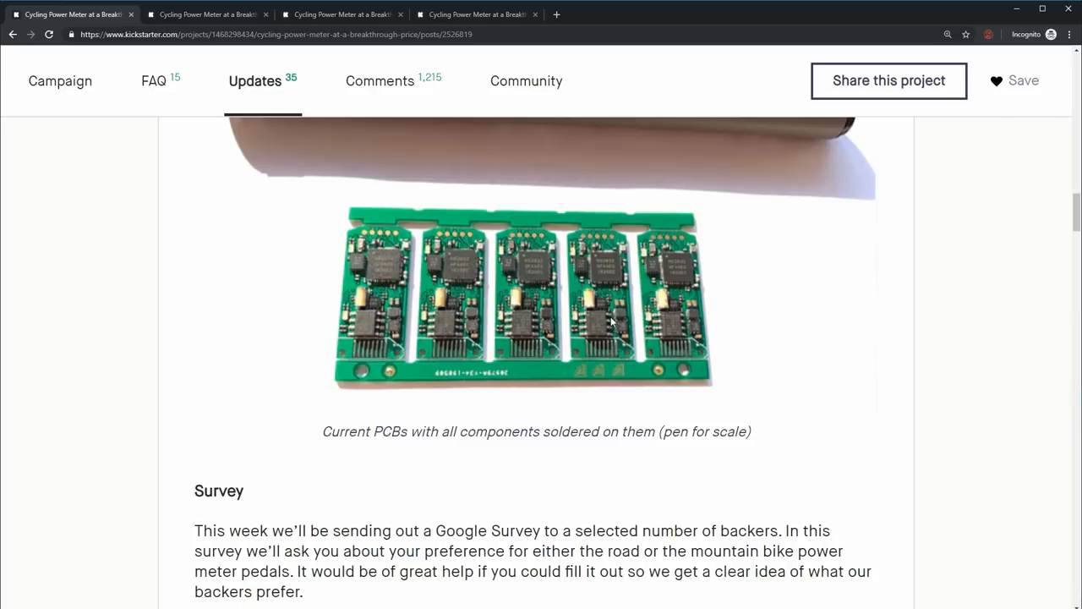
mouse_move(610, 275)
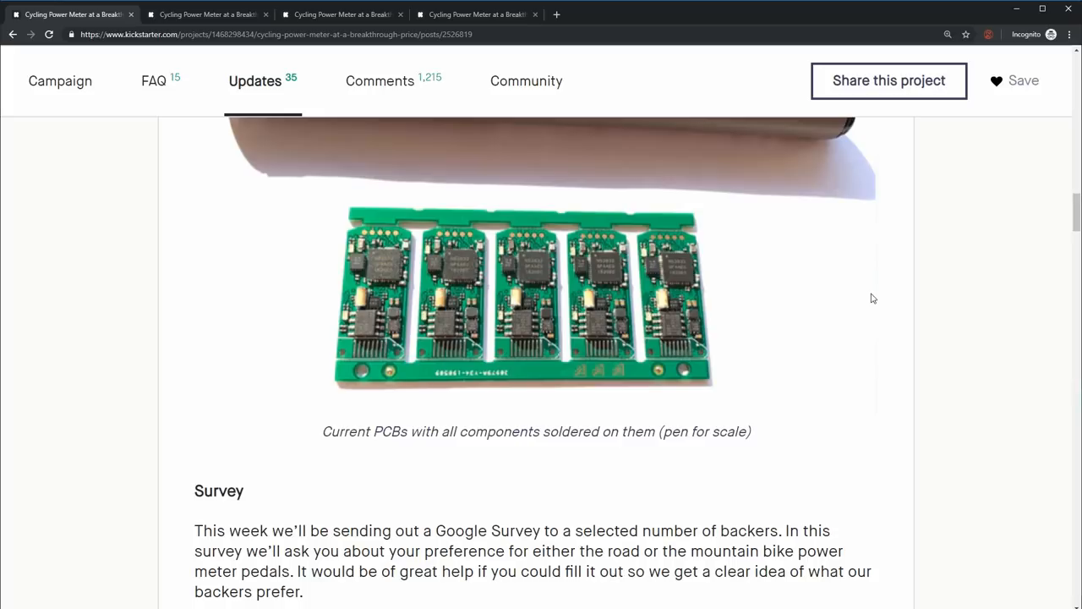
mouse_move(869, 296)
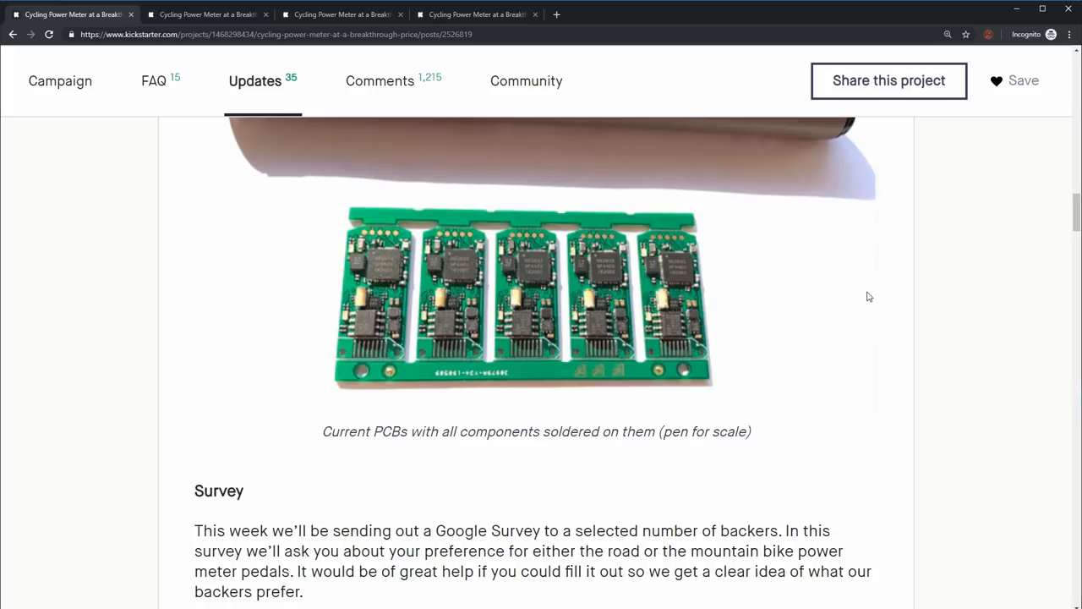
mouse_move(668, 270)
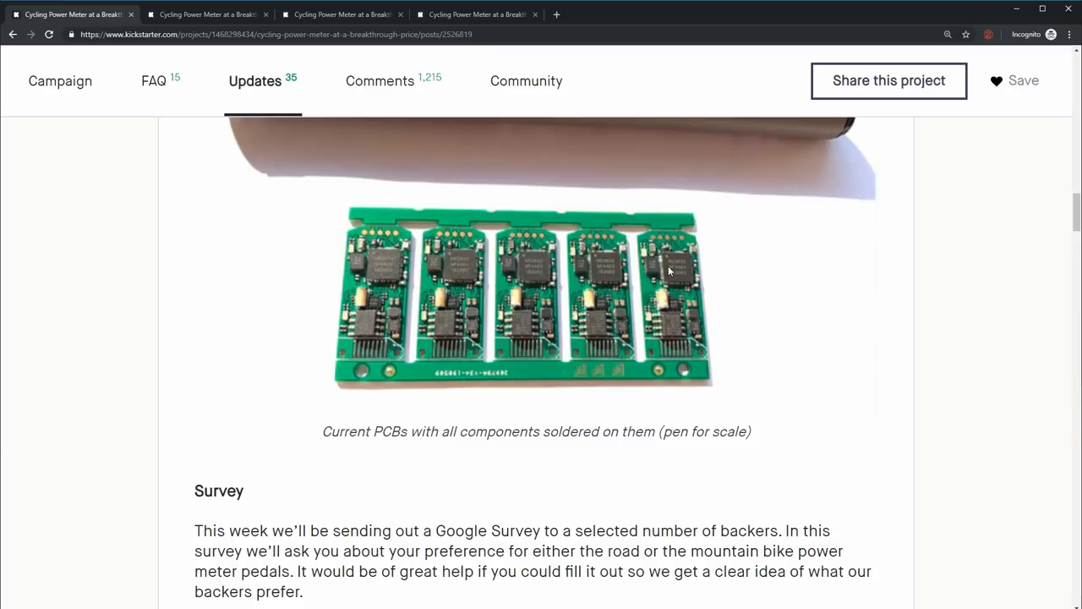
mouse_move(699, 349)
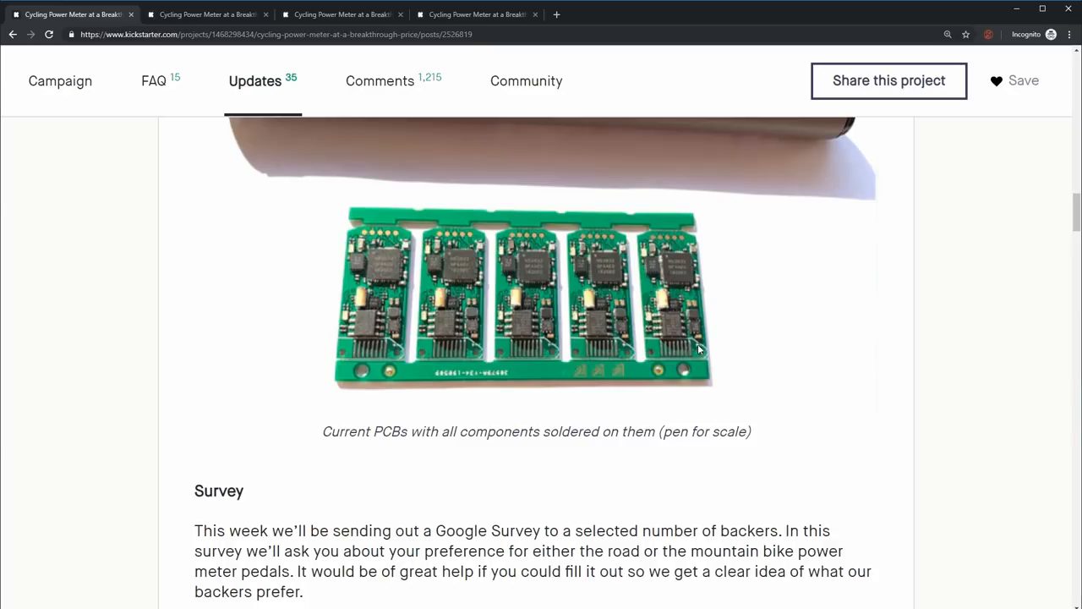
mouse_move(699, 328)
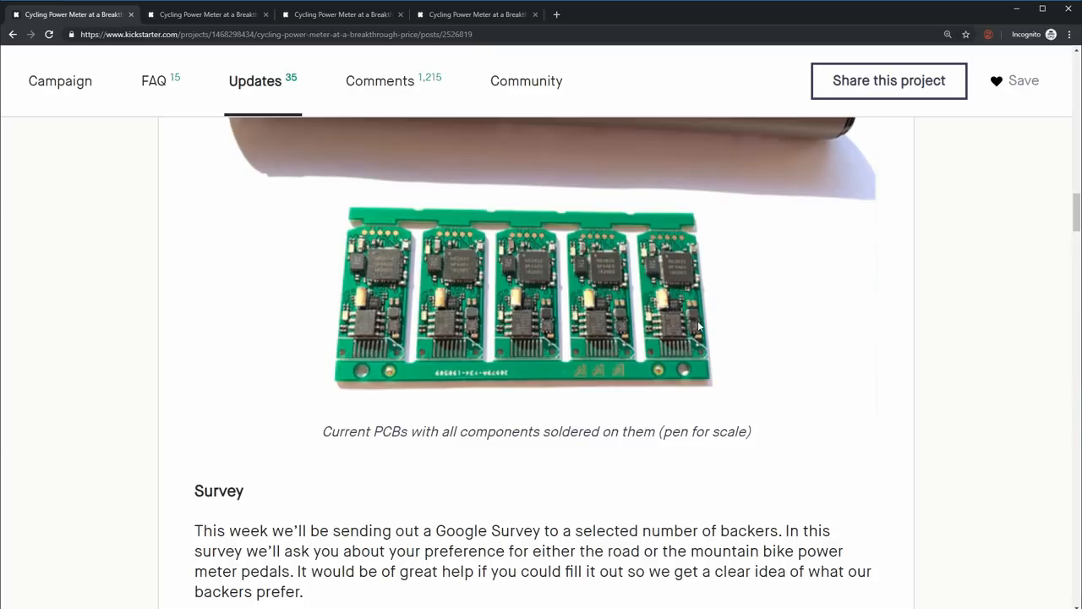
mouse_move(656, 270)
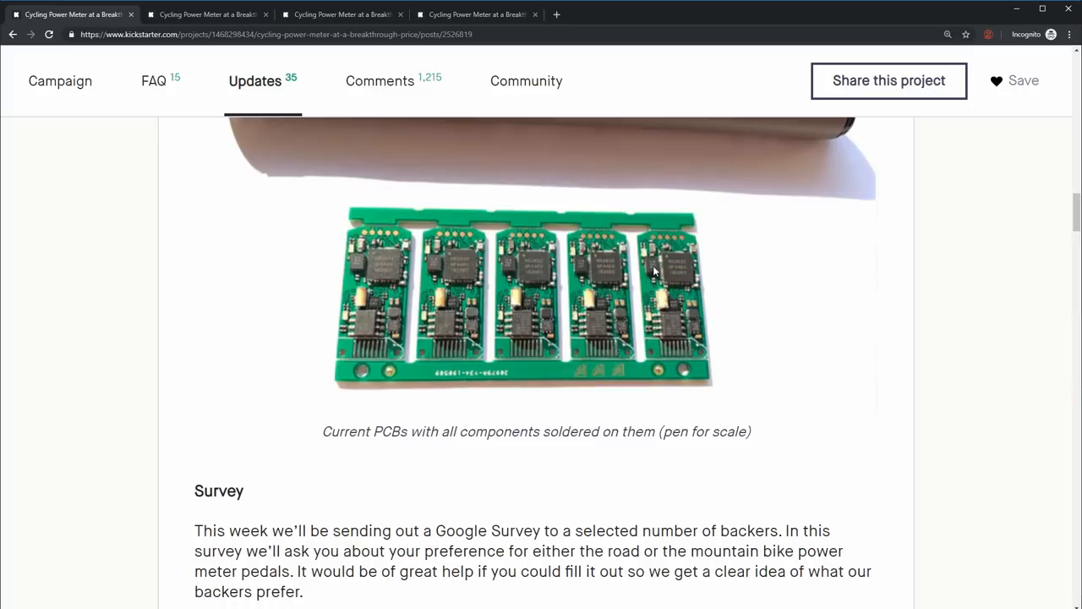
mouse_move(677, 338)
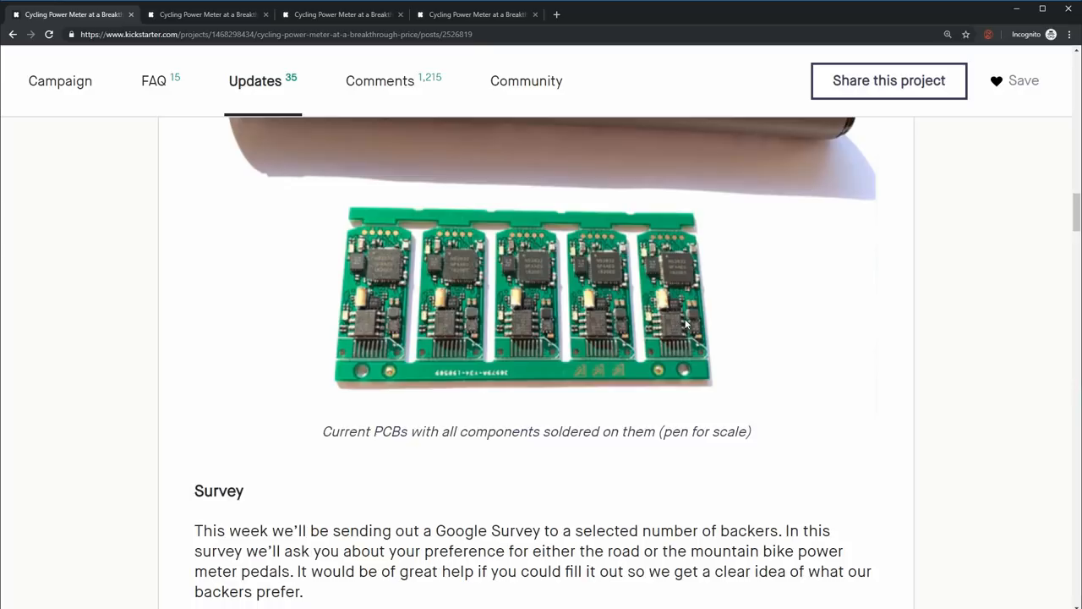
mouse_move(683, 328)
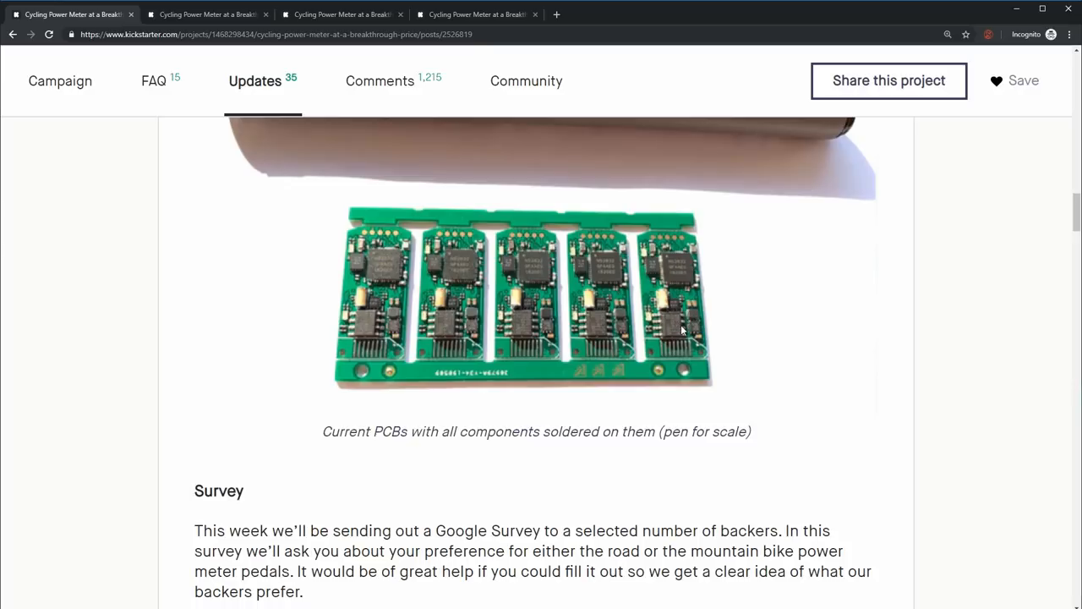
mouse_move(680, 284)
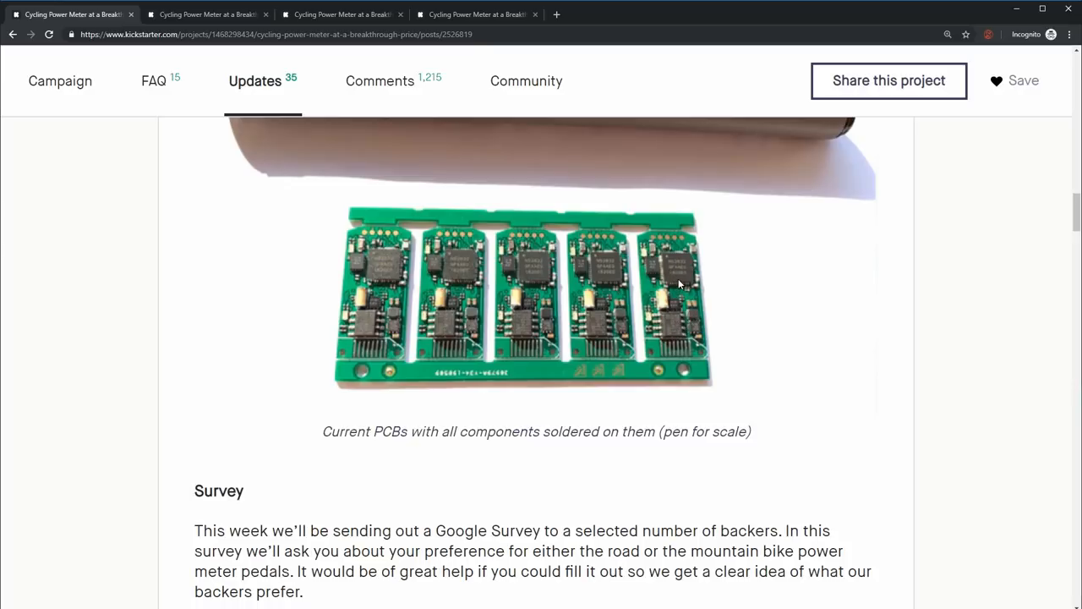
mouse_move(693, 323)
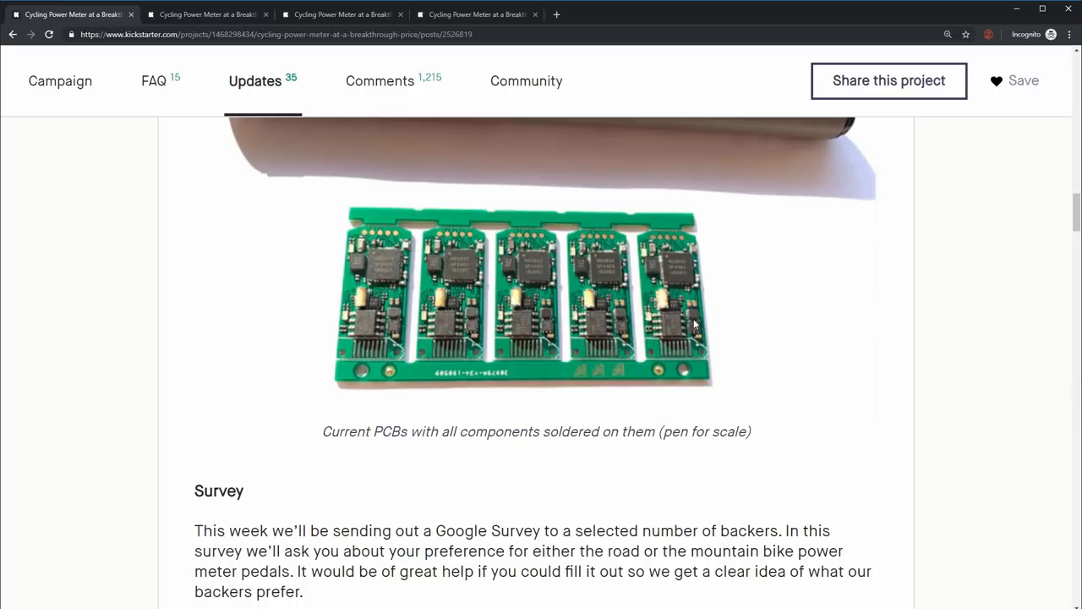
mouse_move(689, 279)
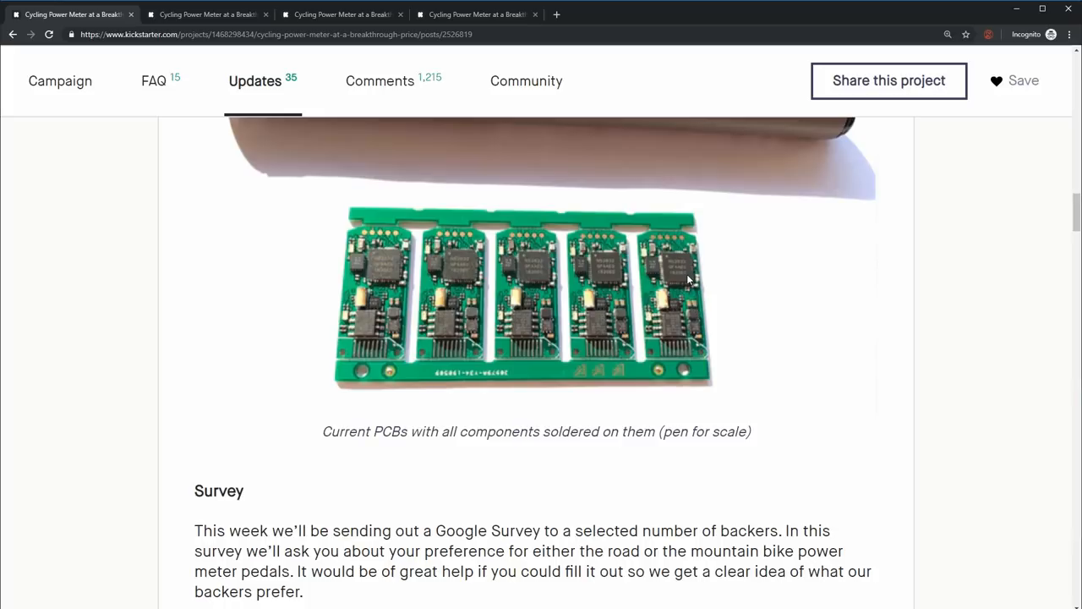
mouse_move(790, 288)
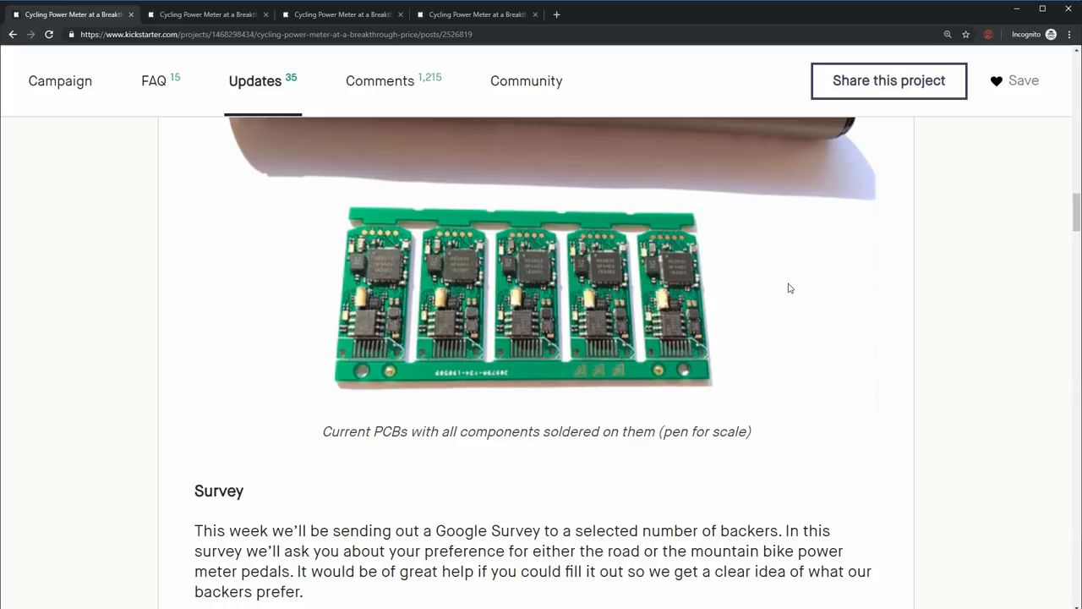
mouse_move(693, 300)
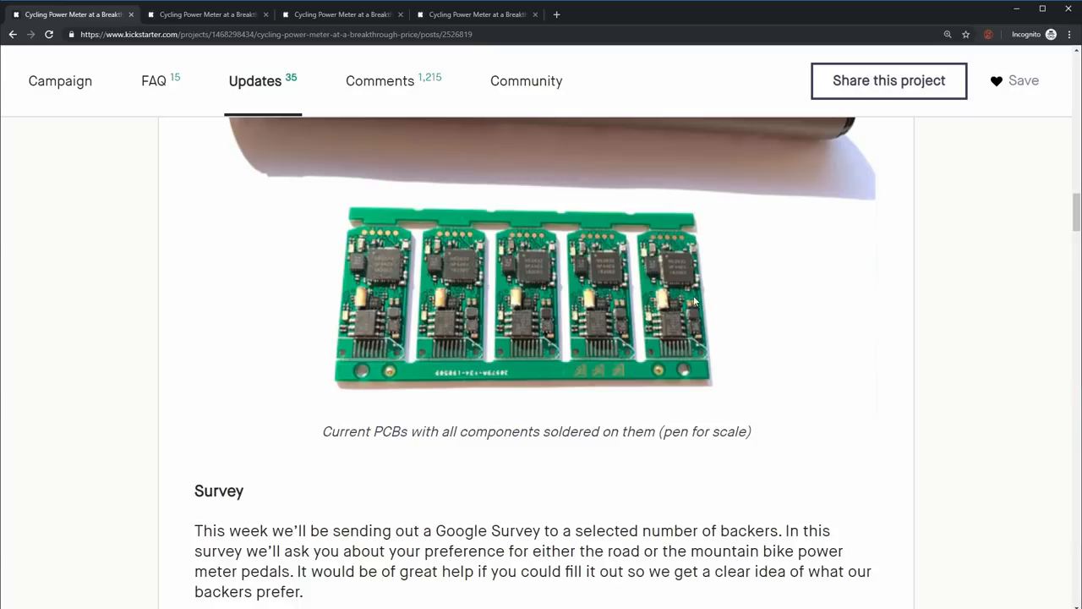
mouse_move(648, 302)
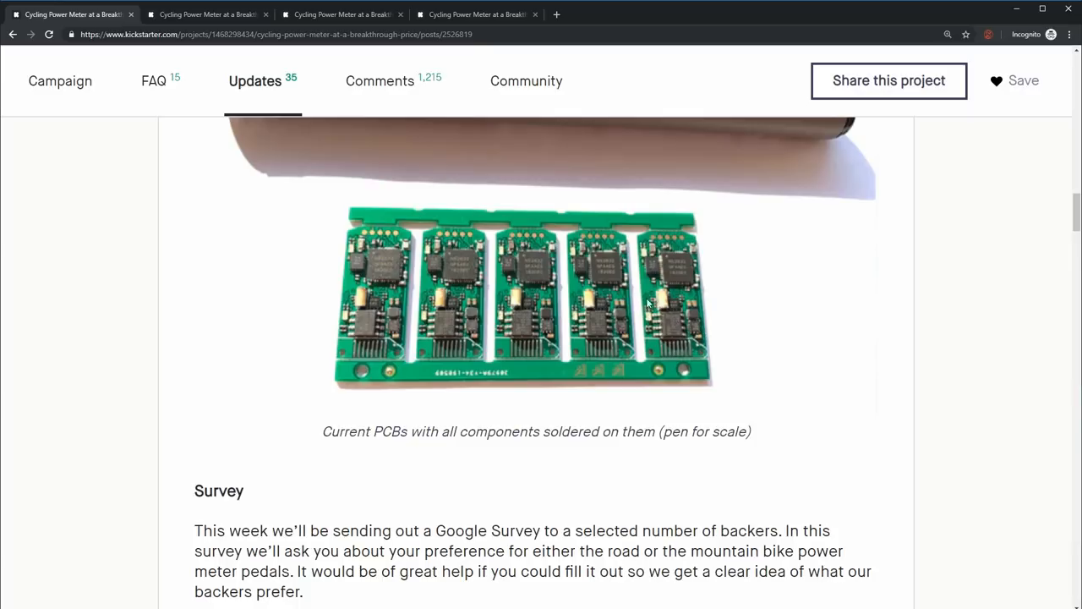
mouse_move(888, 389)
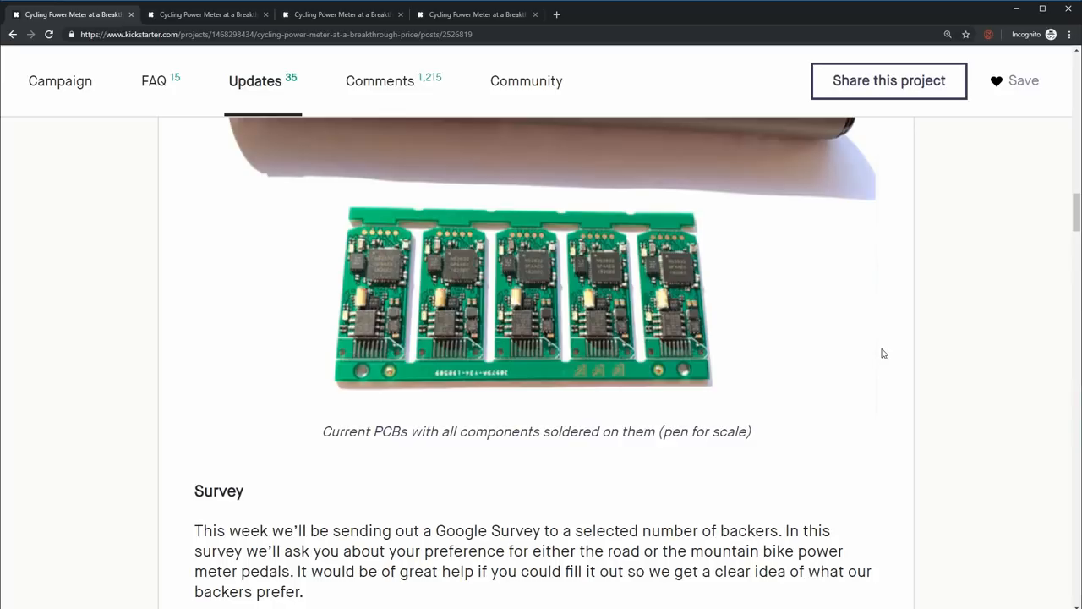
scroll("up", 3)
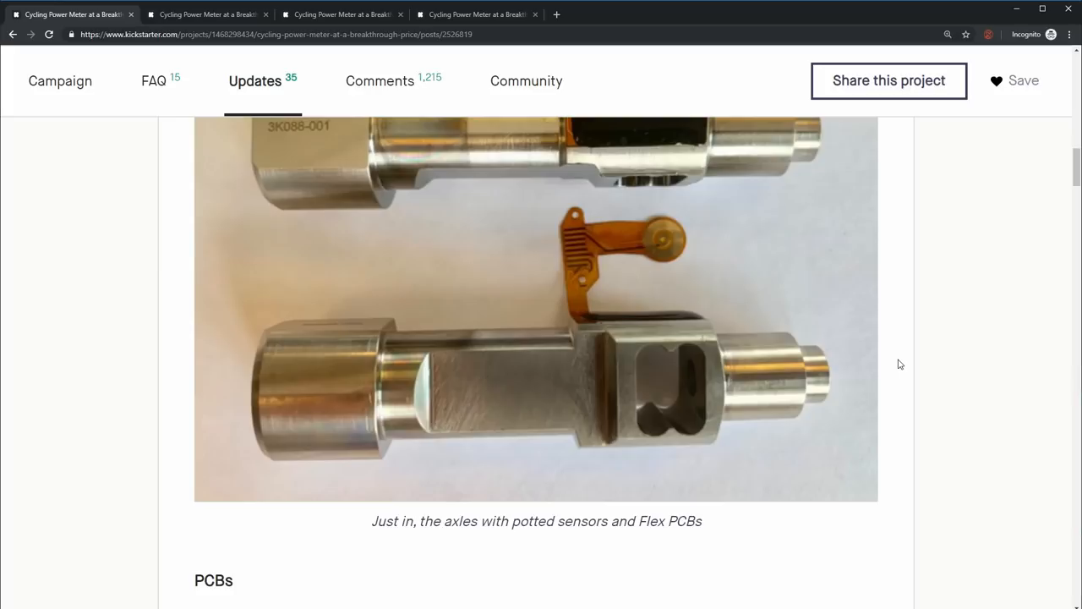
scroll("down", 3)
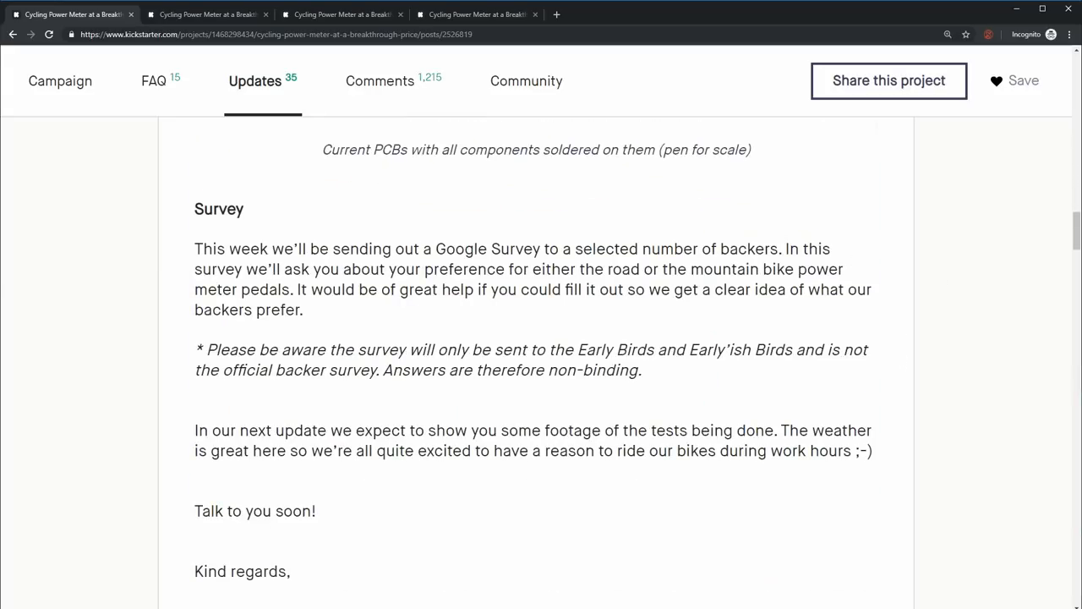
scroll("up", 3)
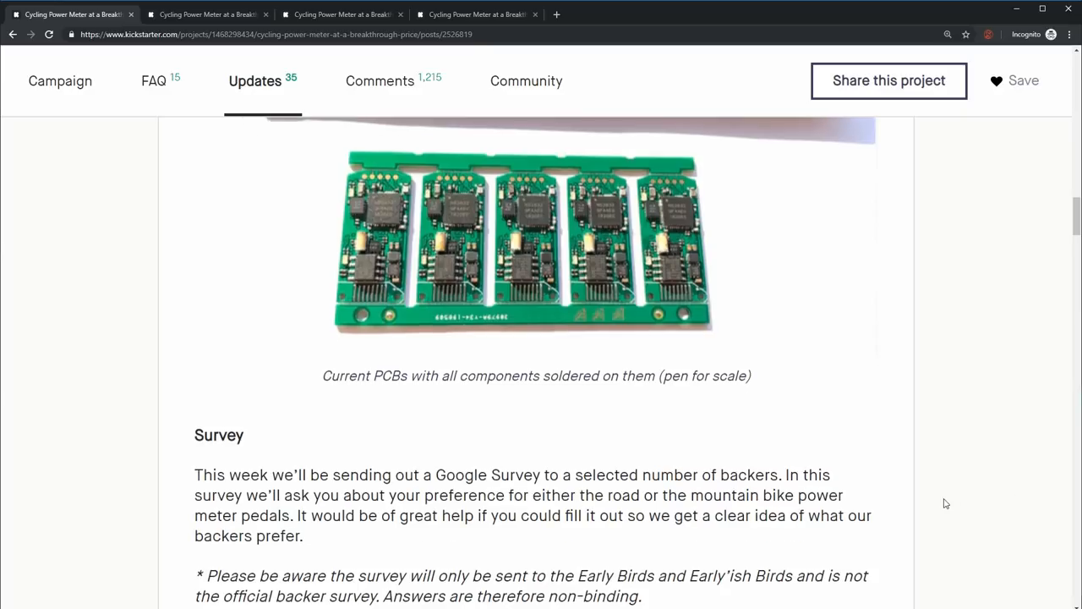
scroll("up", 3)
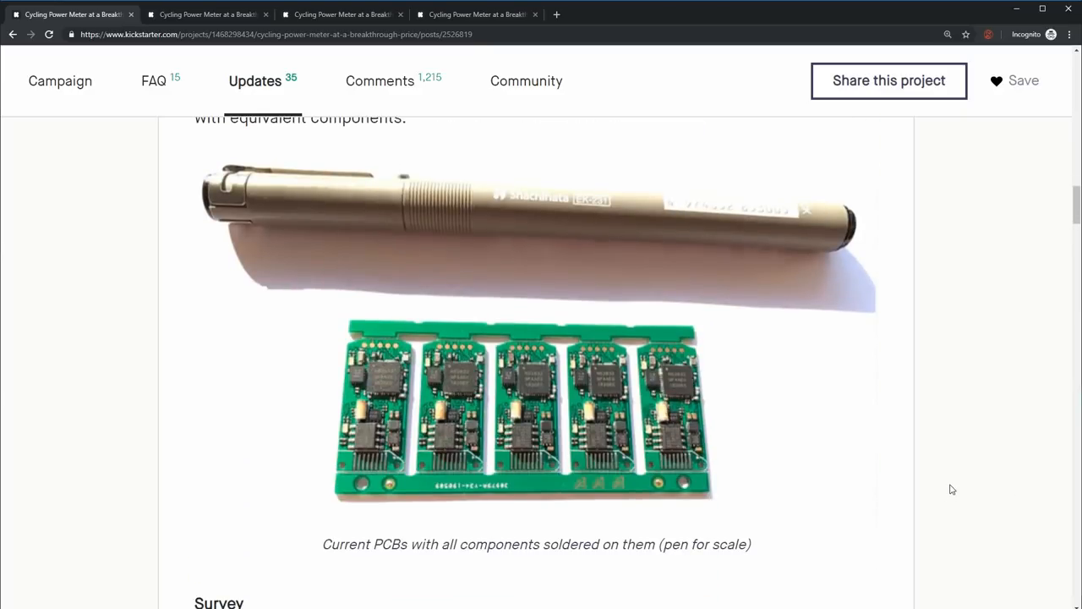
scroll("down", 3)
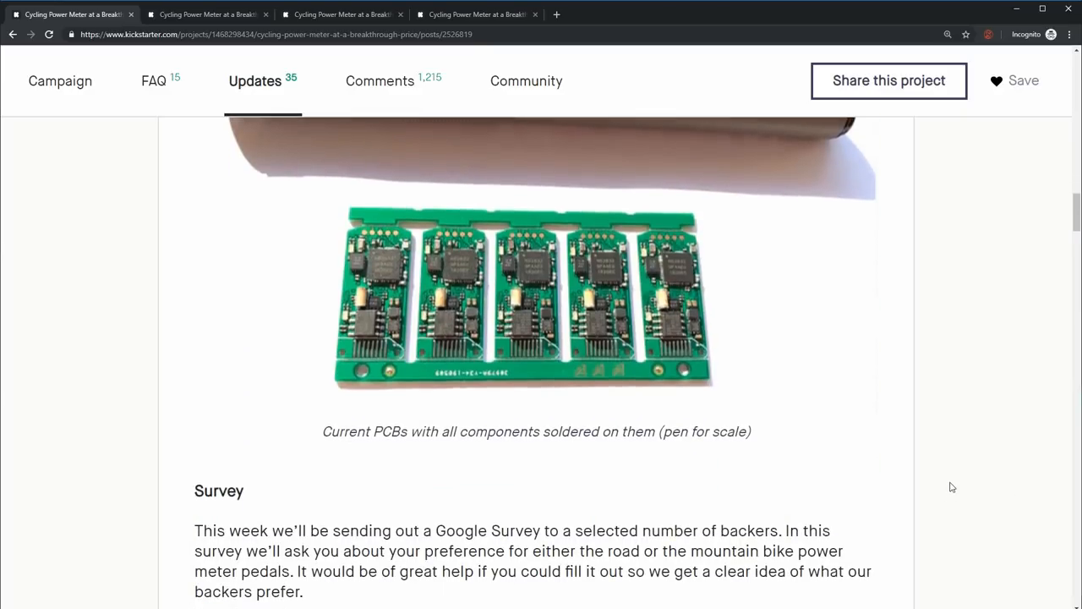